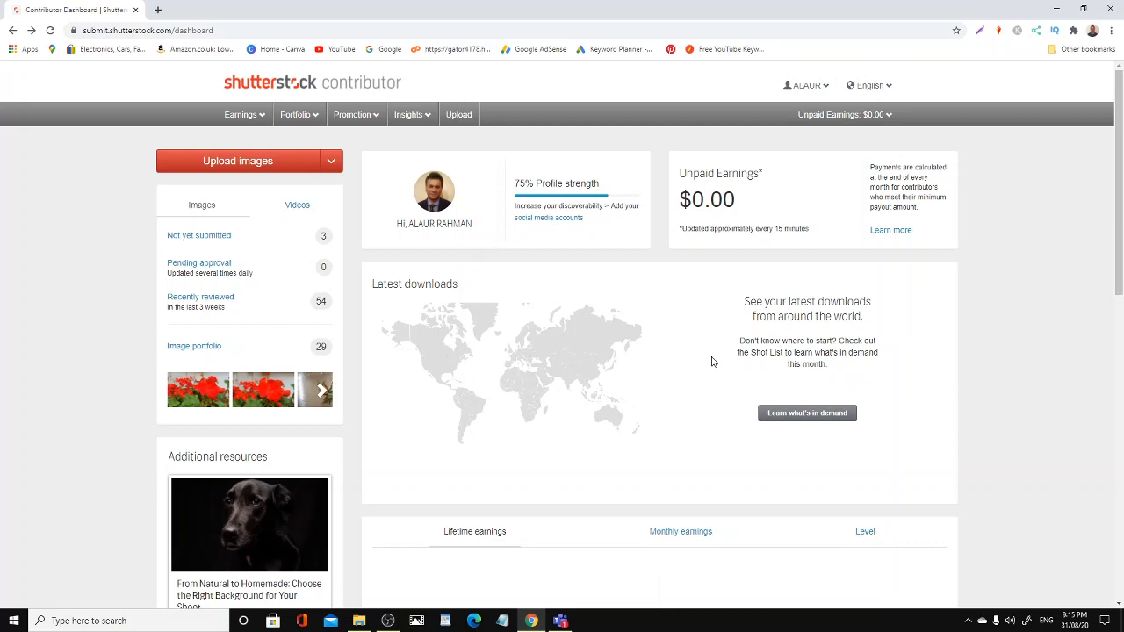
mouse_move(738, 98)
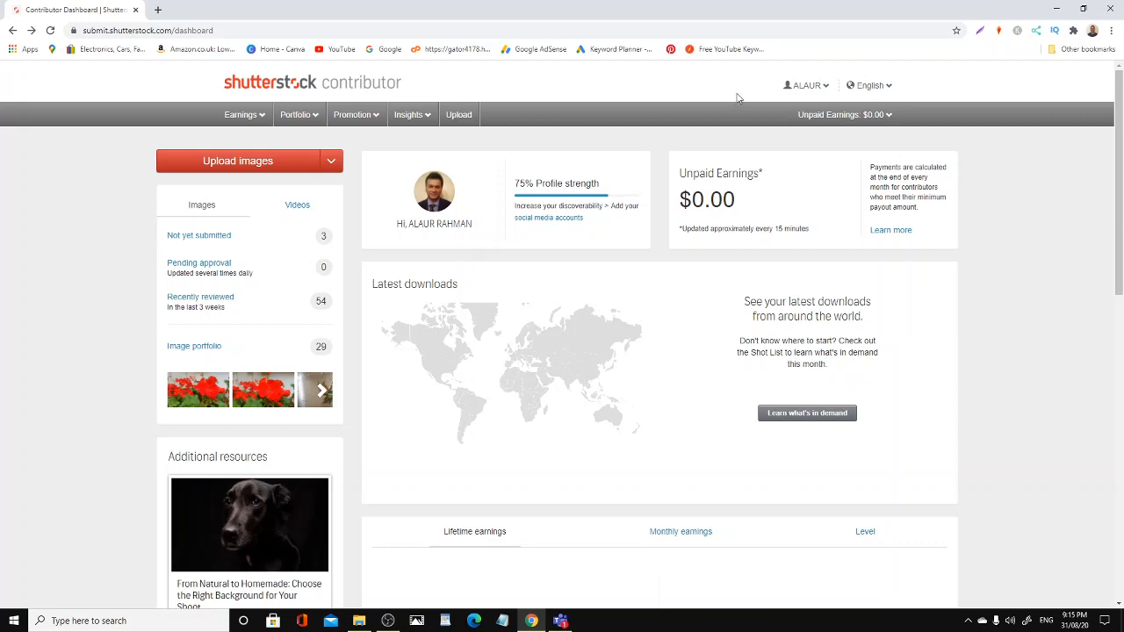
mouse_move(976, 250)
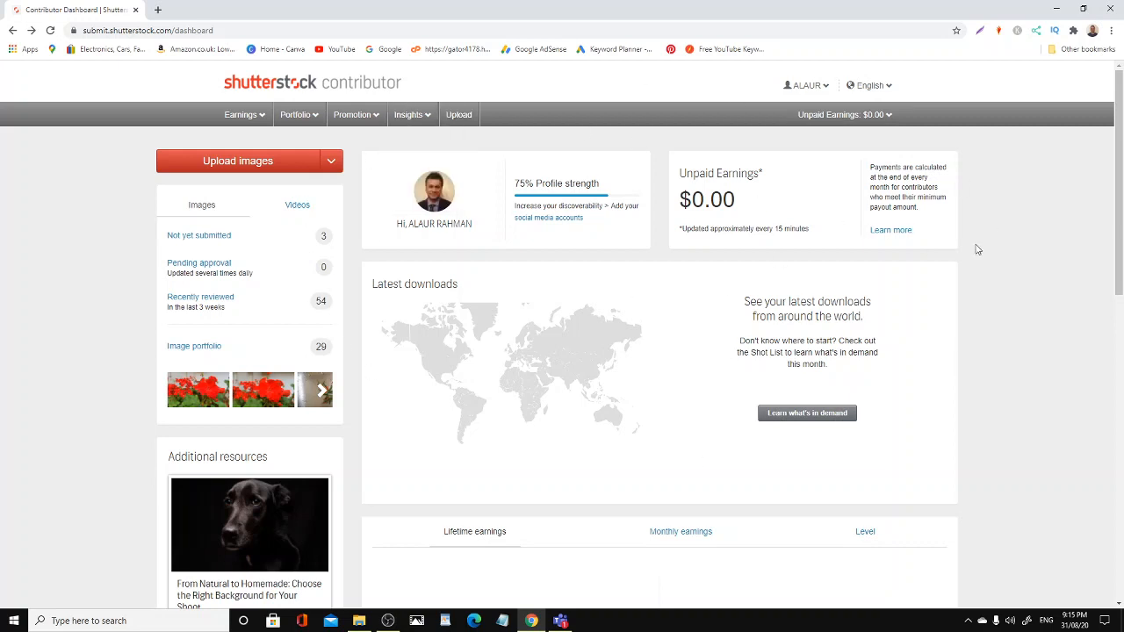
mouse_move(987, 281)
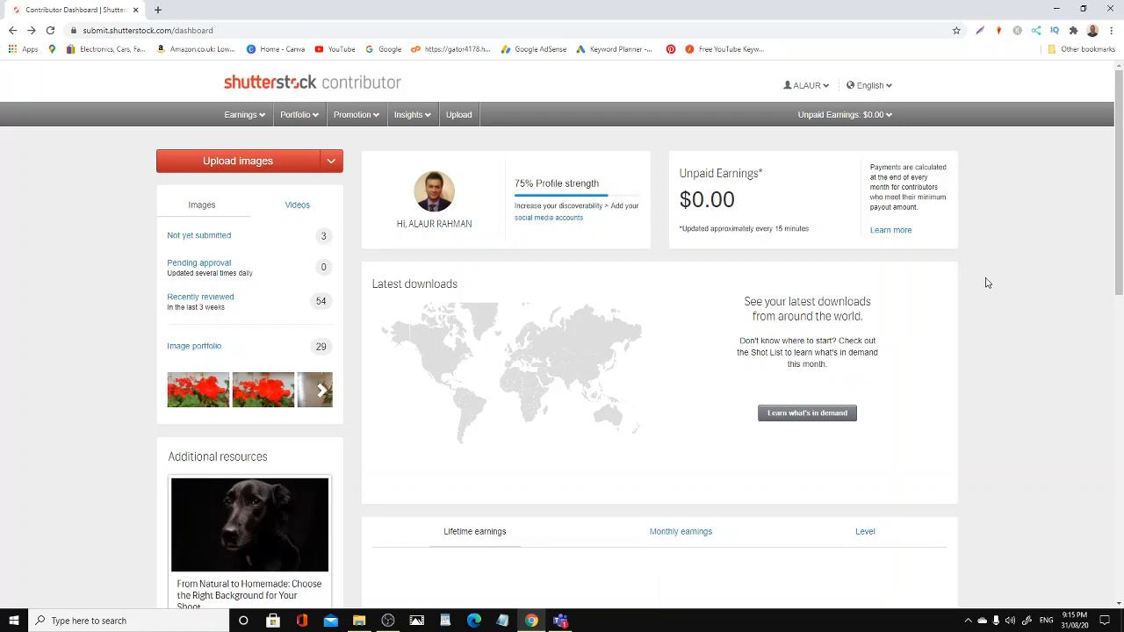
Scroll through the 54 reviewed images, reading noise/film grain and focus rejection reasons
scroll(down, 3)
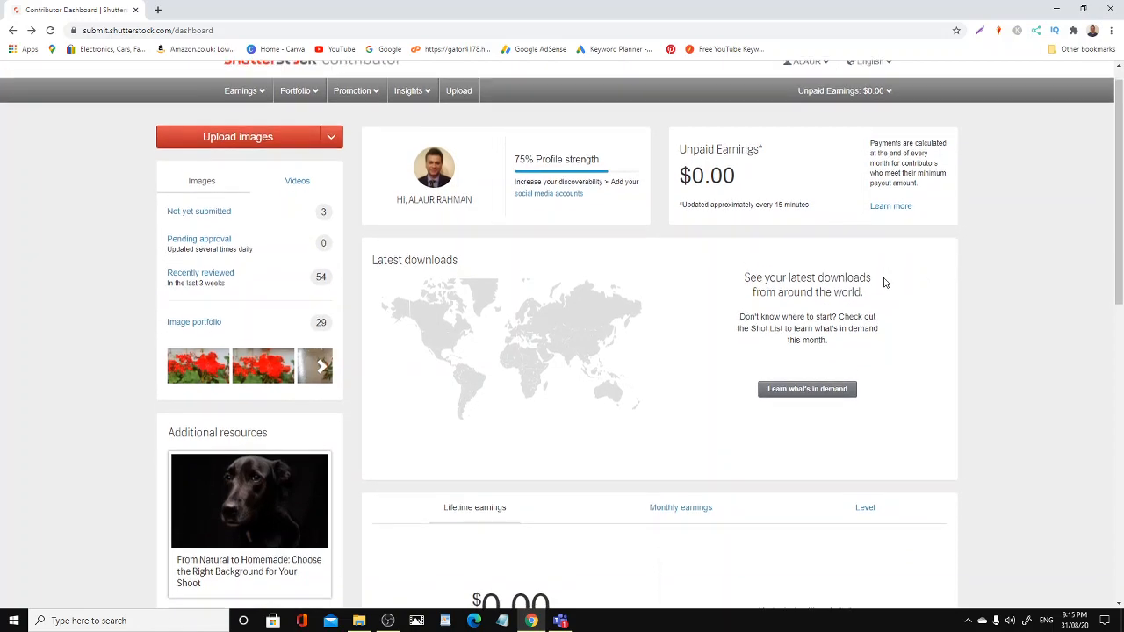
scroll(down, 3)
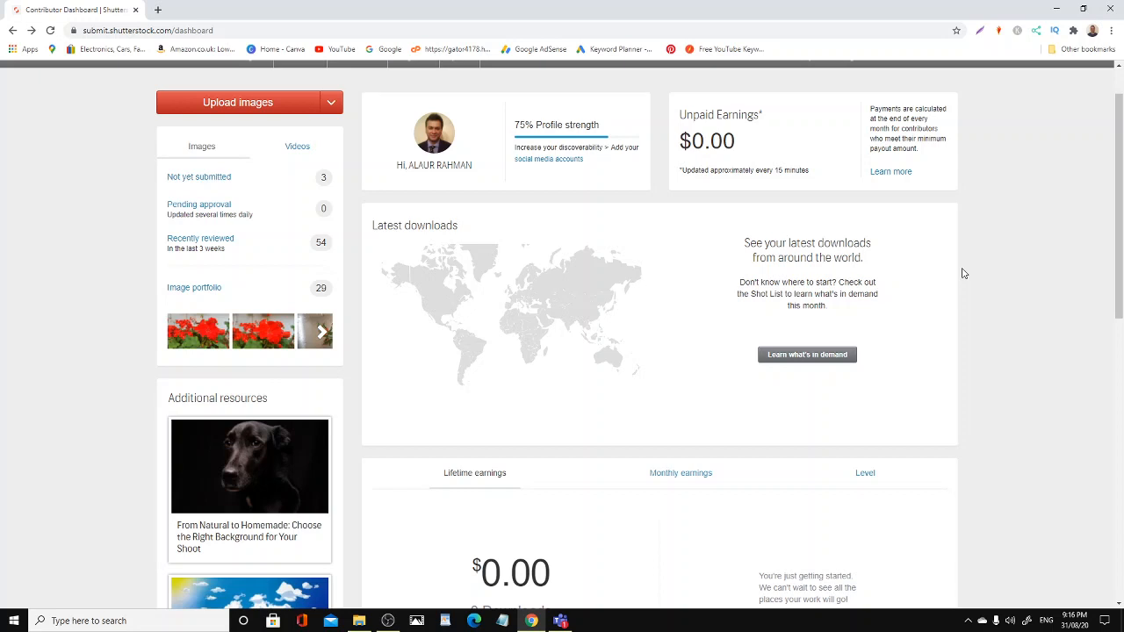
mouse_move(927, 228)
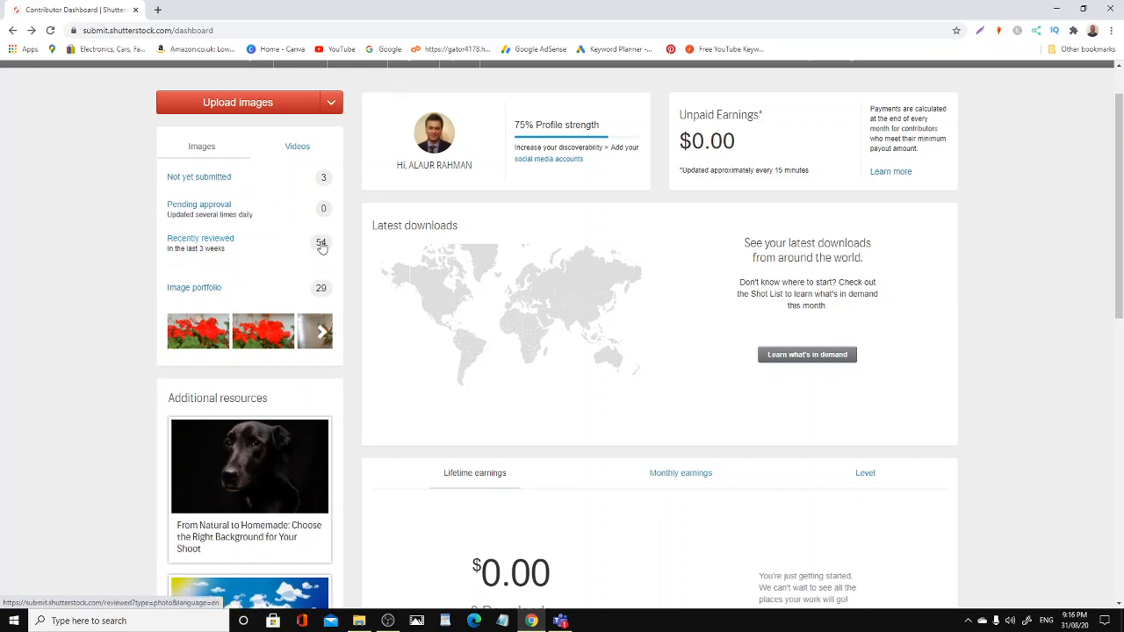
mouse_move(169, 342)
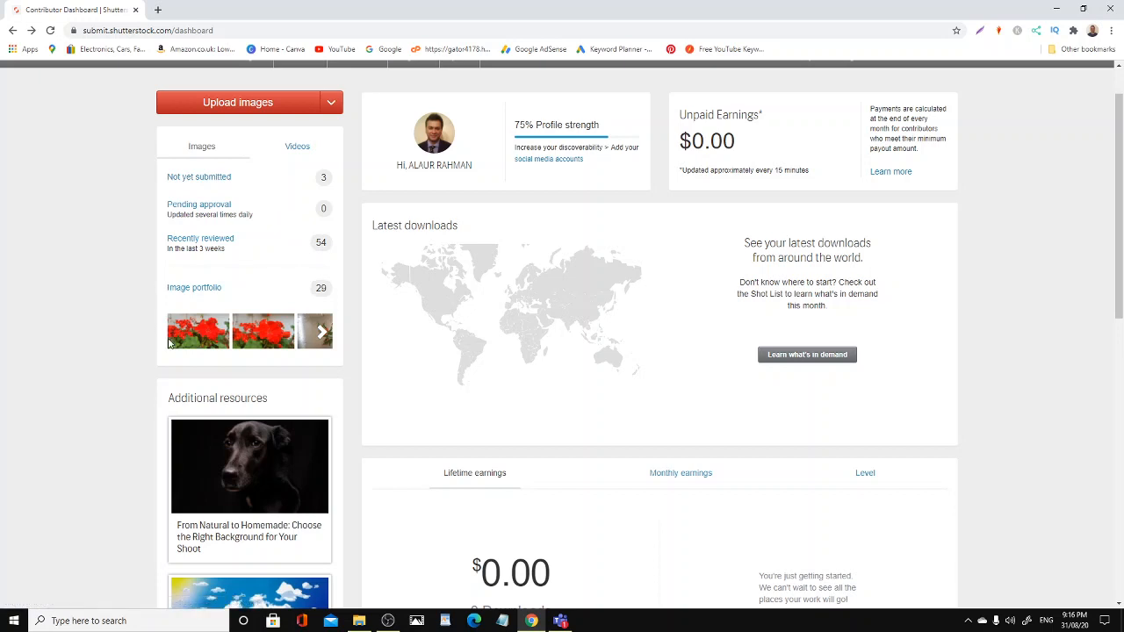
mouse_move(319, 292)
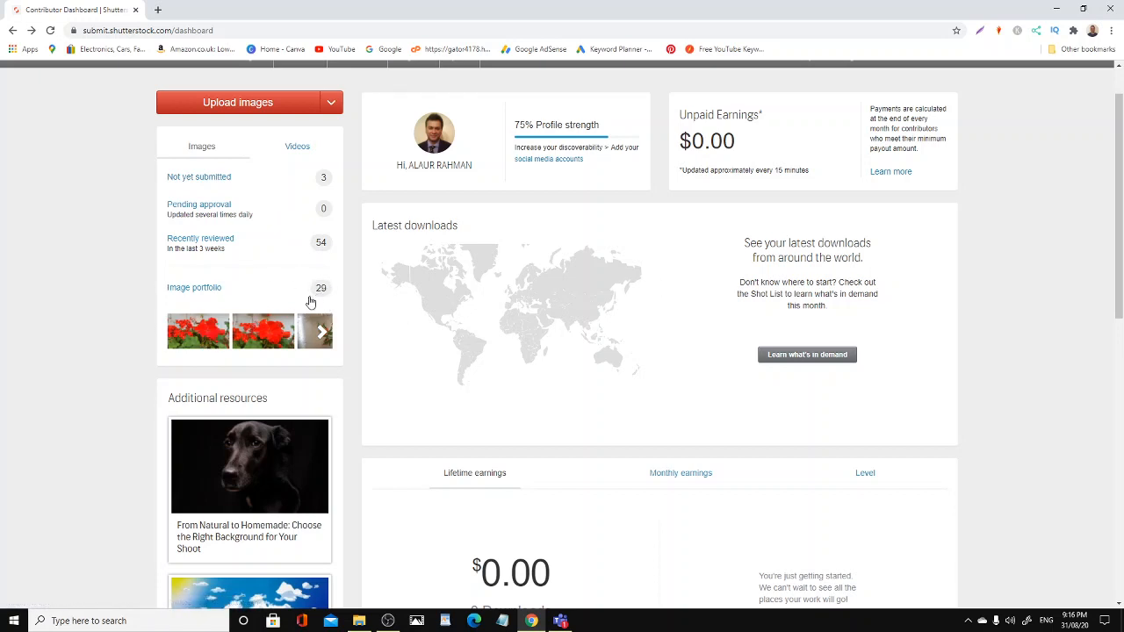
mouse_move(471, 298)
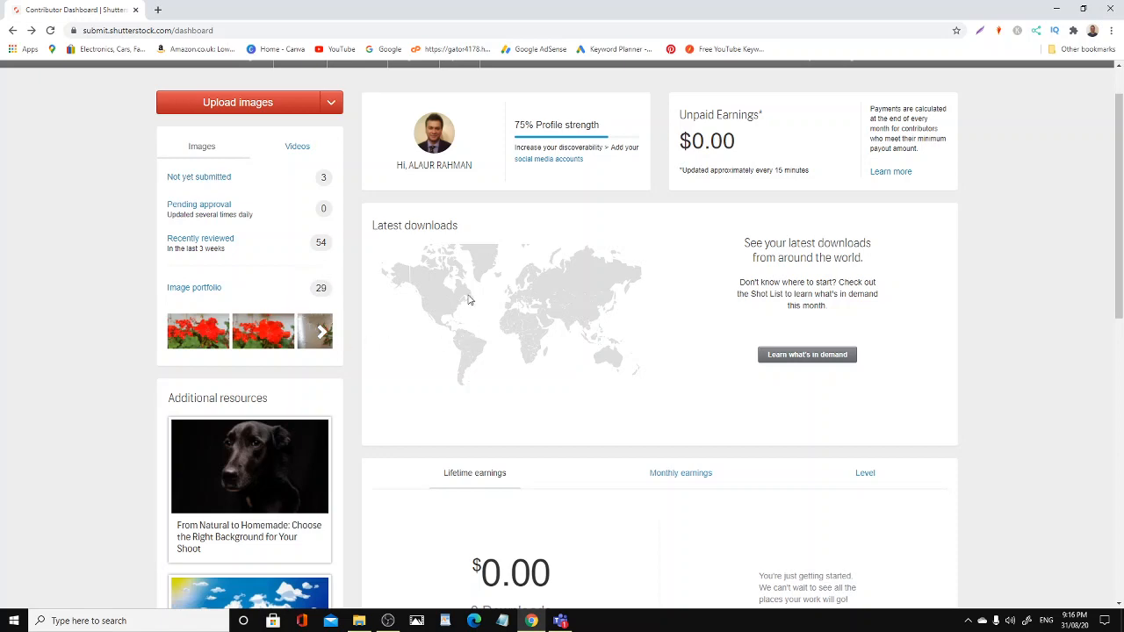
mouse_move(482, 360)
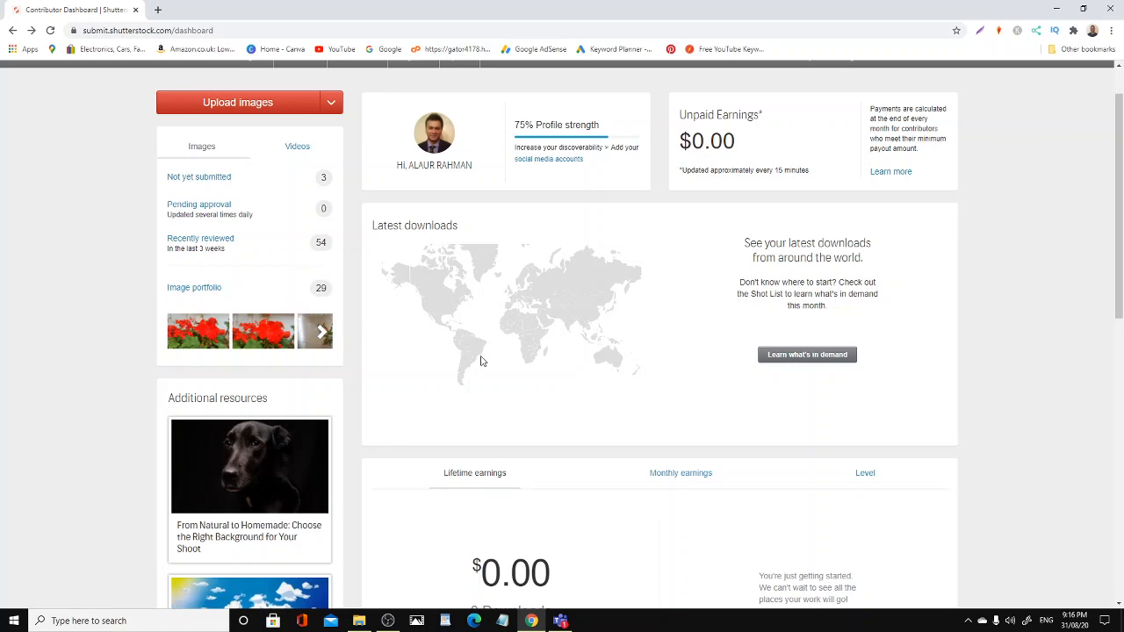
scroll(down, 3)
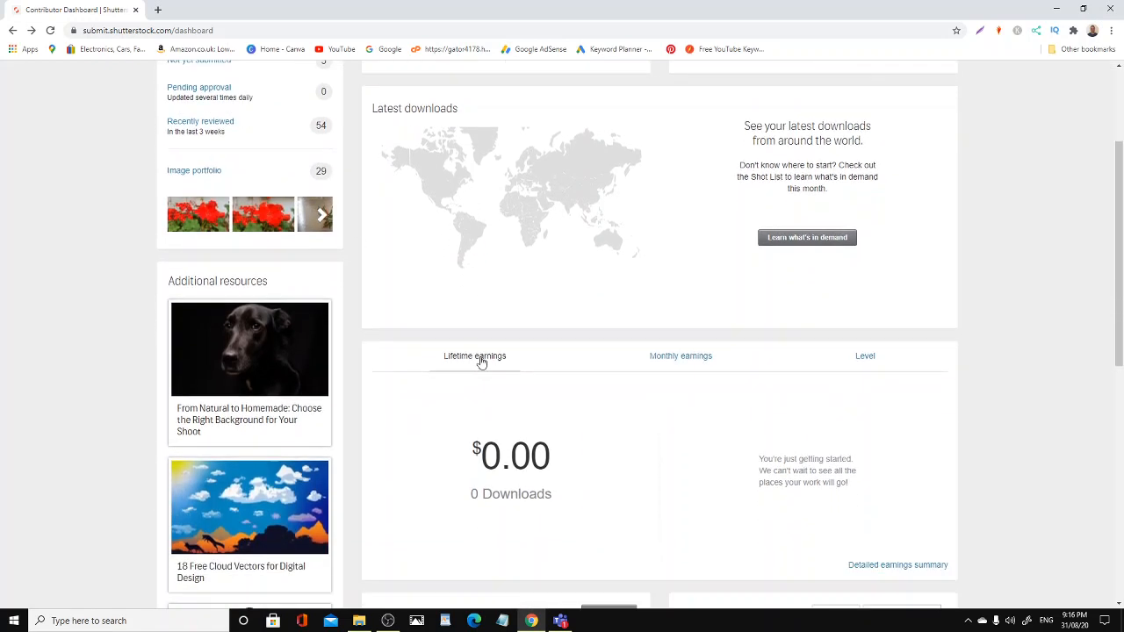
scroll(down, 3)
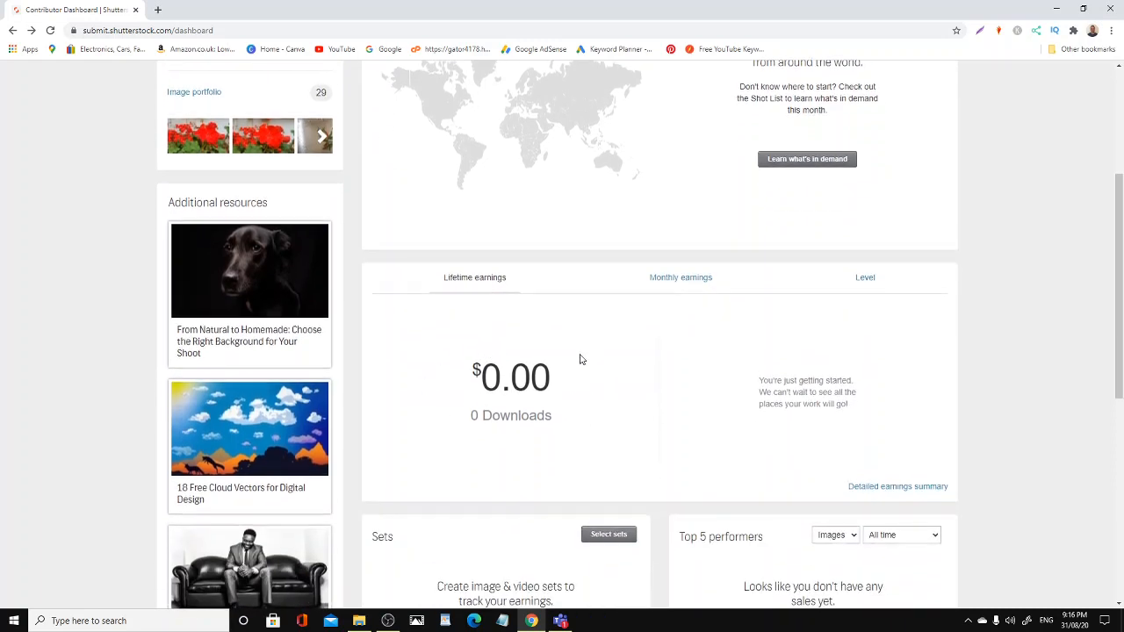
scroll(down, 3)
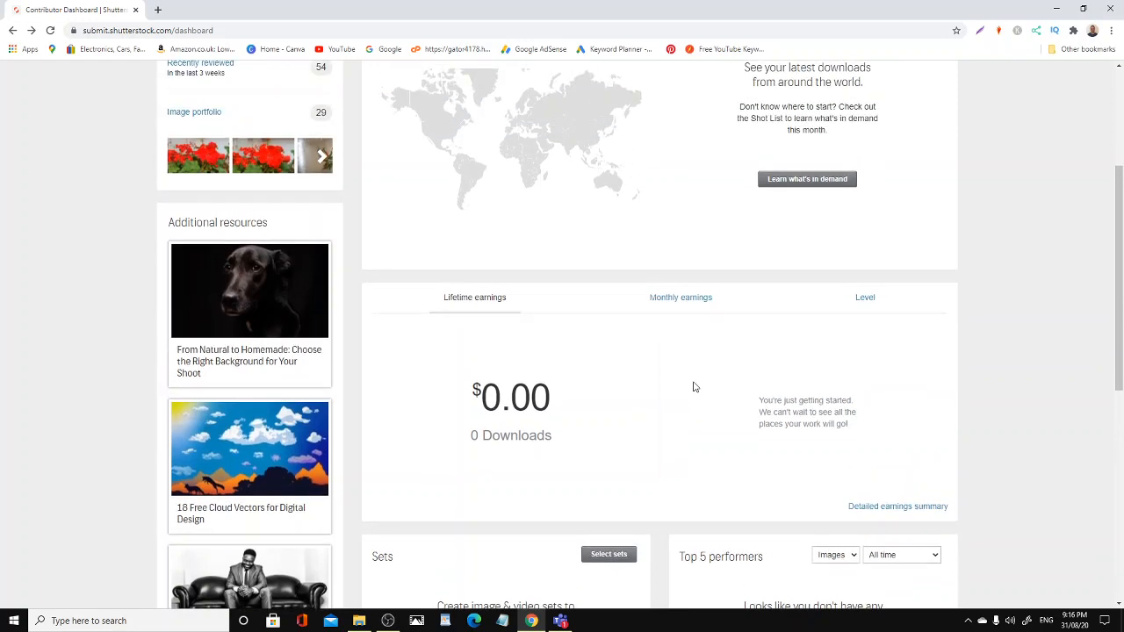
scroll(up, 3)
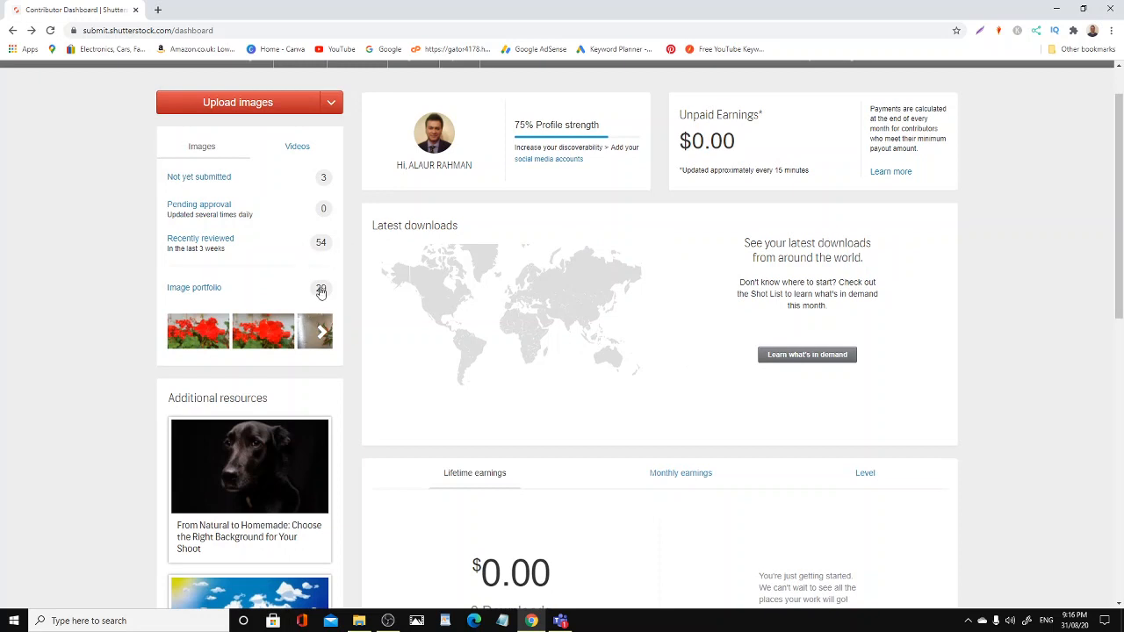
mouse_move(193, 288)
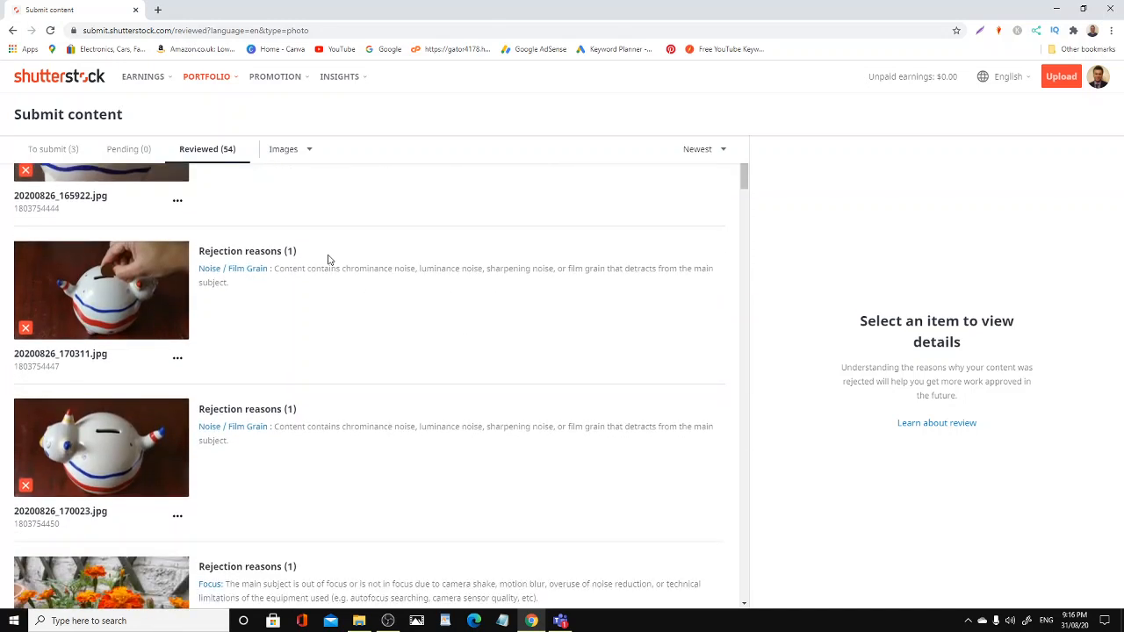
scroll(down, 3)
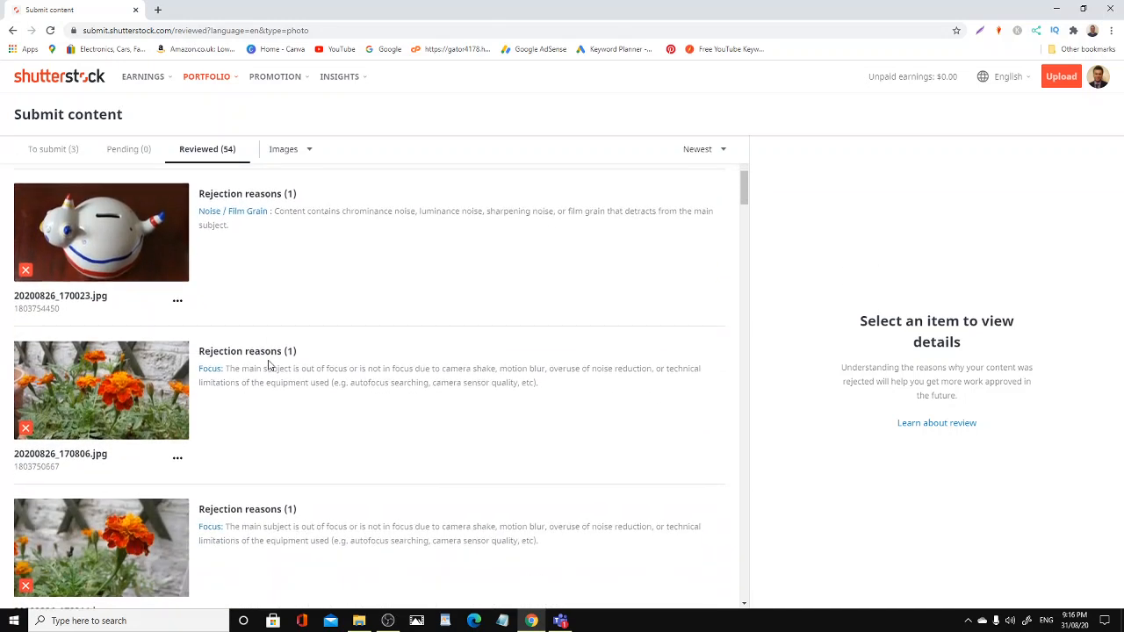
scroll(down, 3)
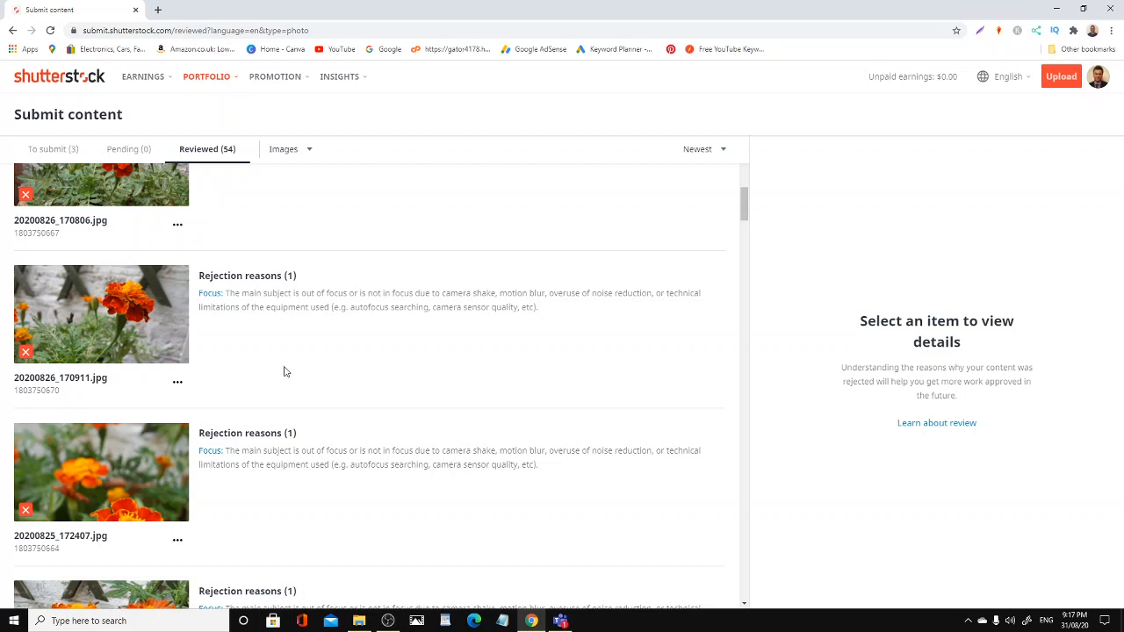
mouse_move(312, 330)
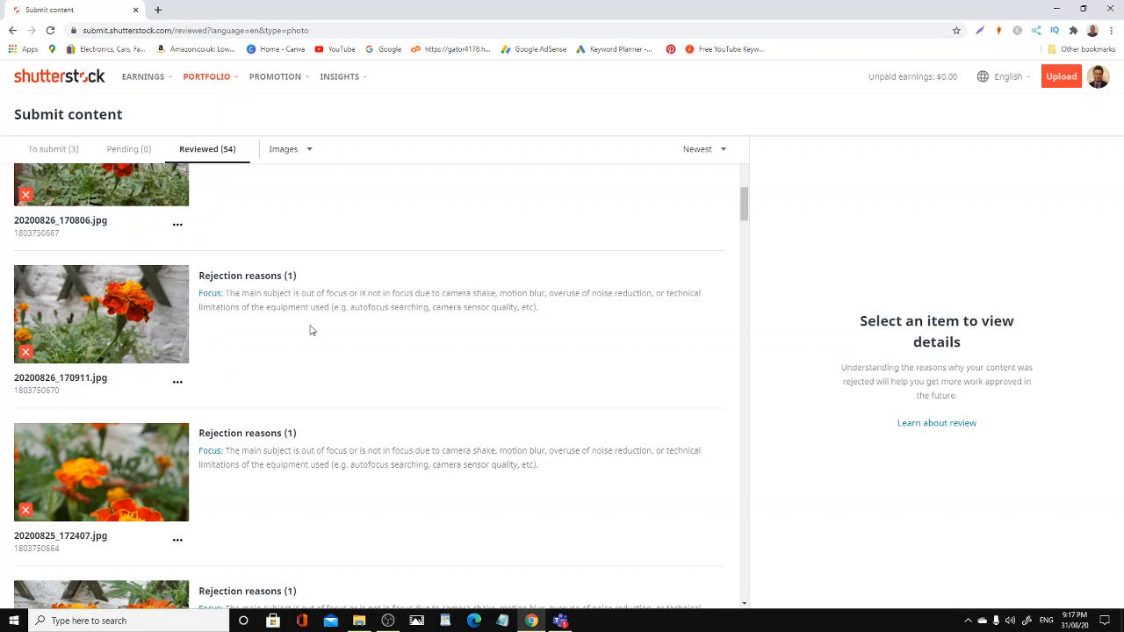
mouse_move(323, 305)
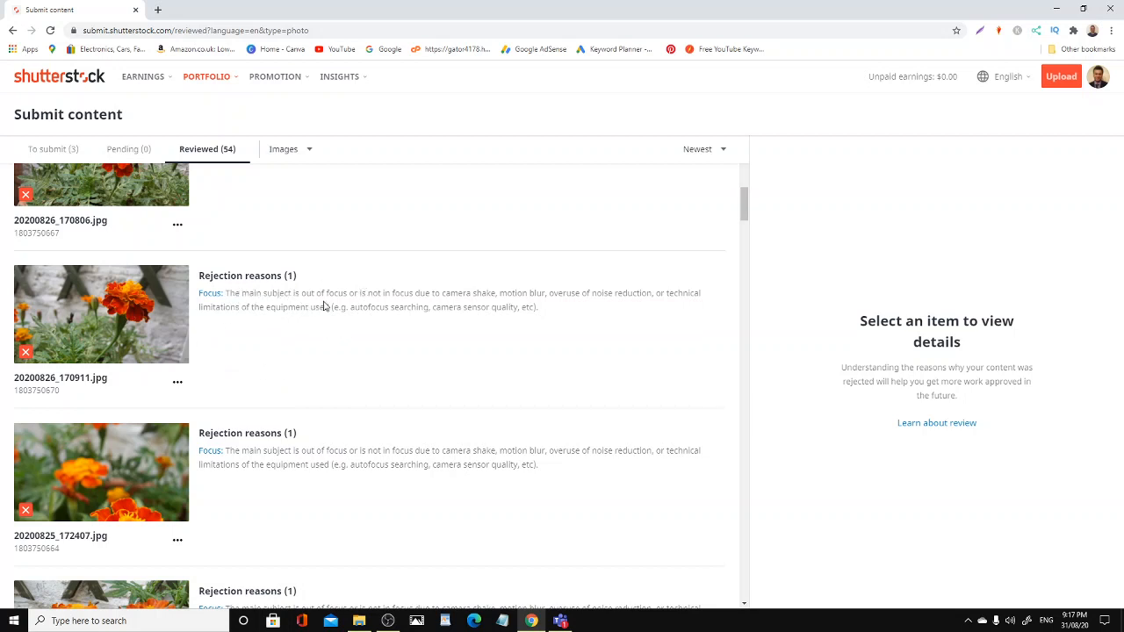
Scroll down to the 20200826_173340.jpg similar-content rejection and the approved 20200826_173214.jpg flower photo
scroll(down, 3)
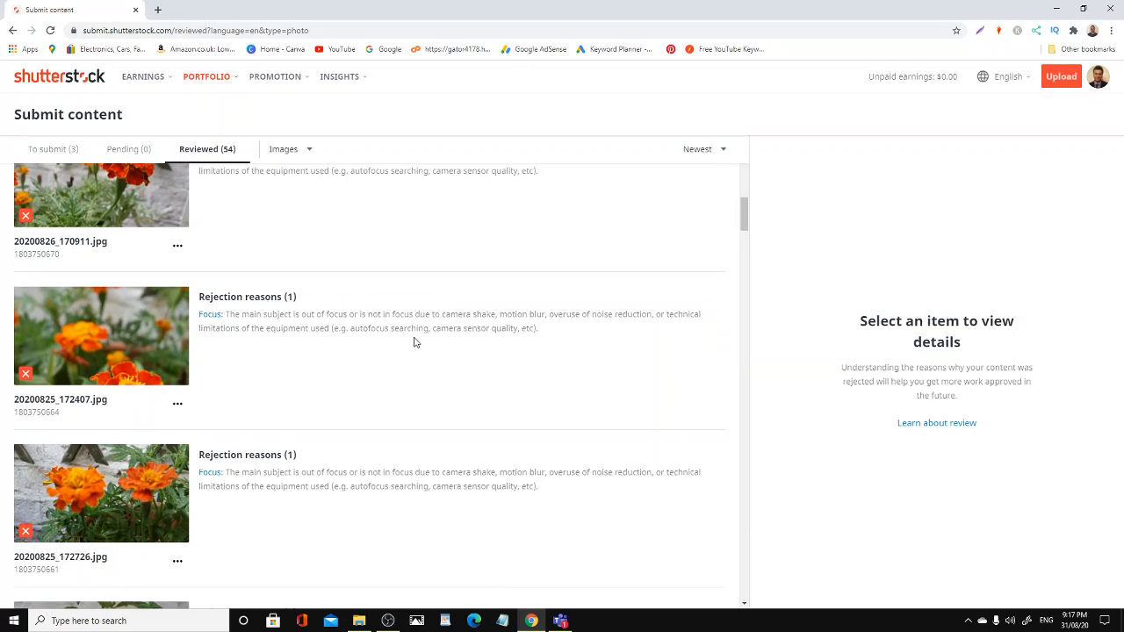
scroll(down, 3)
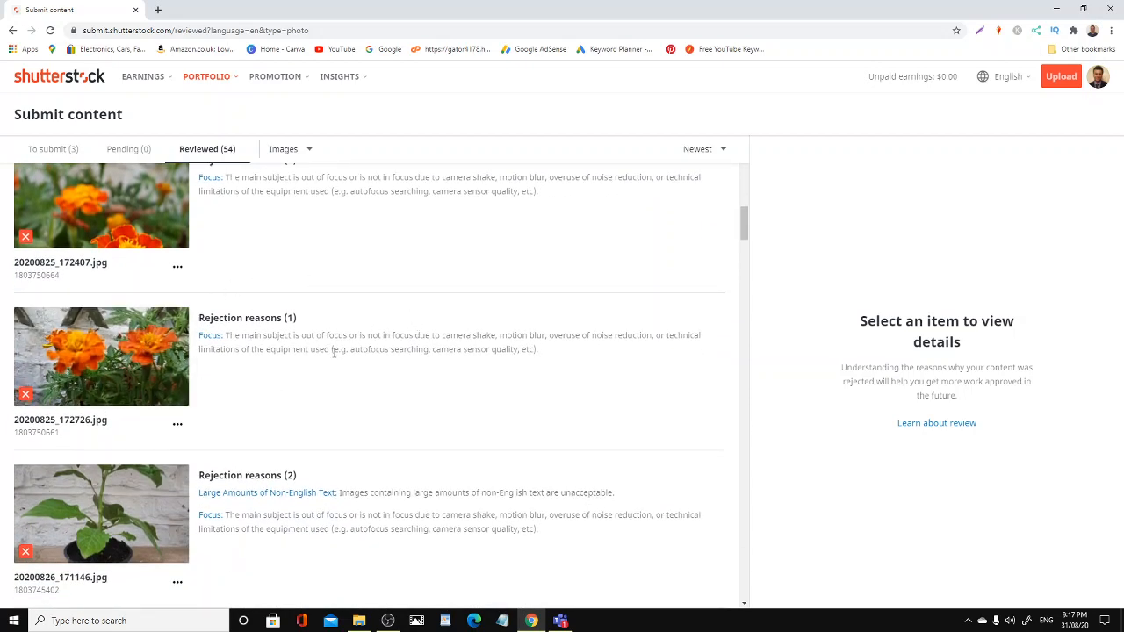
scroll(down, 3)
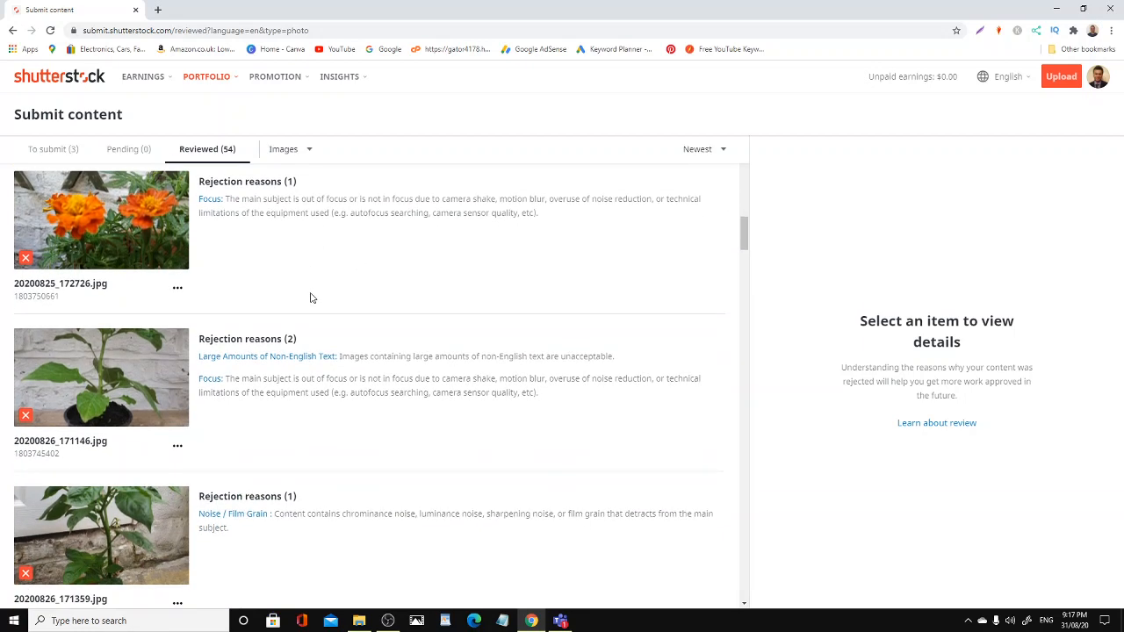
scroll(down, 3)
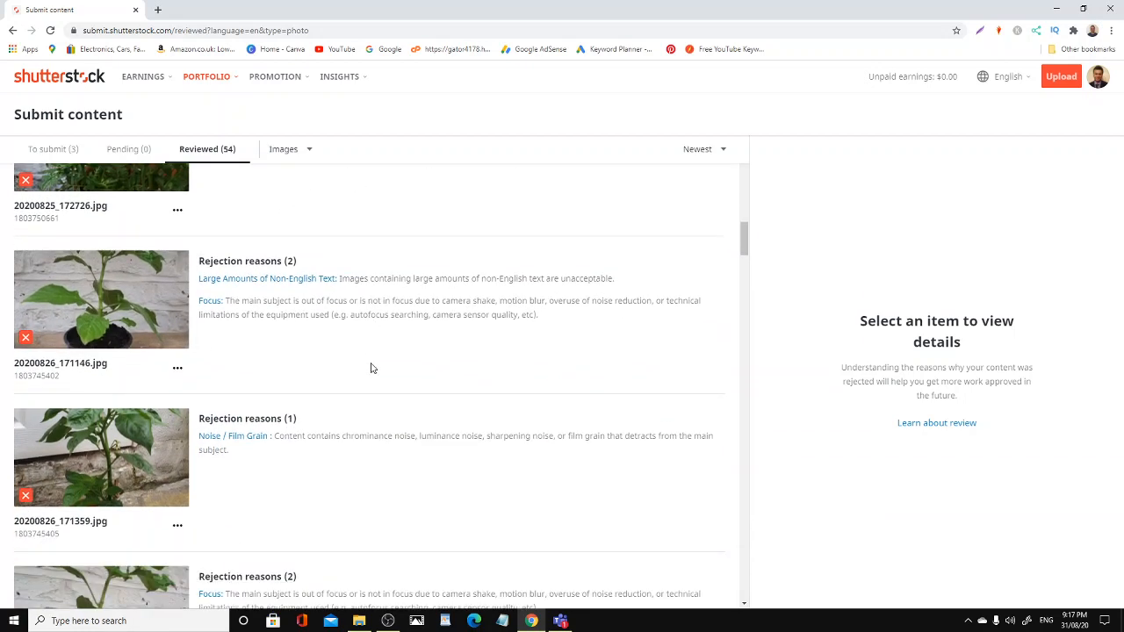
scroll(down, 3)
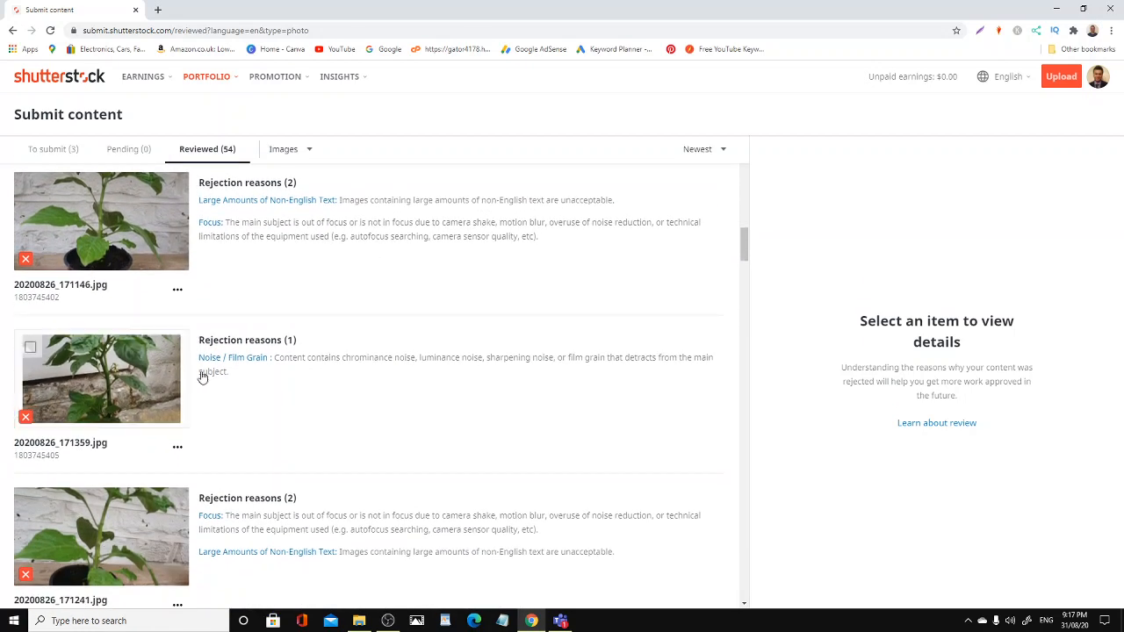
scroll(down, 3)
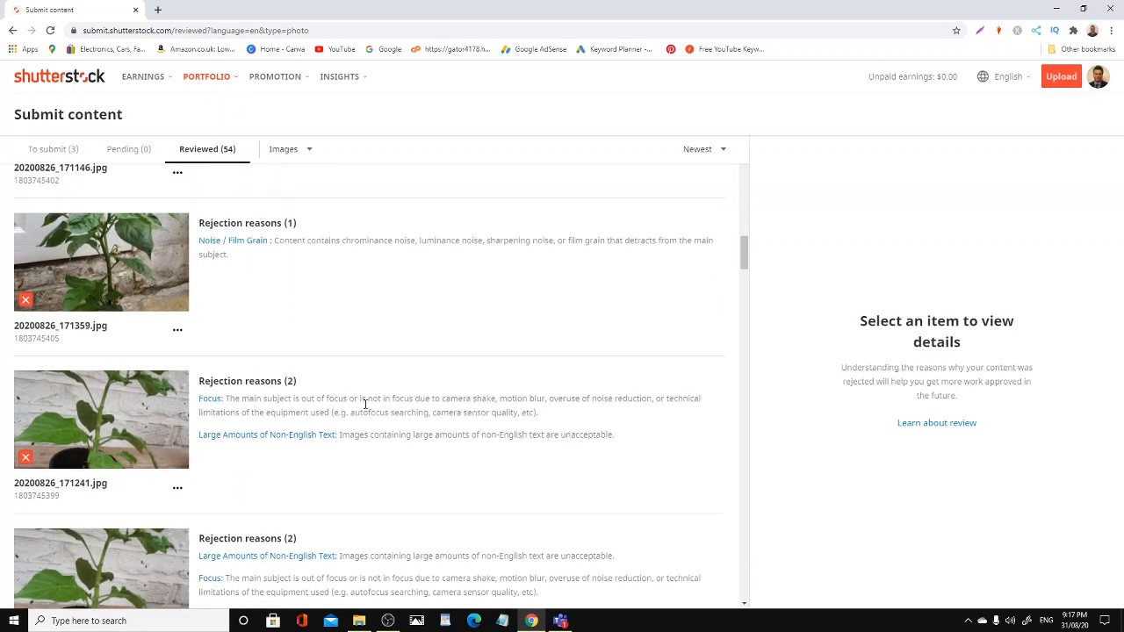
scroll(down, 3)
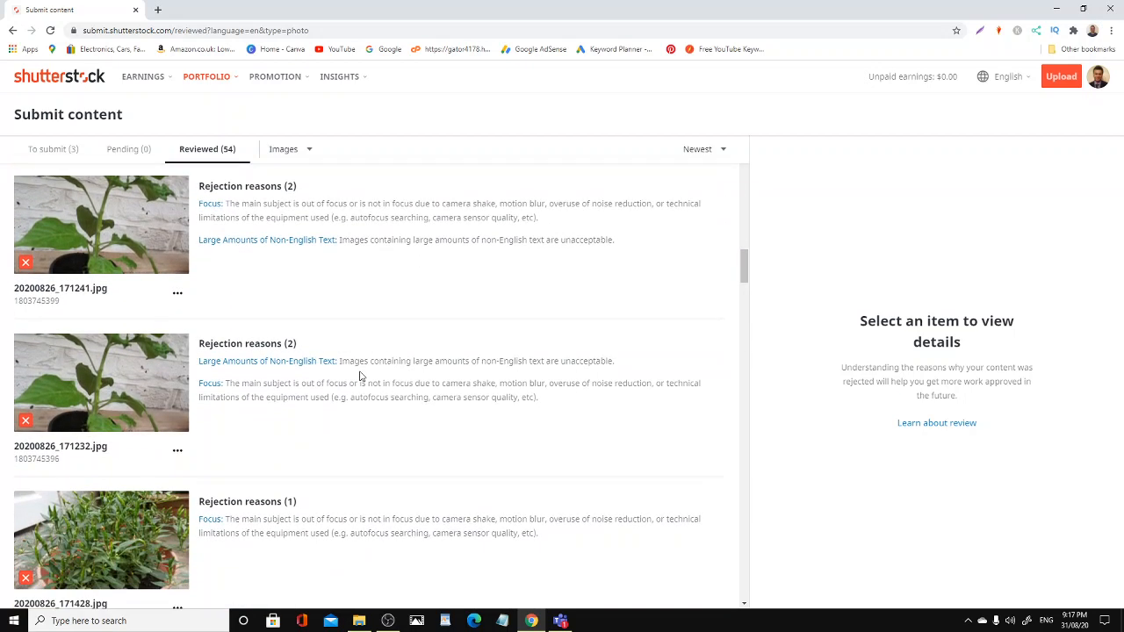
scroll(down, 3)
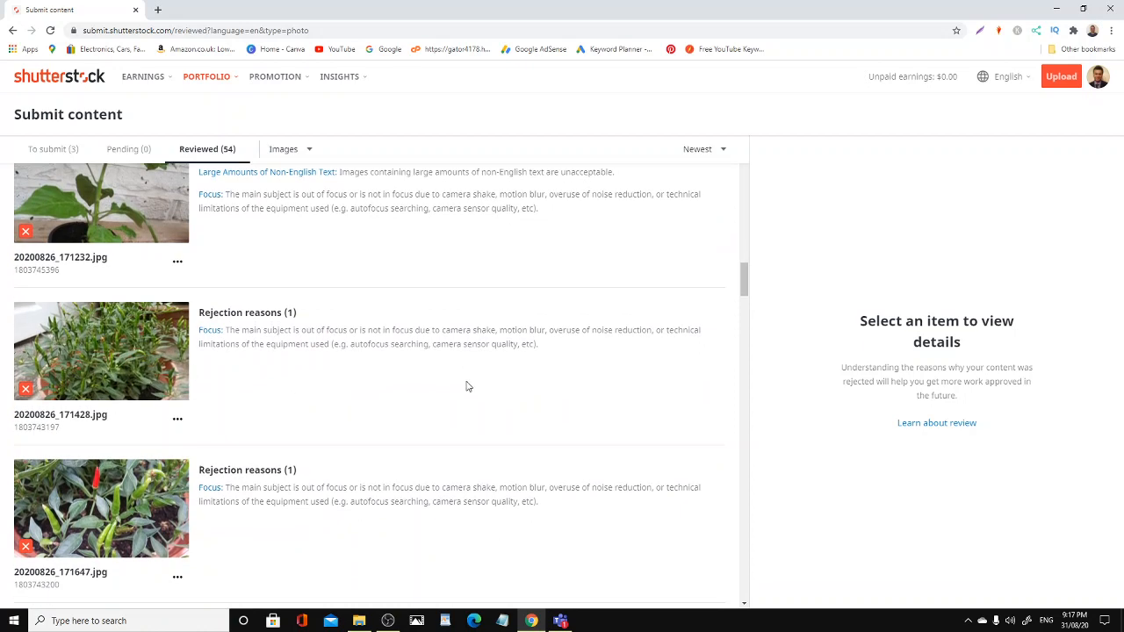
scroll(down, 3)
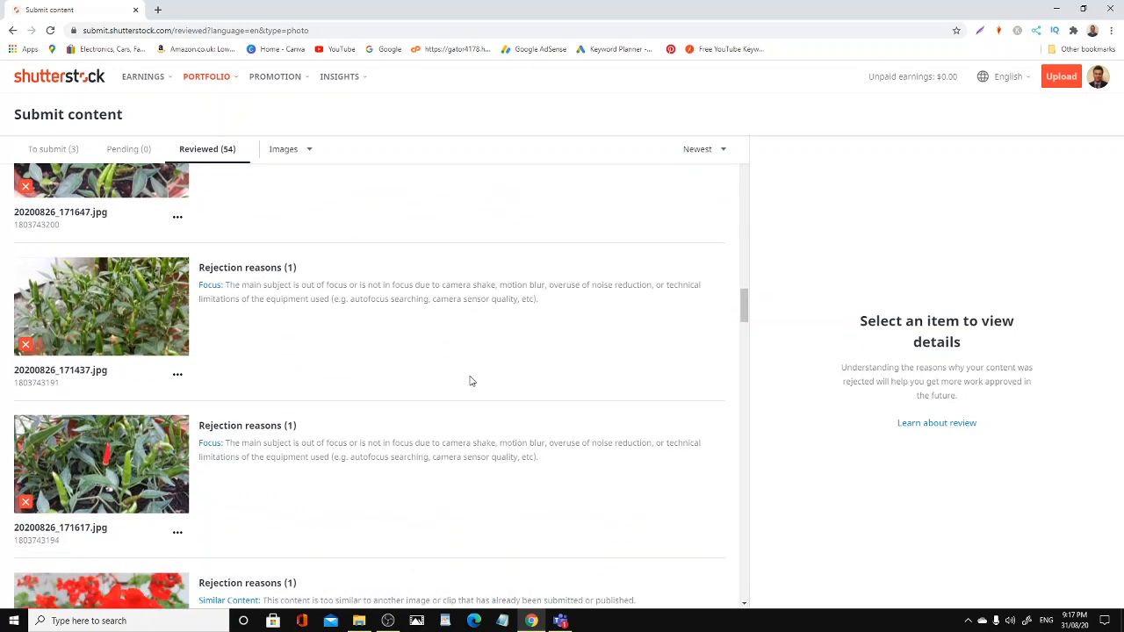
scroll(down, 3)
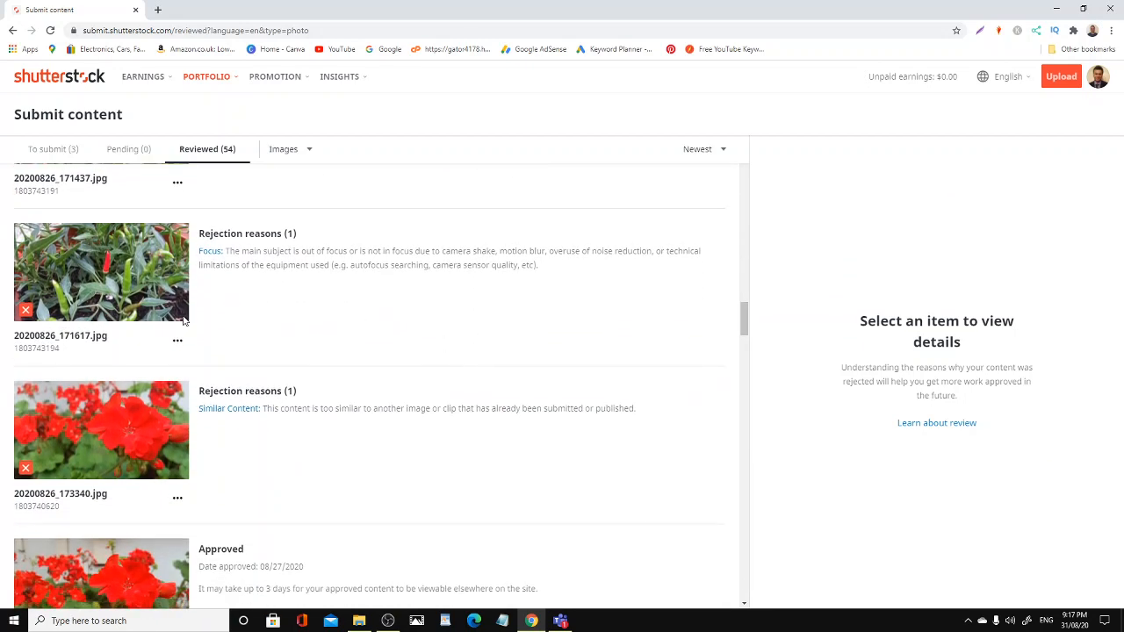
scroll(down, 3)
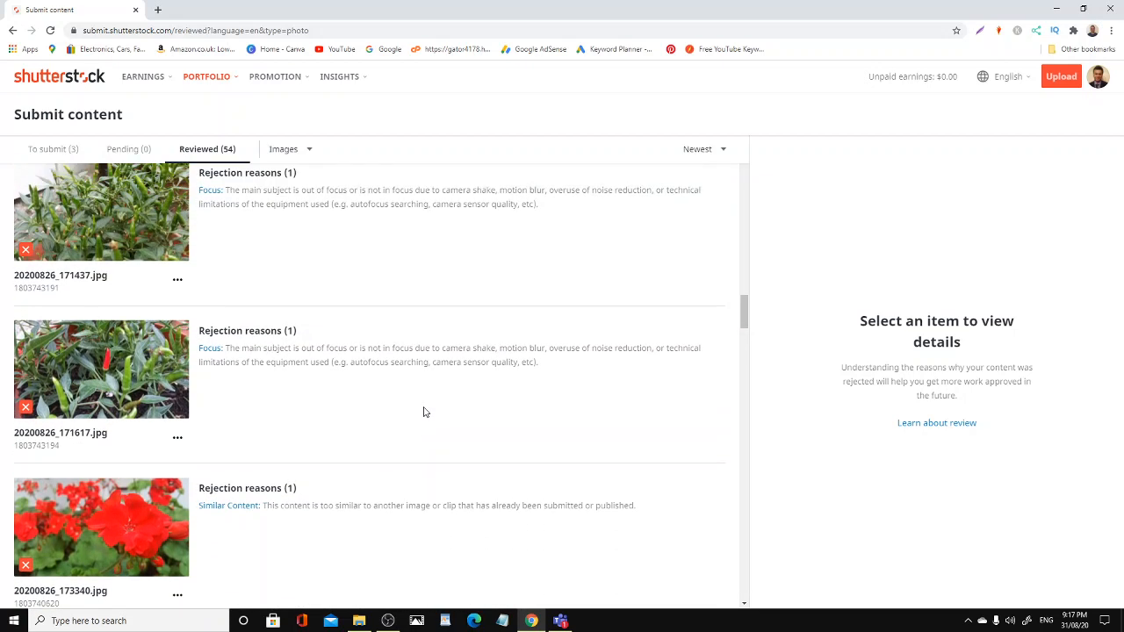
scroll(down, 3)
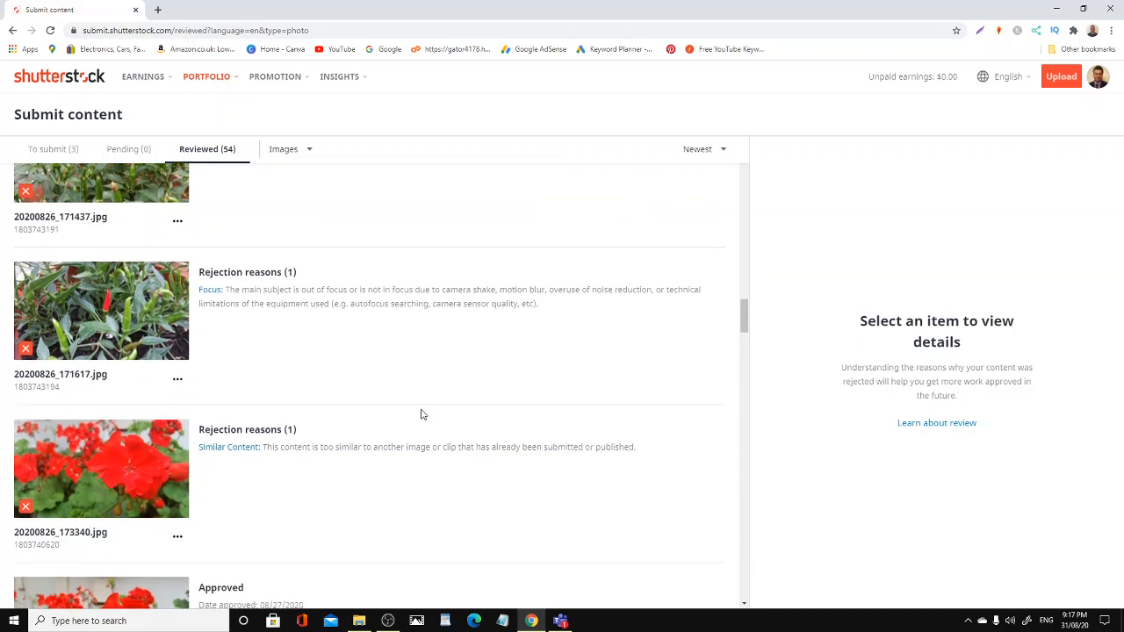
mouse_move(437, 408)
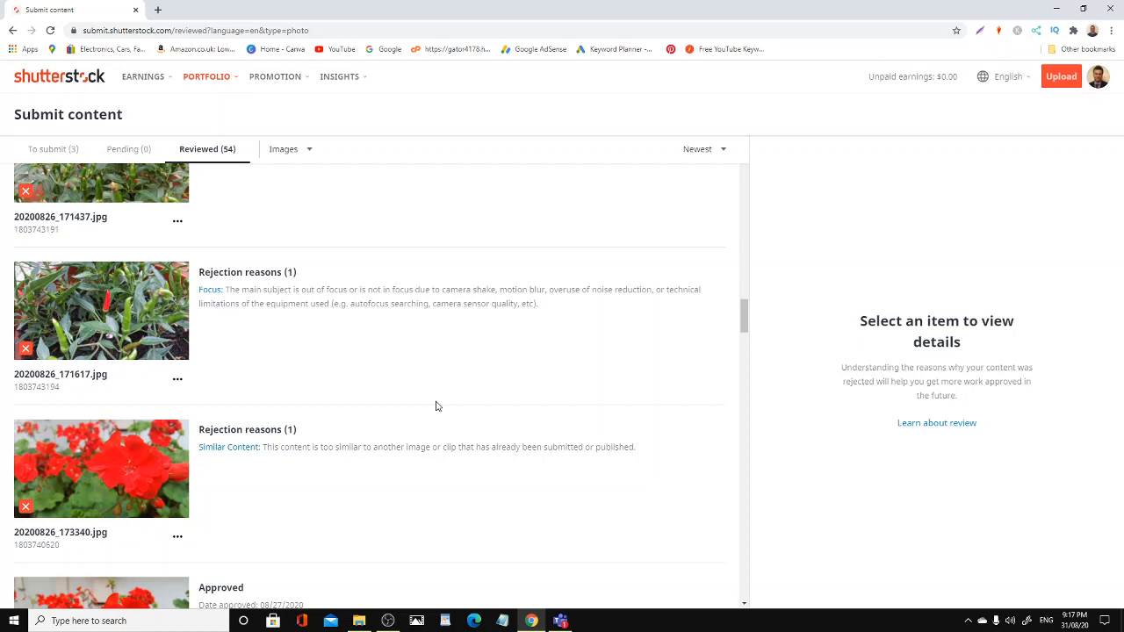
scroll(down, 3)
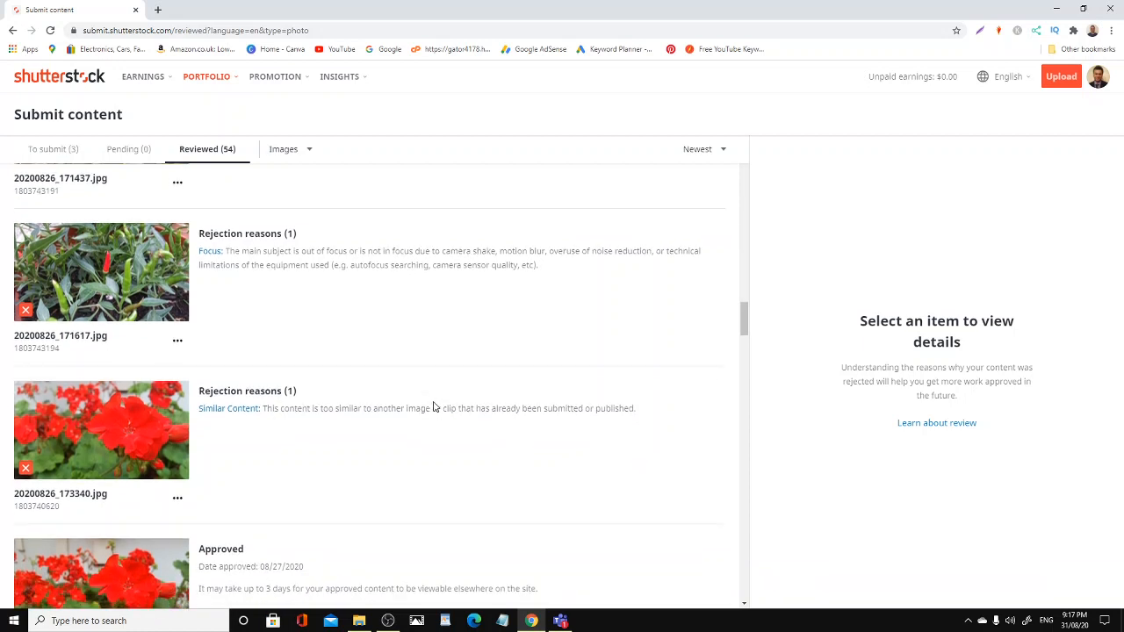
scroll(down, 3)
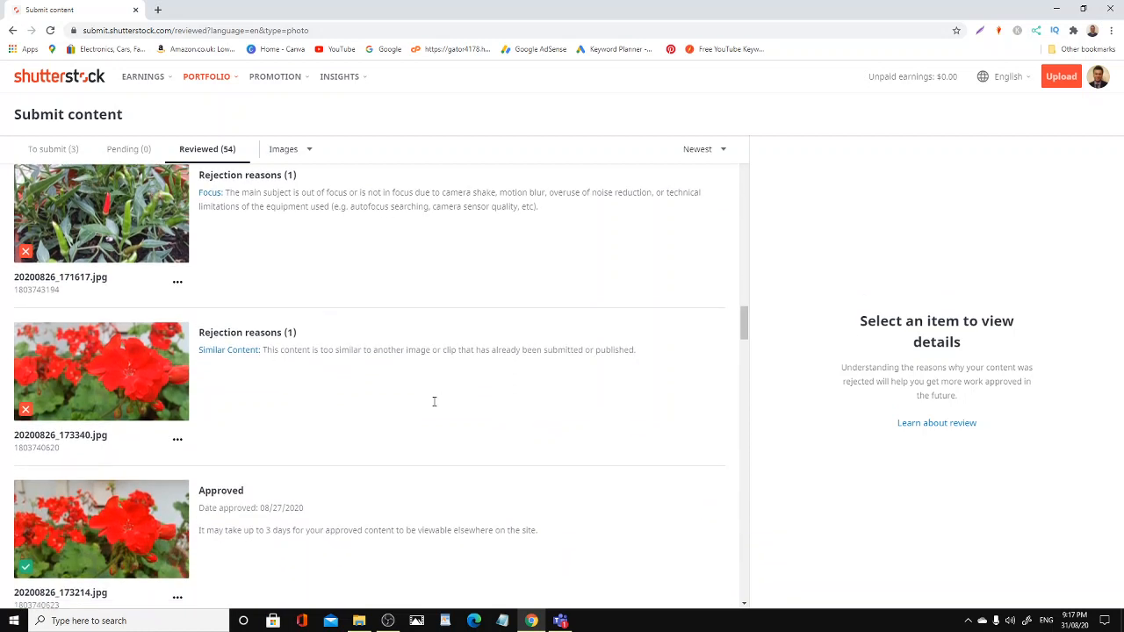
mouse_move(376, 285)
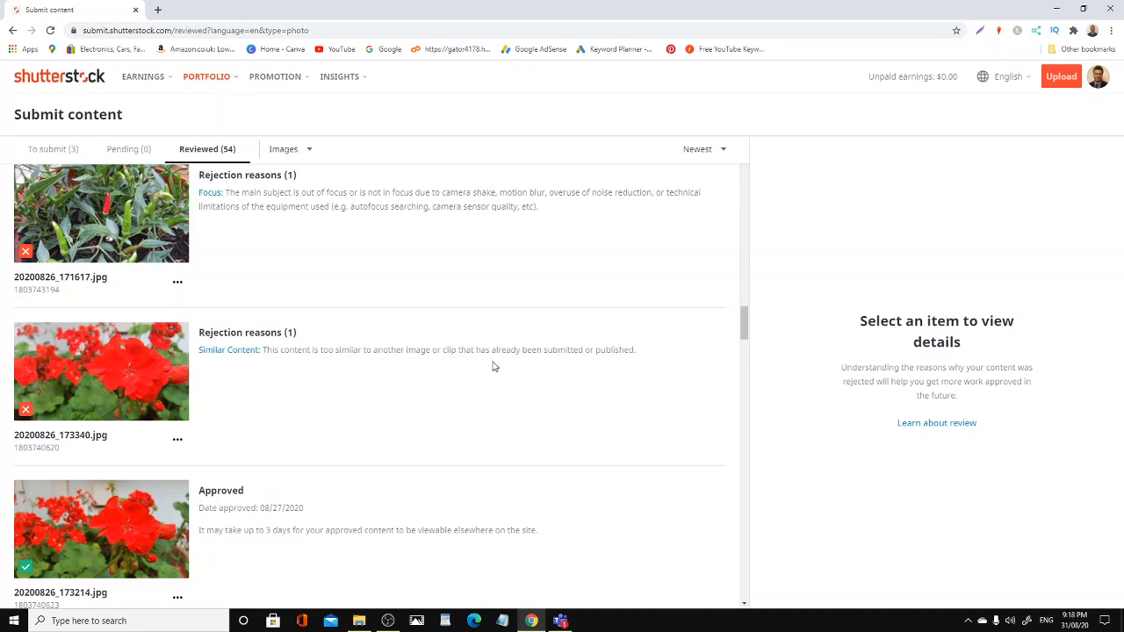
Scroll past the flower photos to the 20200825 striped images rejected for noise, focus, title and keywords
scroll(down, 3)
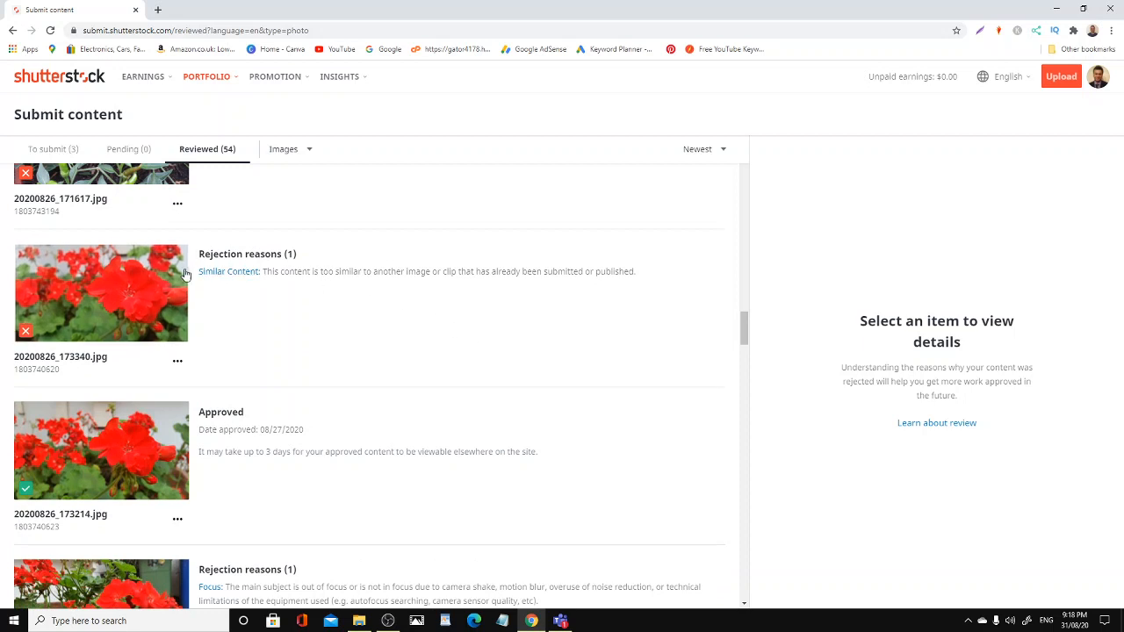
mouse_move(123, 265)
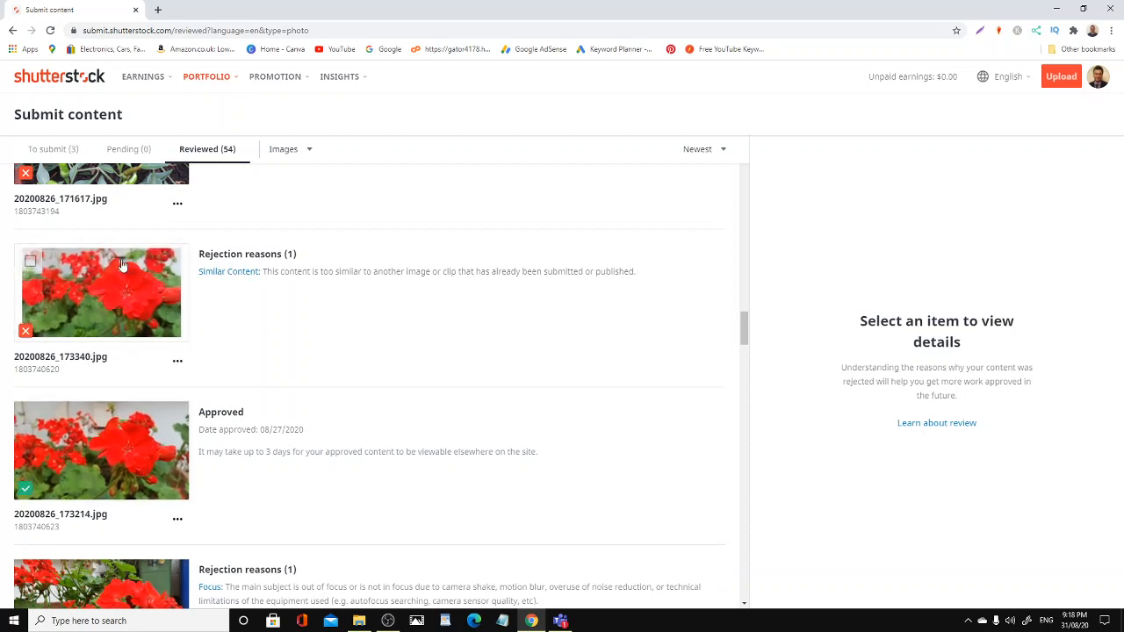
mouse_move(185, 295)
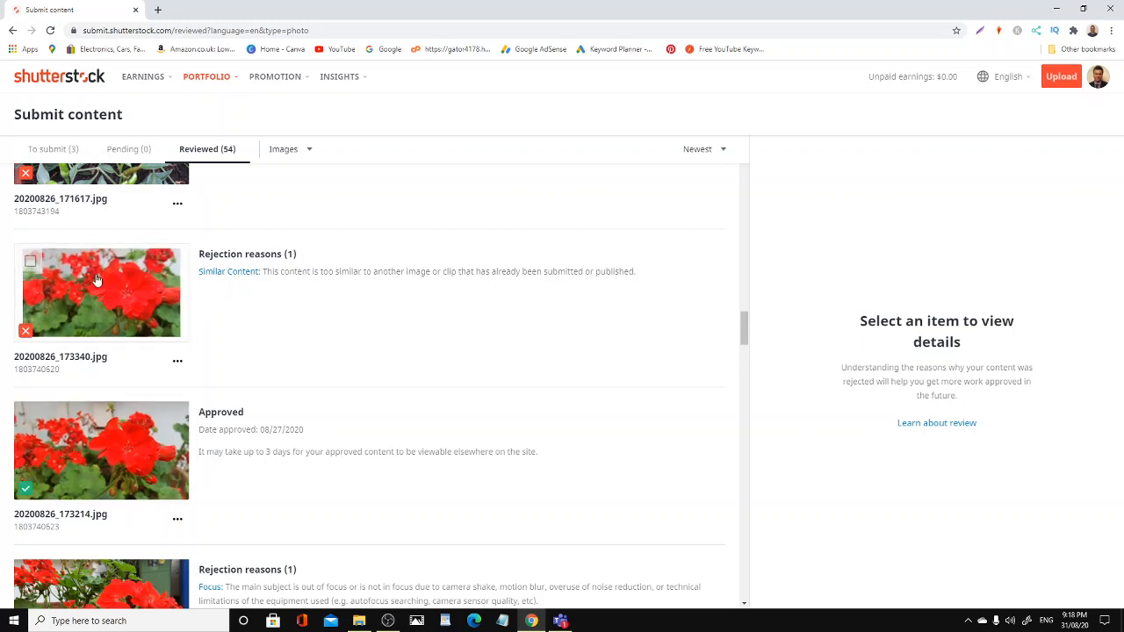
mouse_move(158, 304)
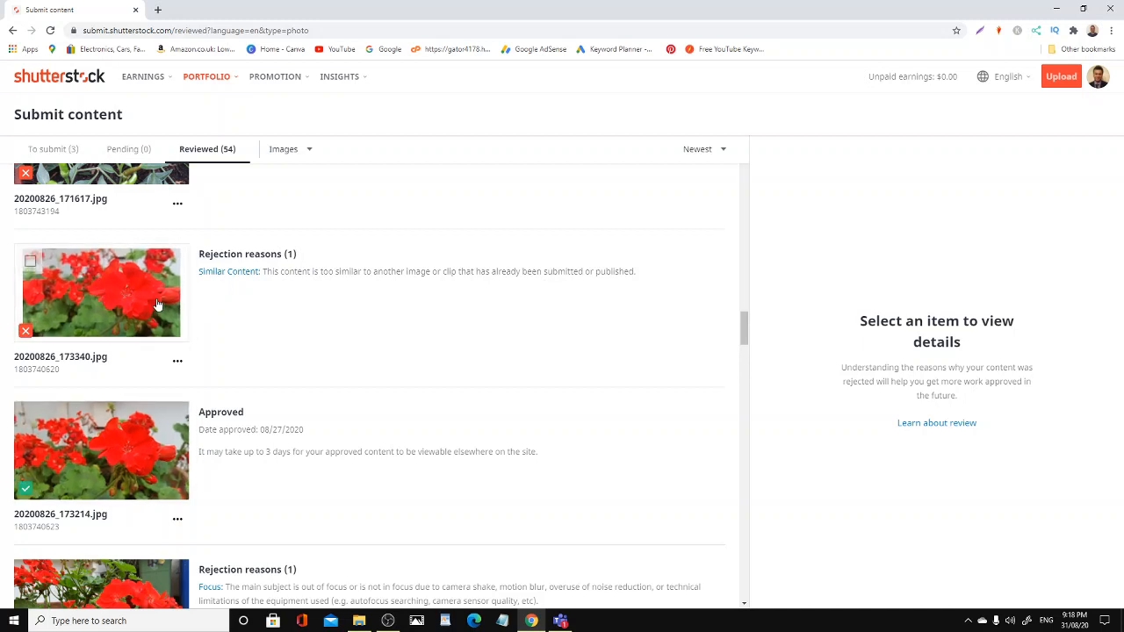
scroll(down, 3)
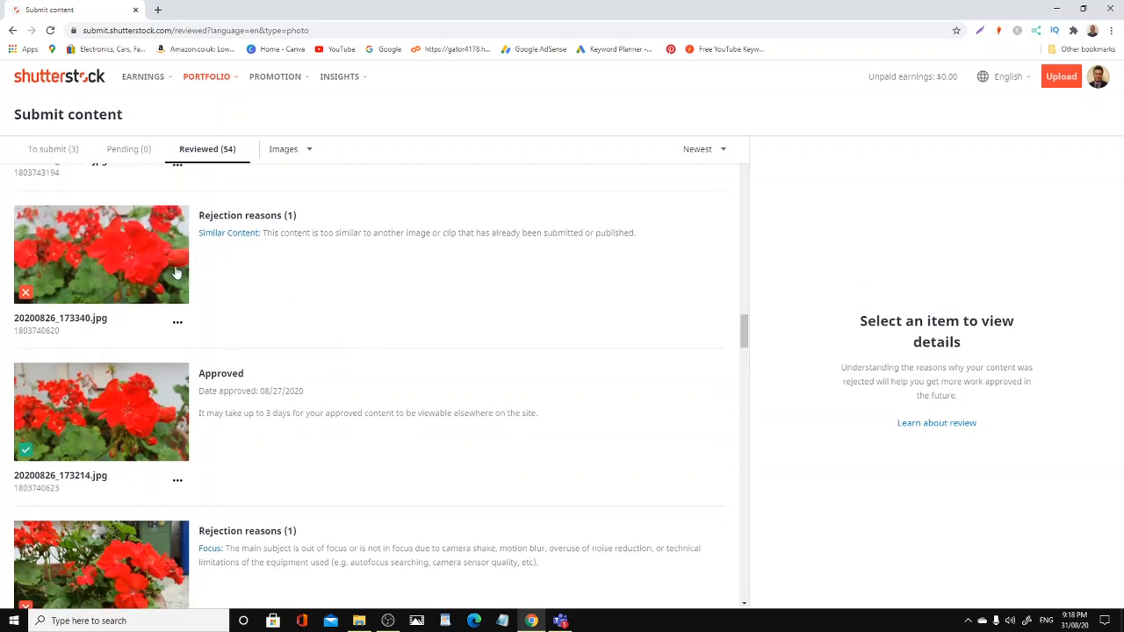
mouse_move(58, 428)
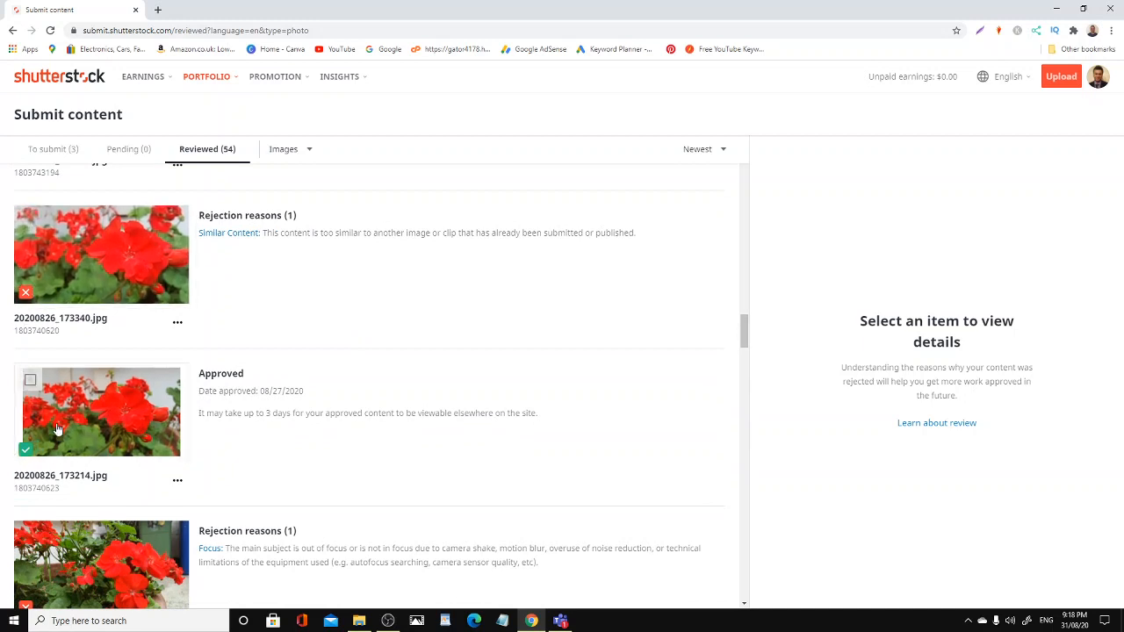
mouse_move(102, 368)
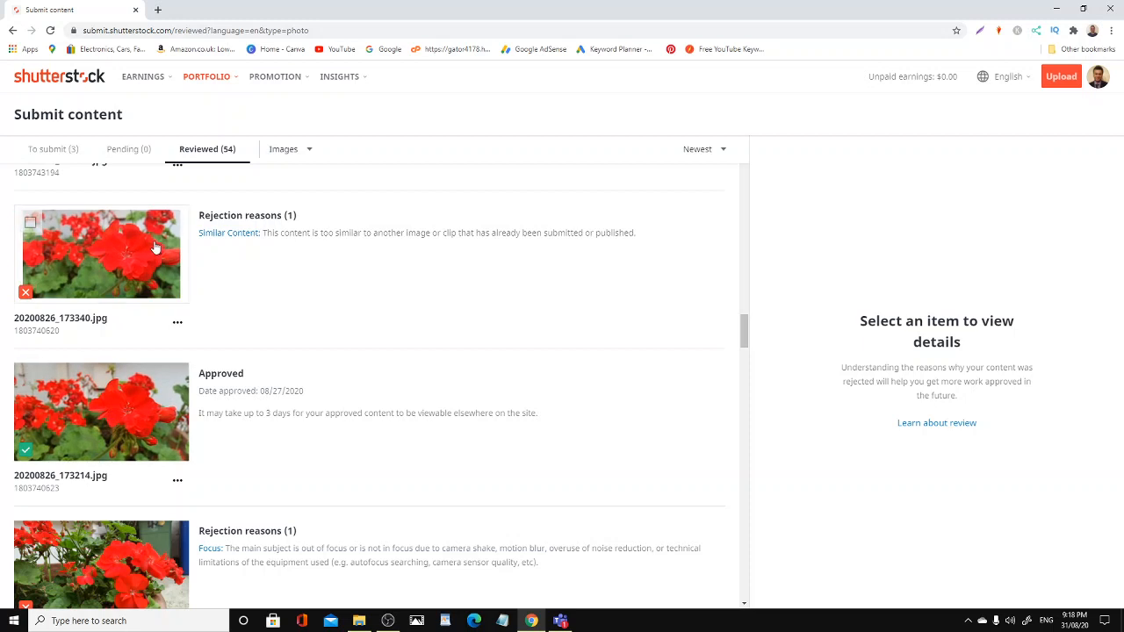
mouse_move(578, 246)
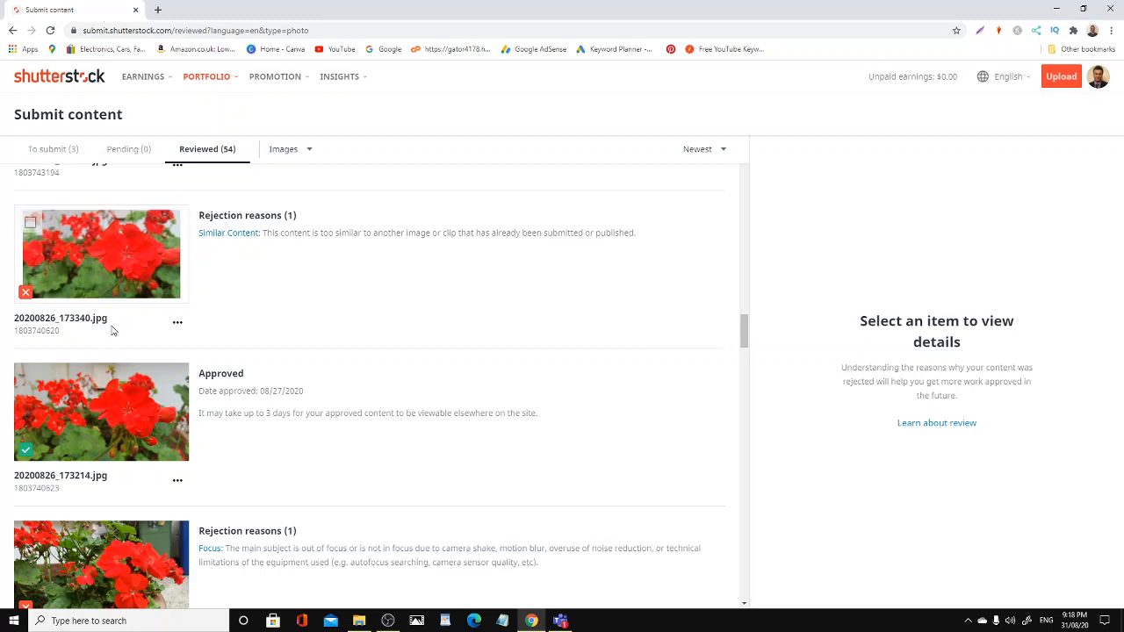
scroll(down, 3)
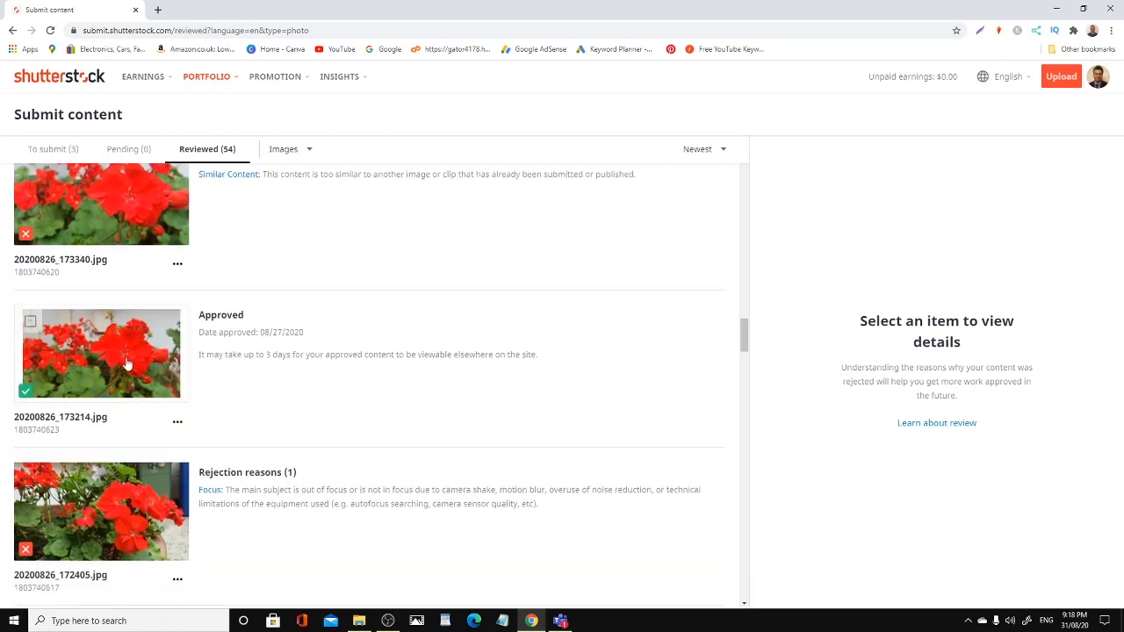
mouse_move(139, 358)
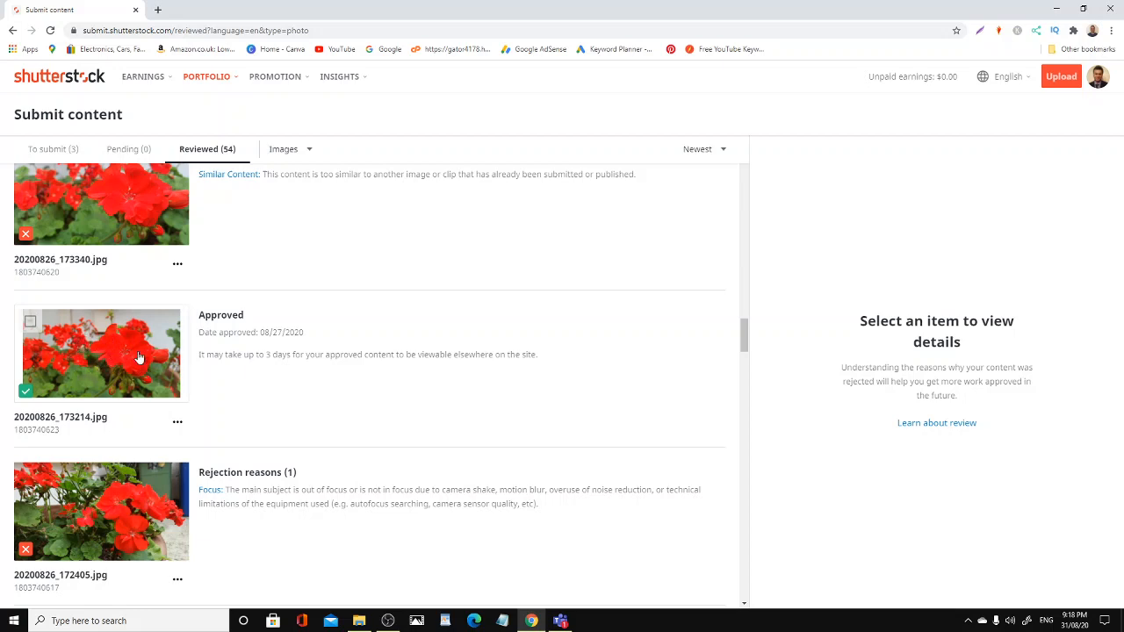
scroll(down, 3)
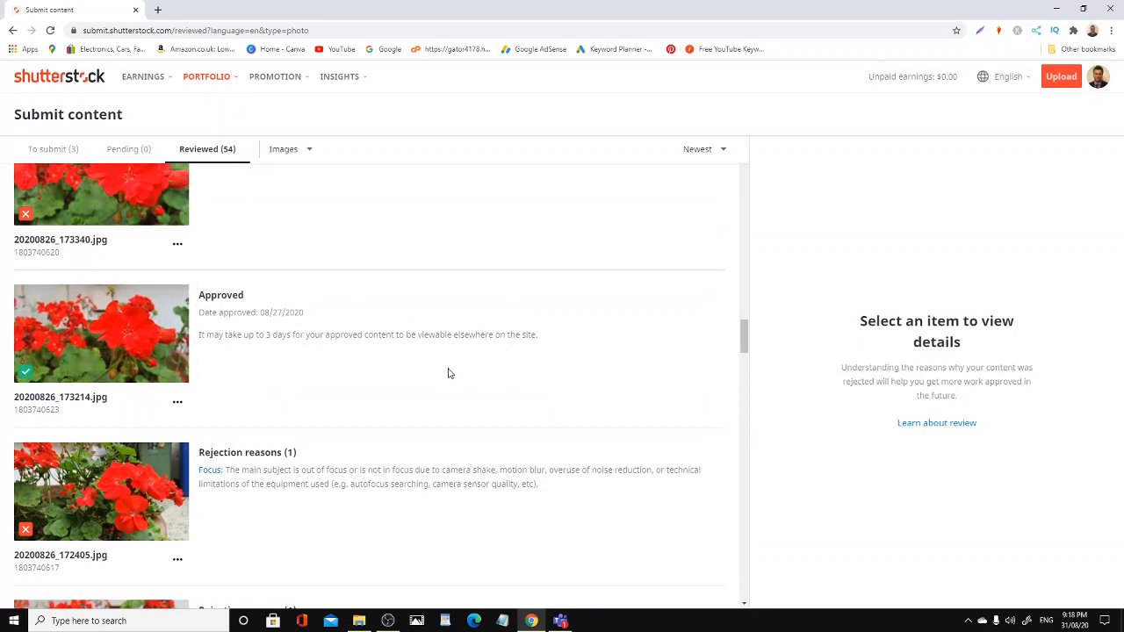
mouse_move(137, 332)
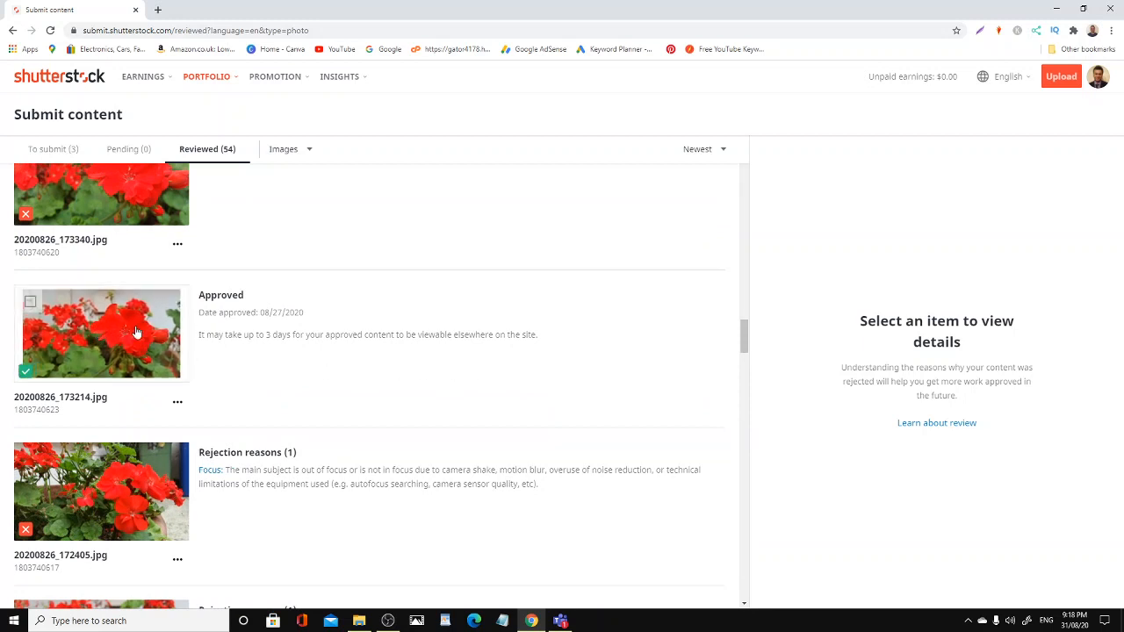
mouse_move(88, 337)
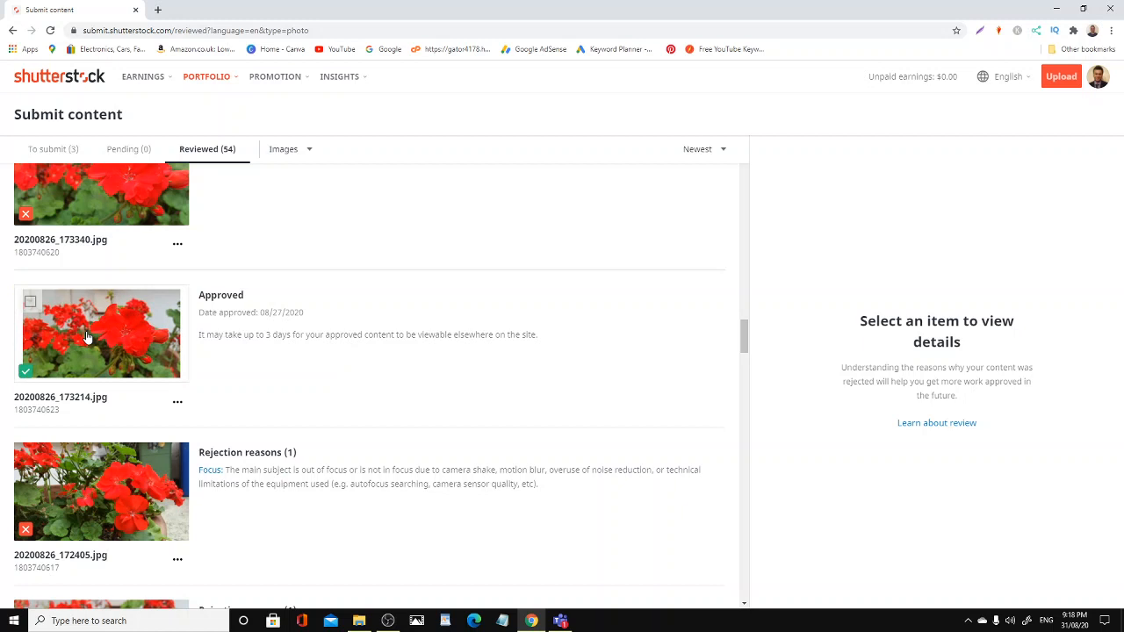
scroll(down, 3)
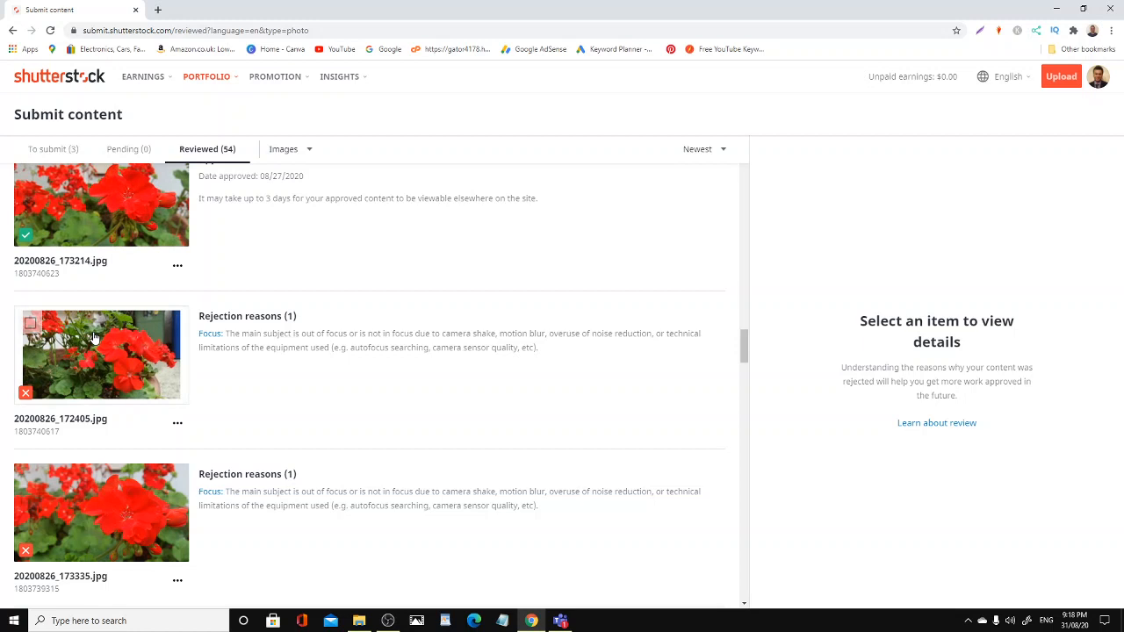
scroll(down, 3)
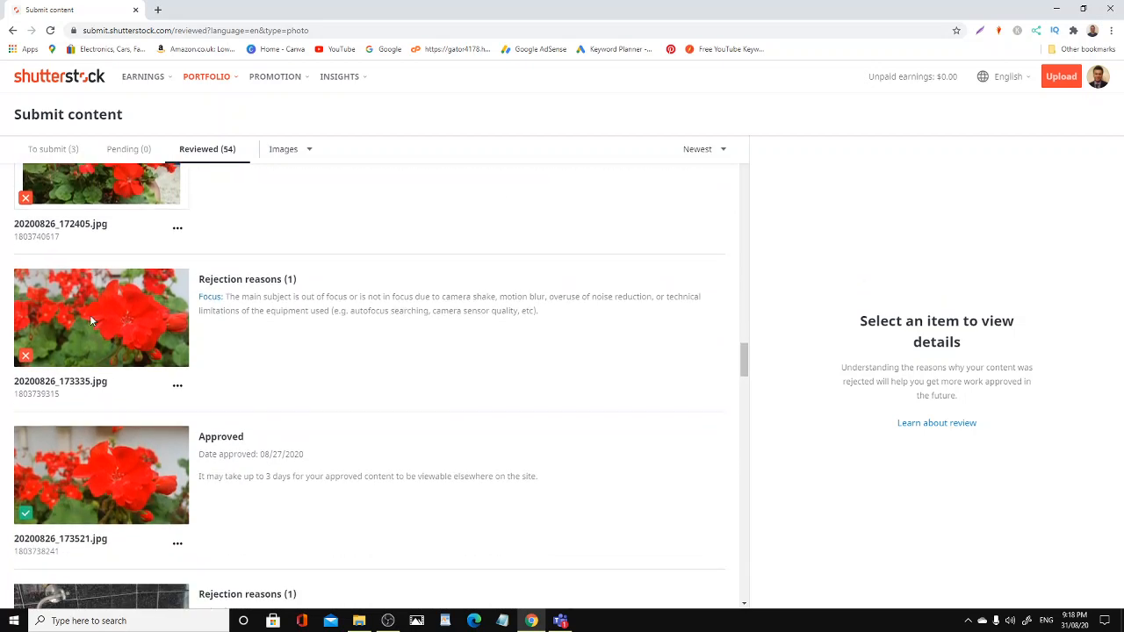
scroll(down, 3)
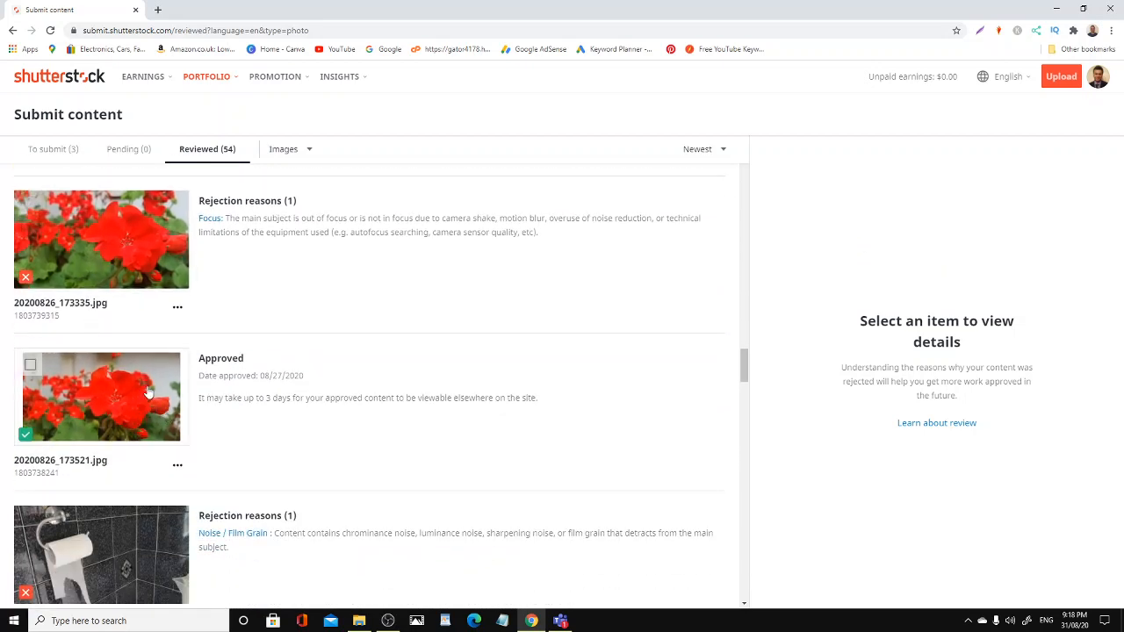
scroll(down, 3)
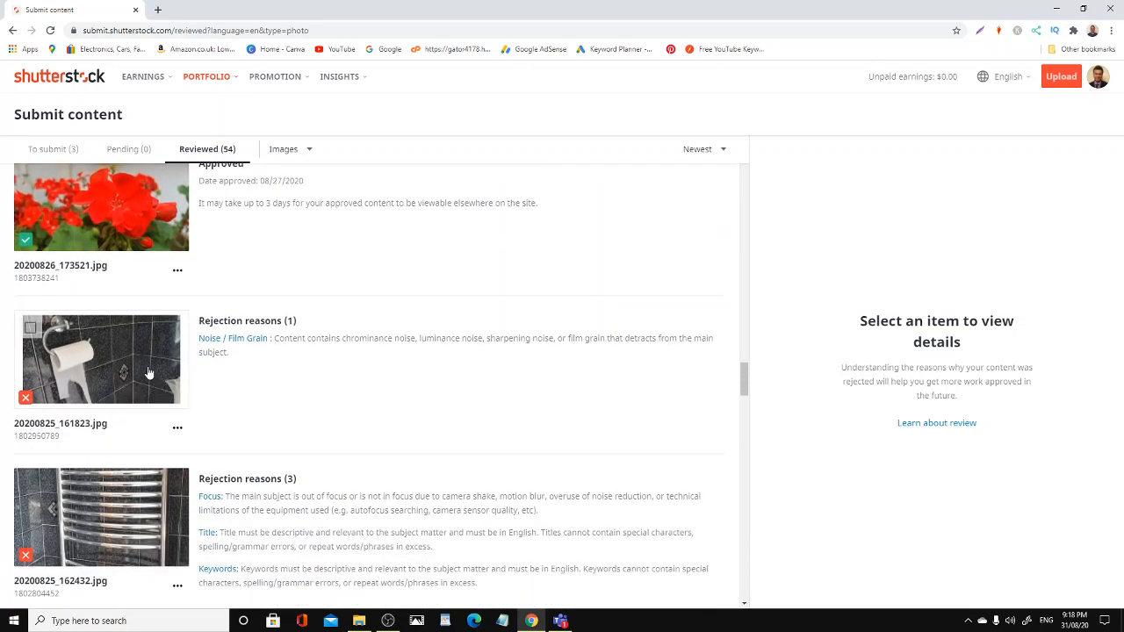
mouse_move(130, 372)
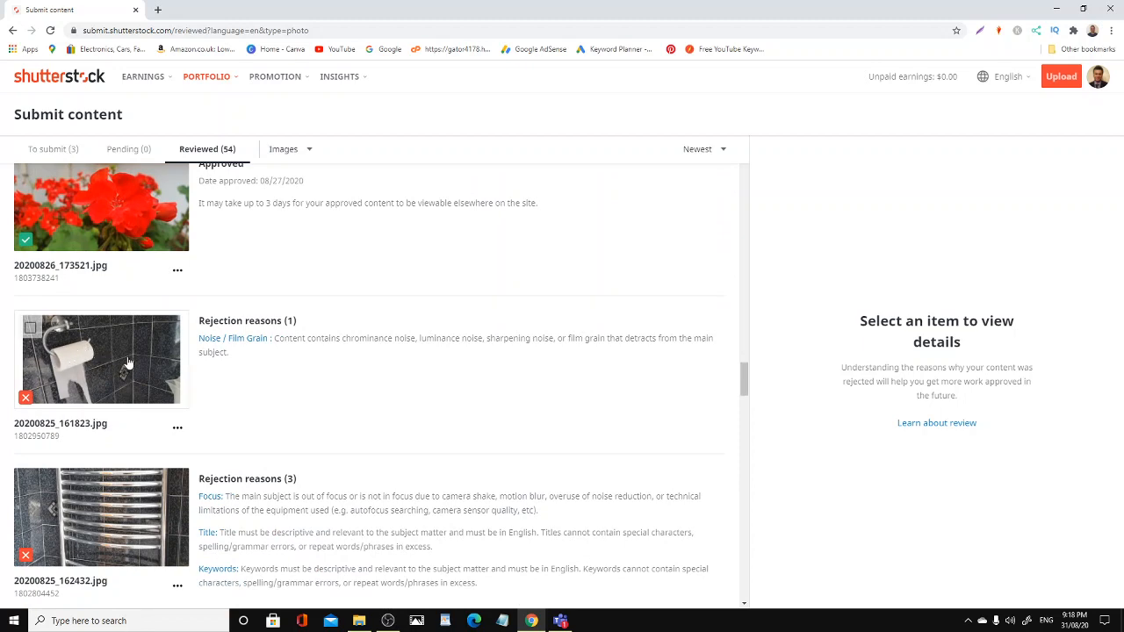
scroll(down, 3)
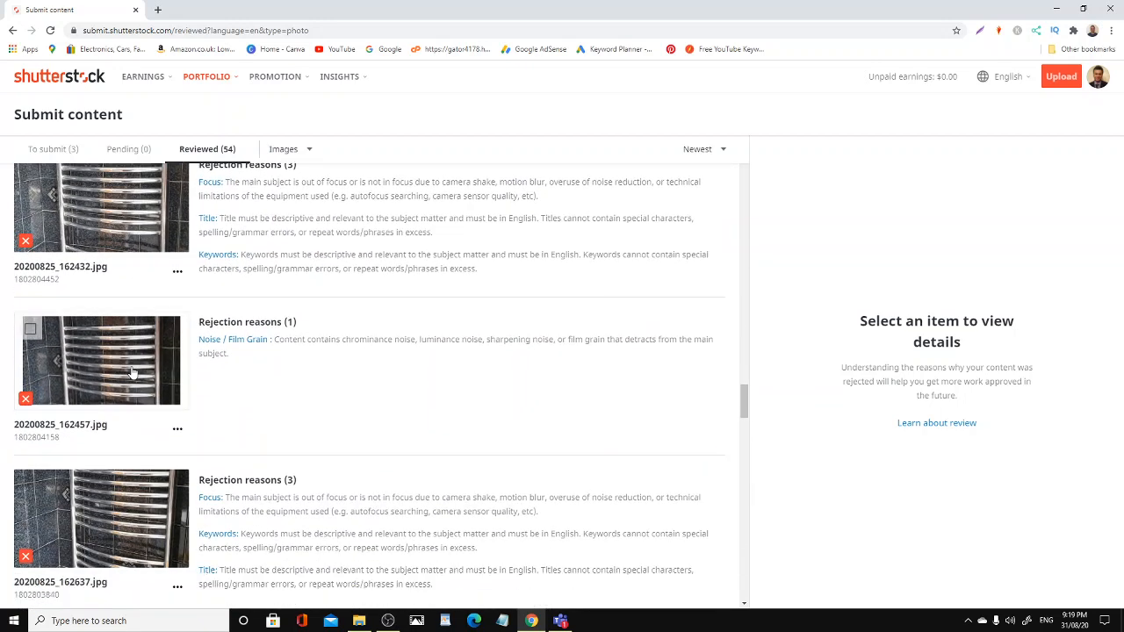
scroll(down, 3)
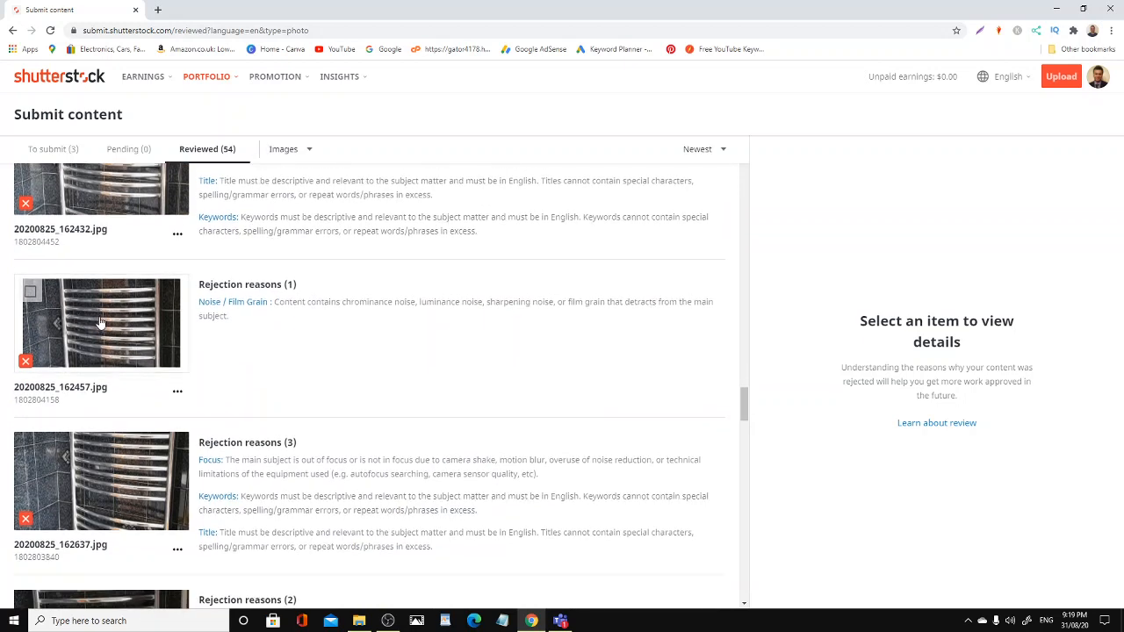
scroll(down, 3)
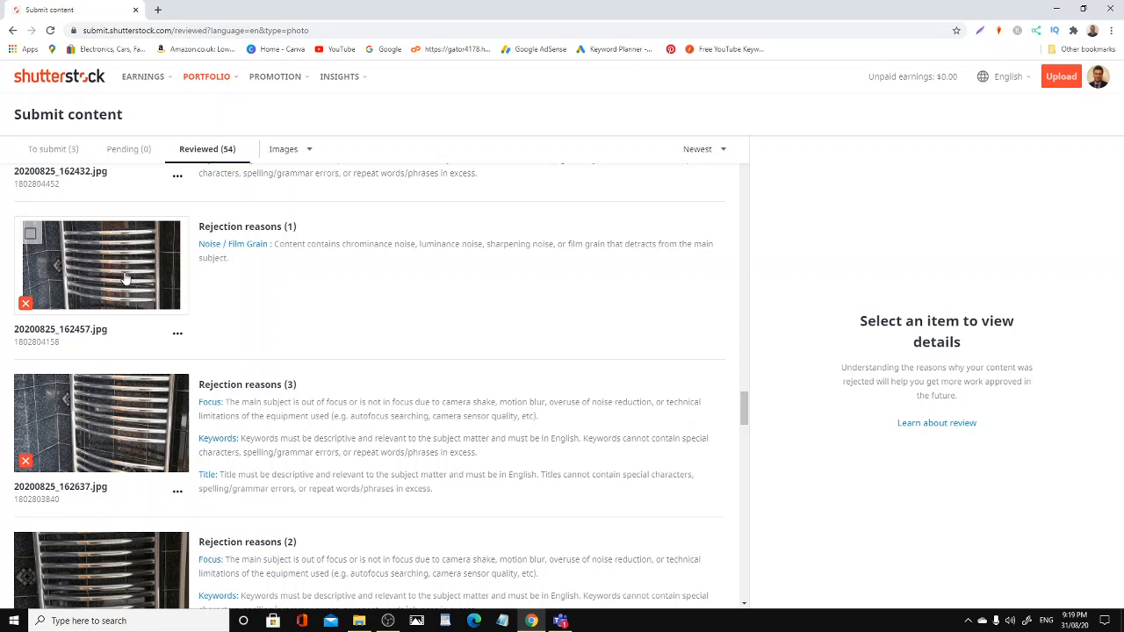
mouse_move(137, 263)
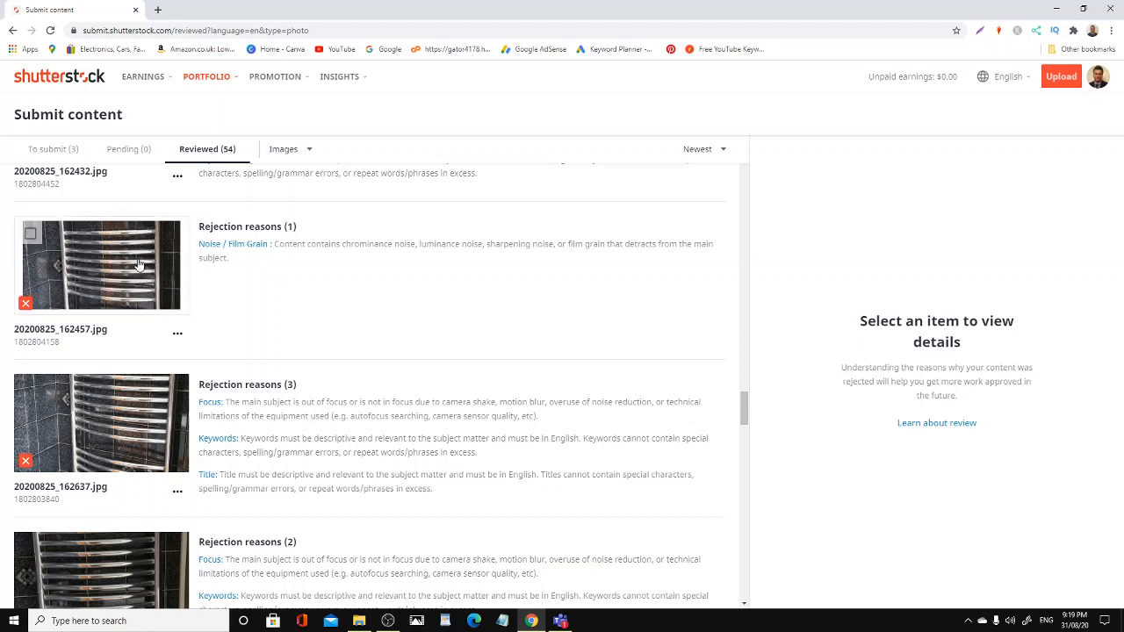
Scroll through the razor, chilli and toilet-roll photos, noting approvals and focus or keyword rejections
scroll(down, 3)
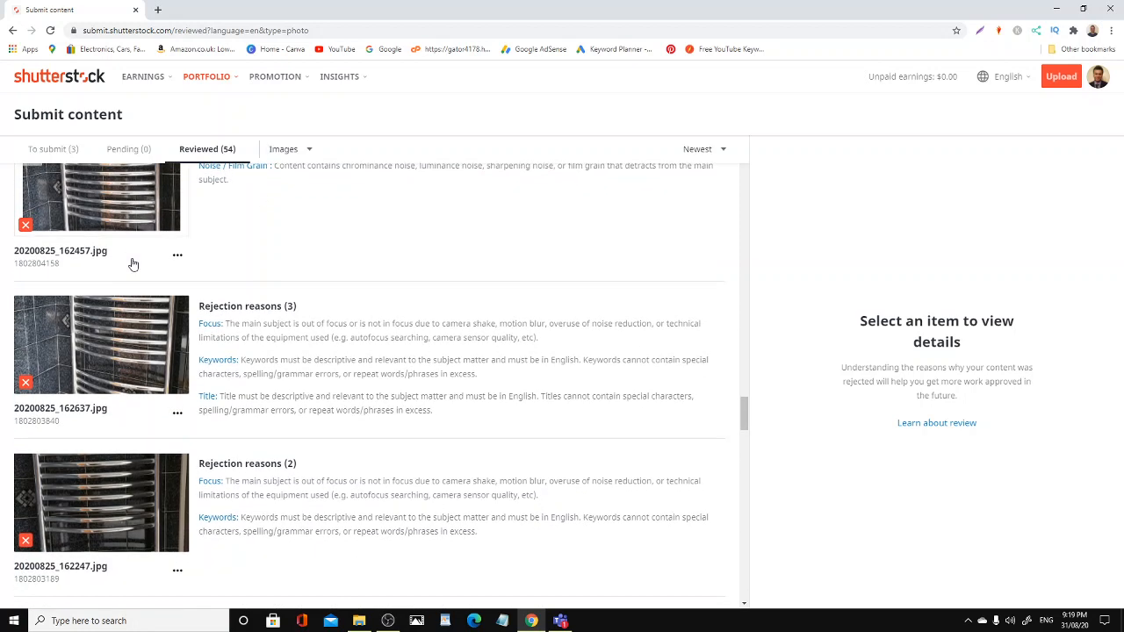
scroll(down, 3)
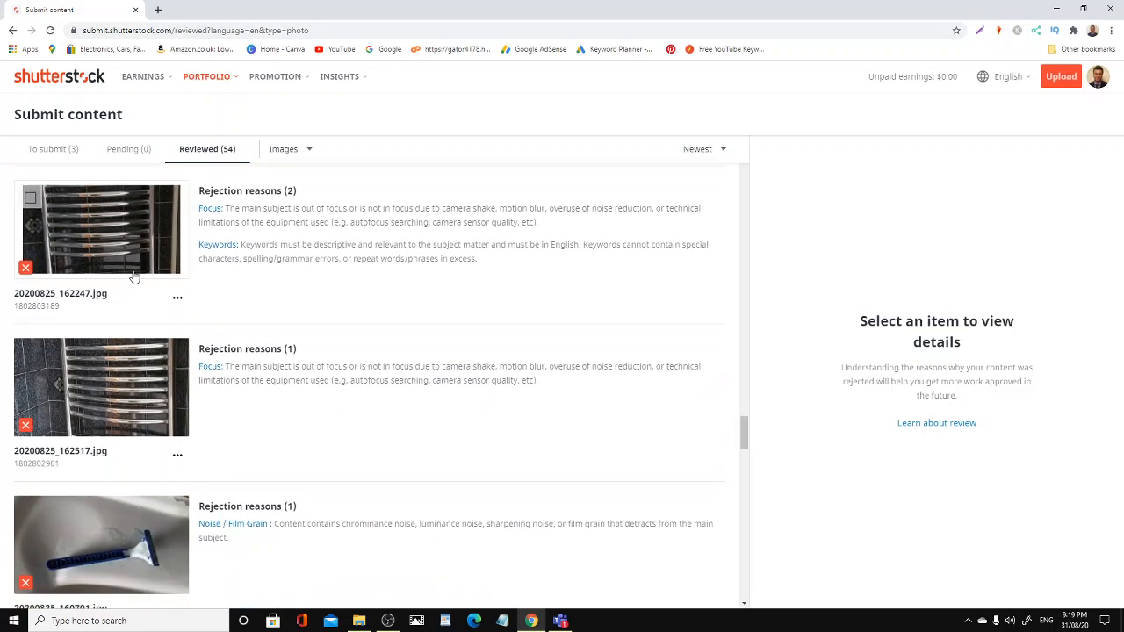
scroll(down, 3)
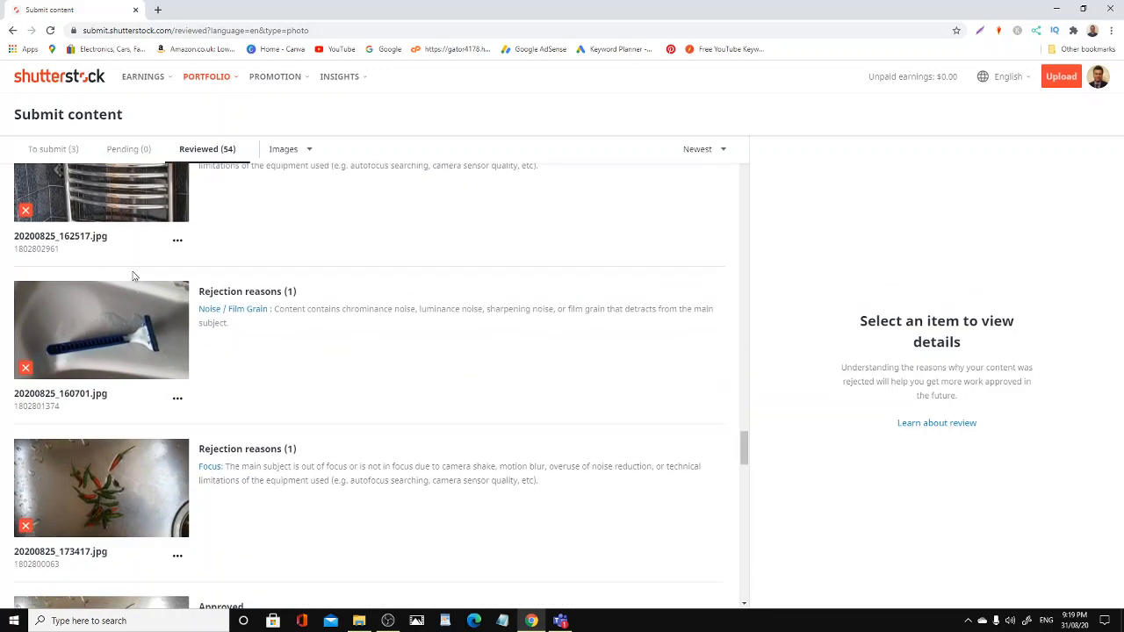
mouse_move(109, 331)
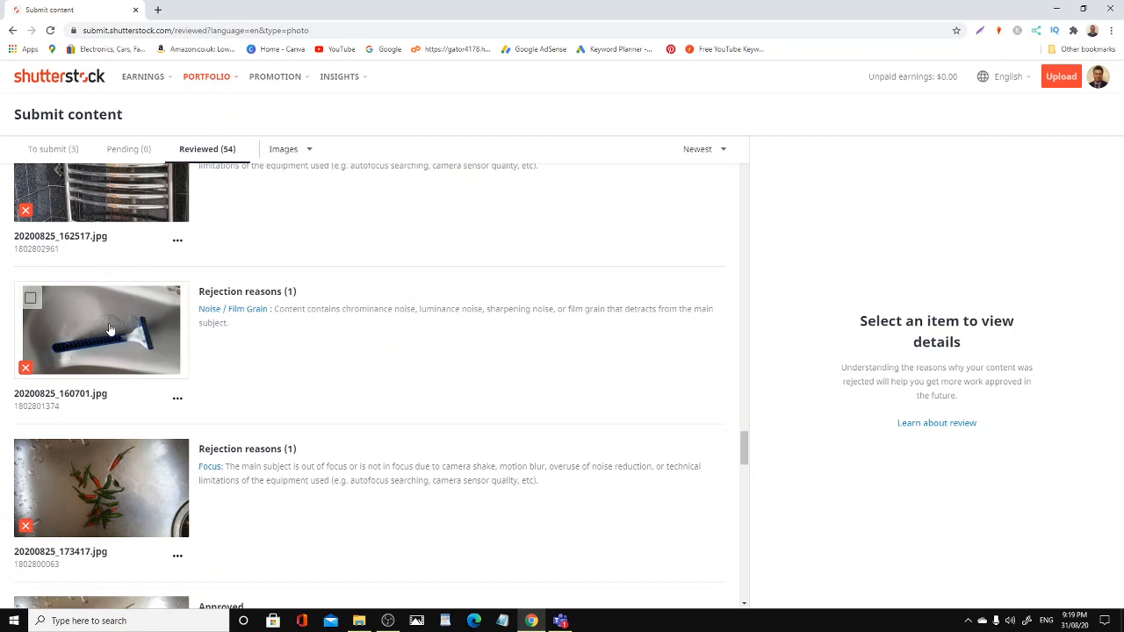
mouse_move(122, 346)
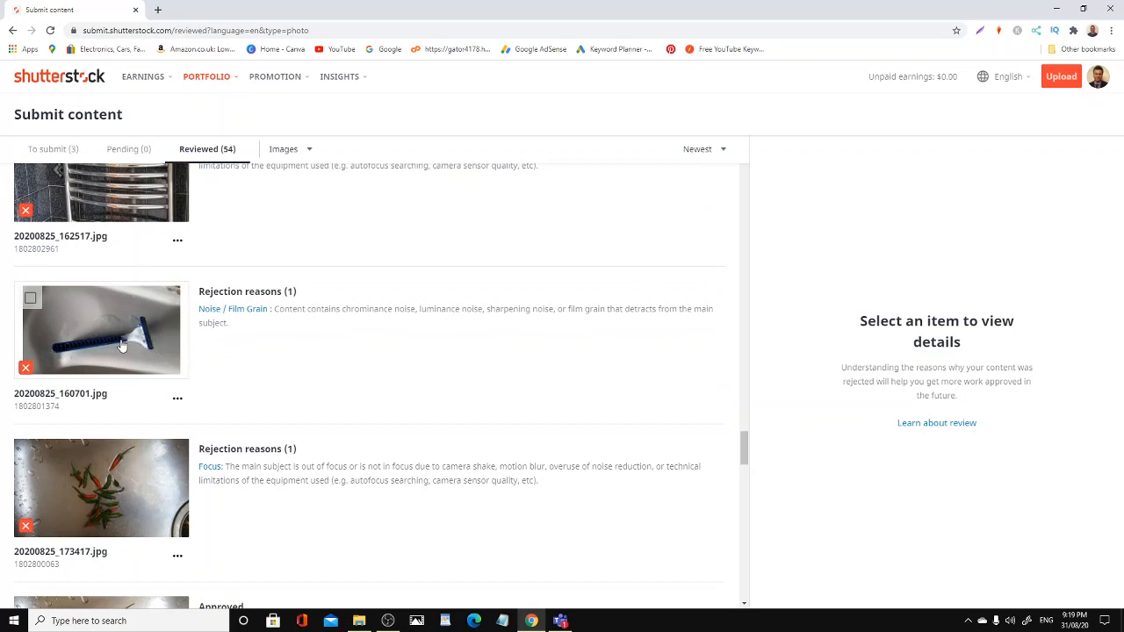
scroll(down, 3)
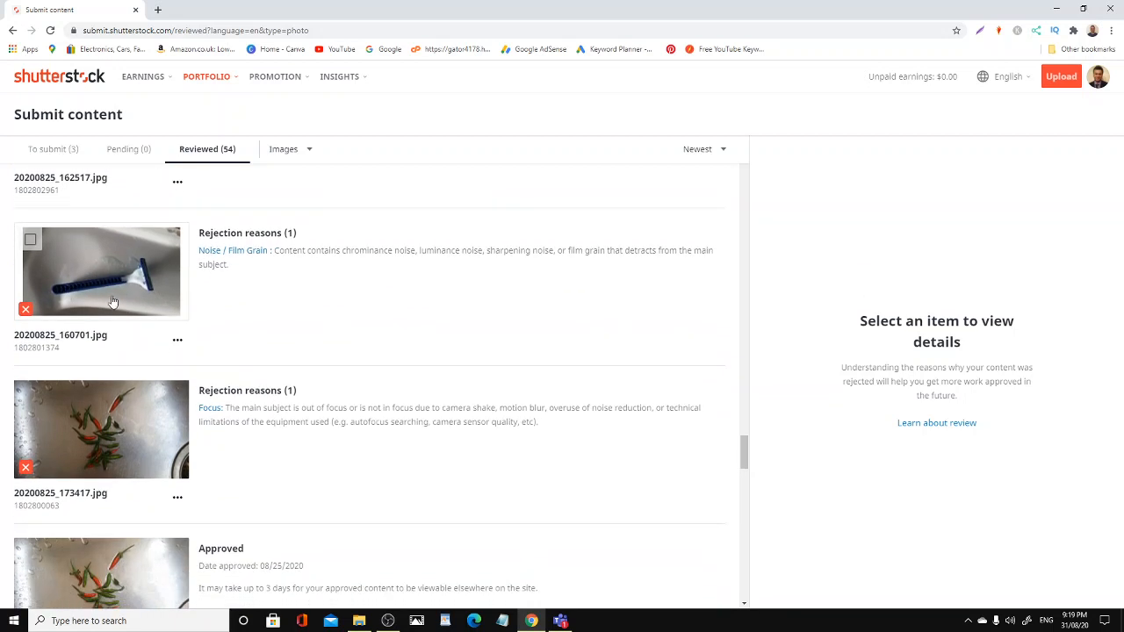
scroll(down, 3)
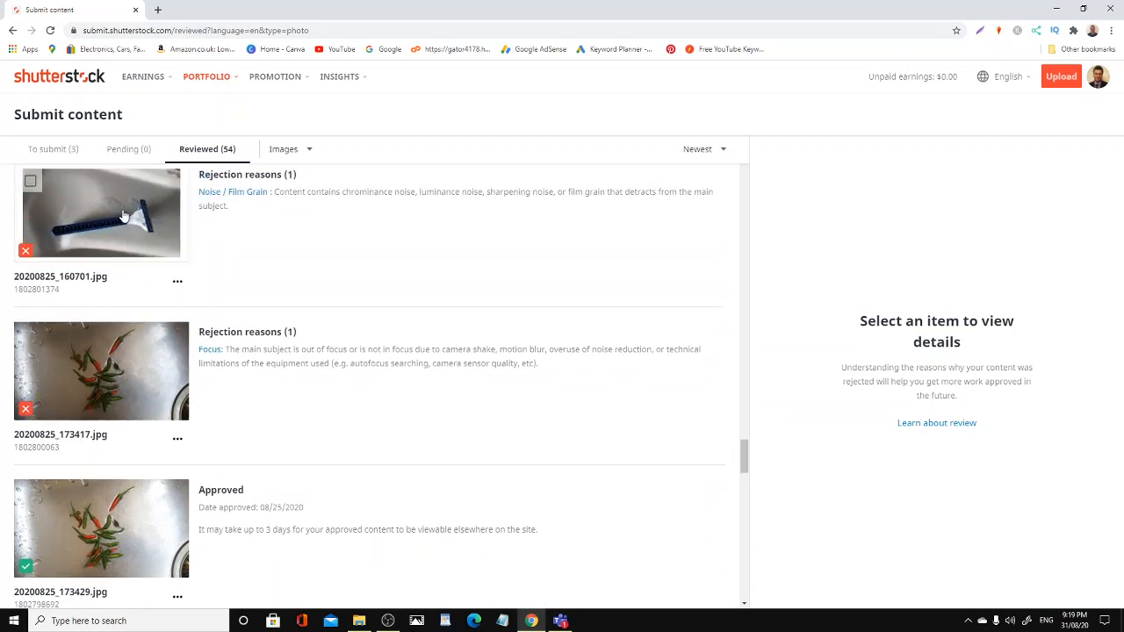
scroll(down, 3)
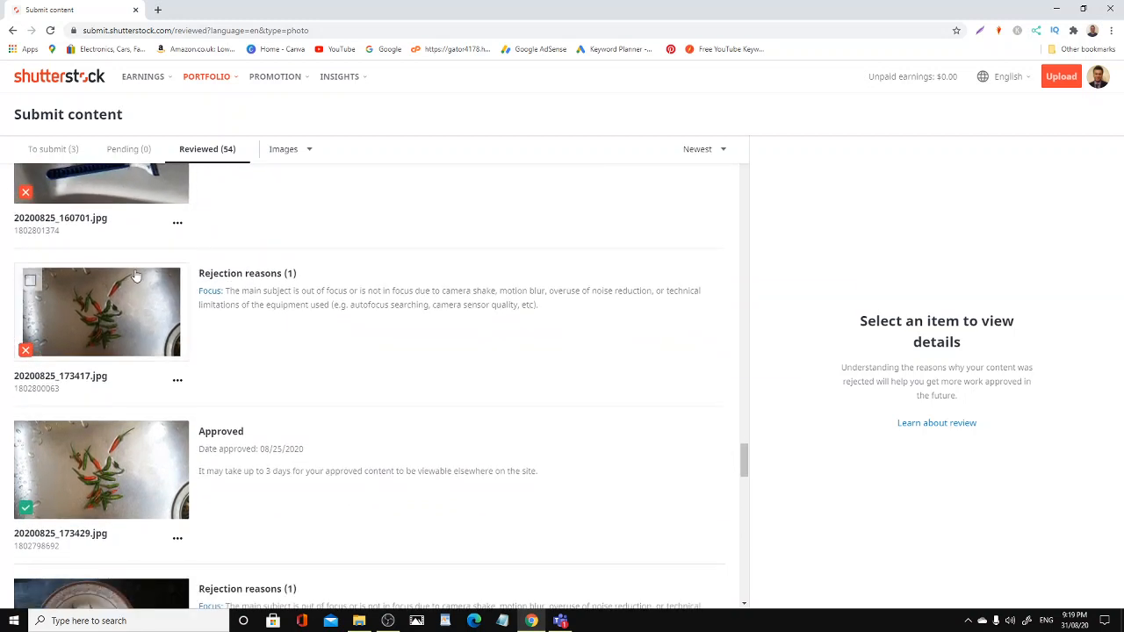
scroll(down, 3)
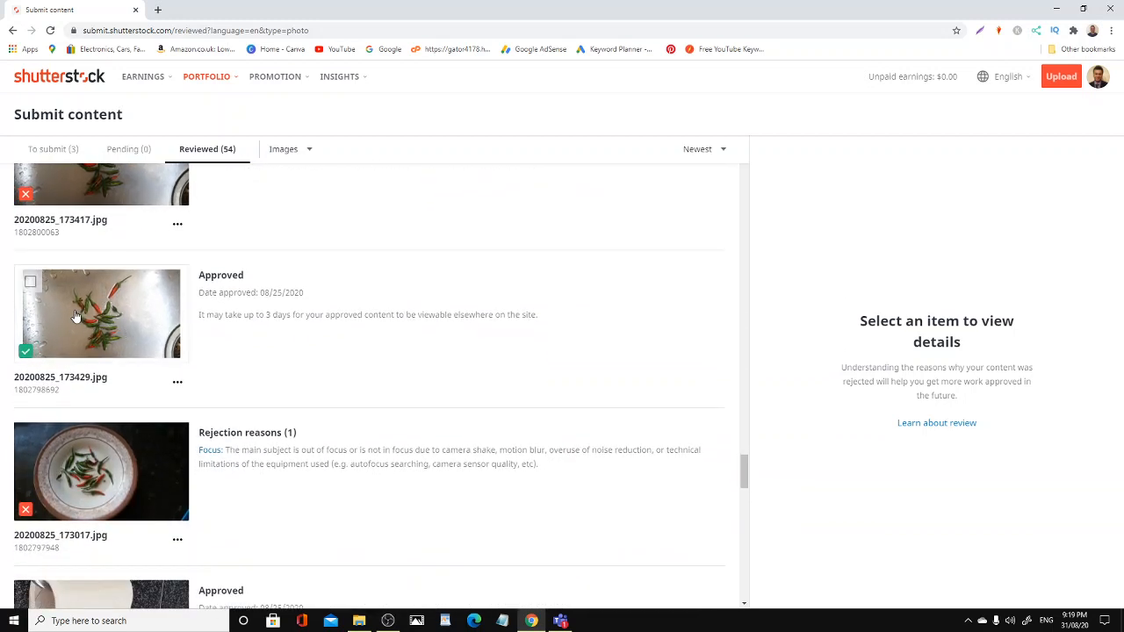
mouse_move(108, 318)
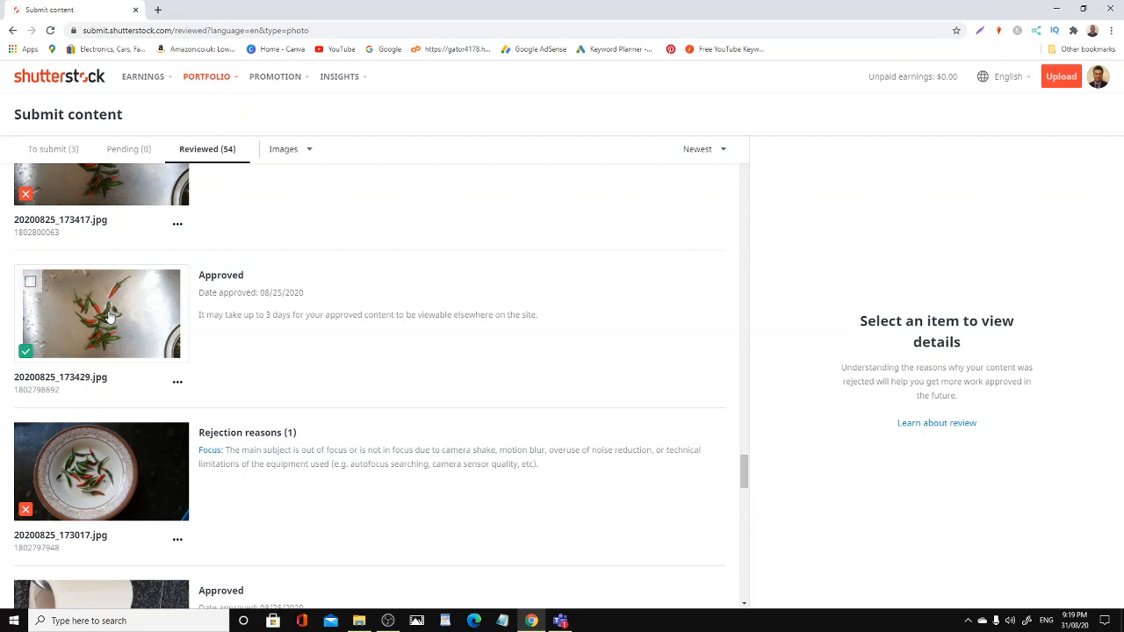
scroll(down, 3)
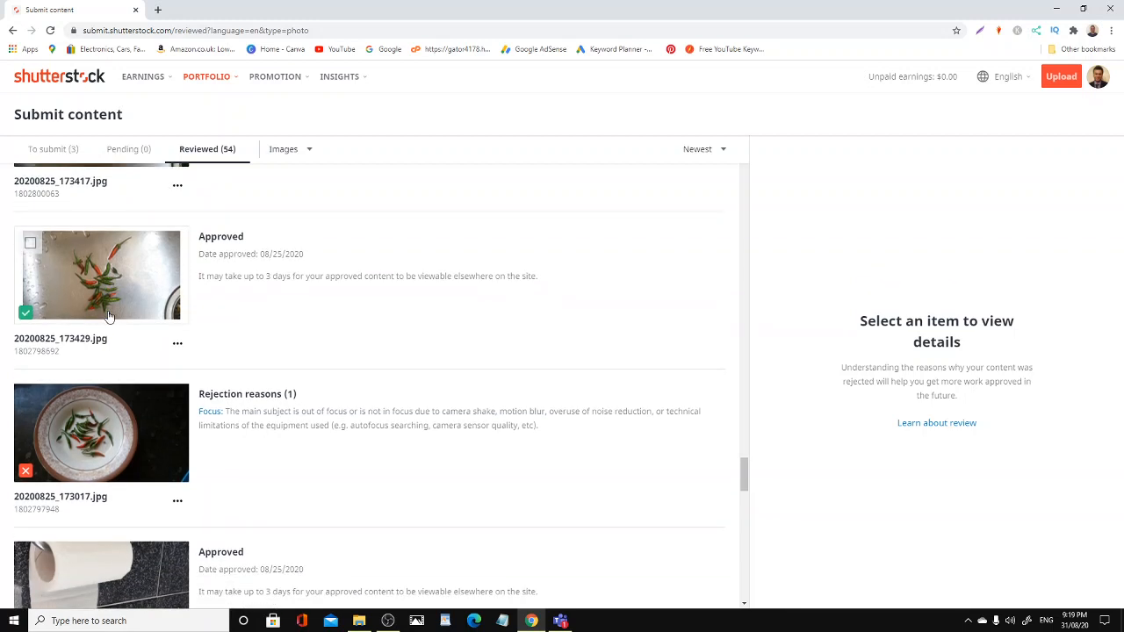
scroll(down, 3)
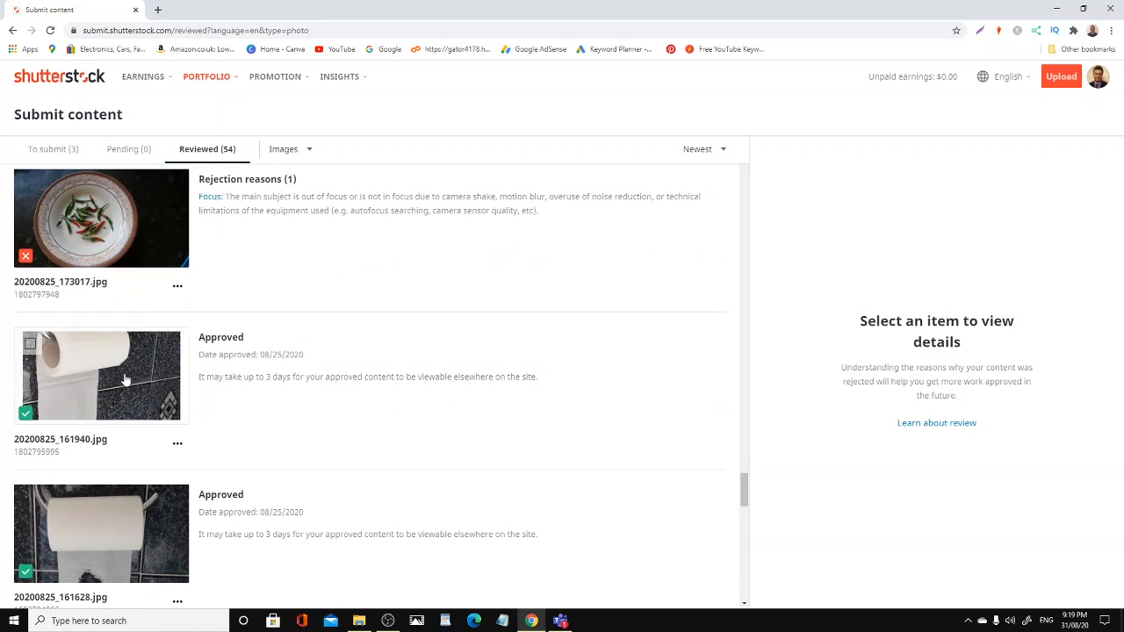
scroll(down, 3)
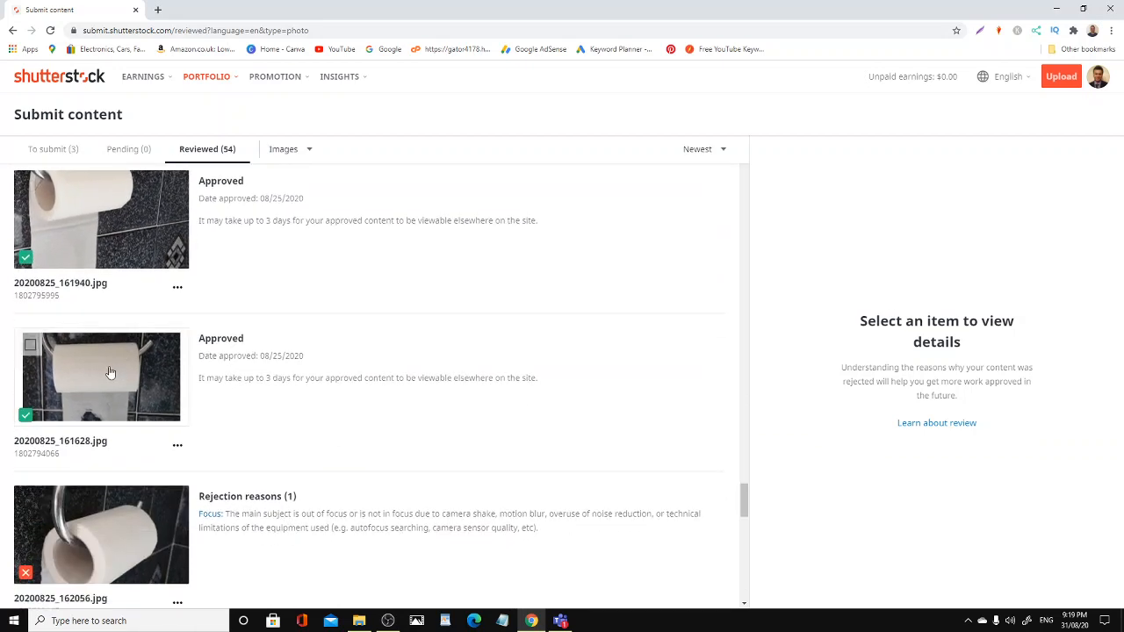
scroll(down, 3)
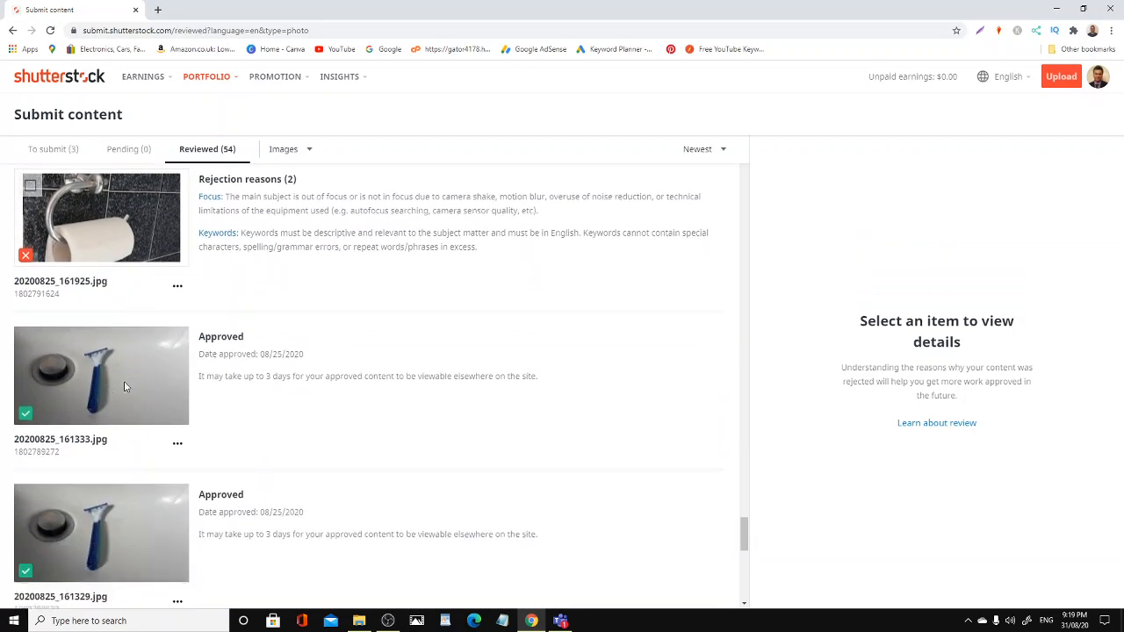
Scroll down to the chili-plant rejections and the approved marigold photo
scroll(down, 3)
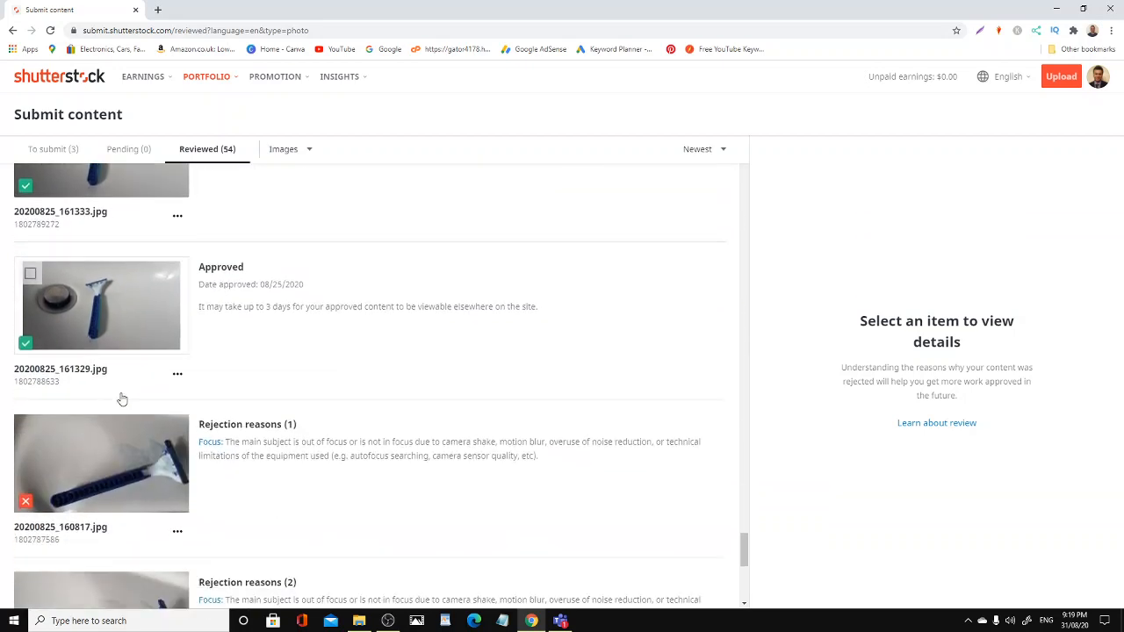
scroll(down, 3)
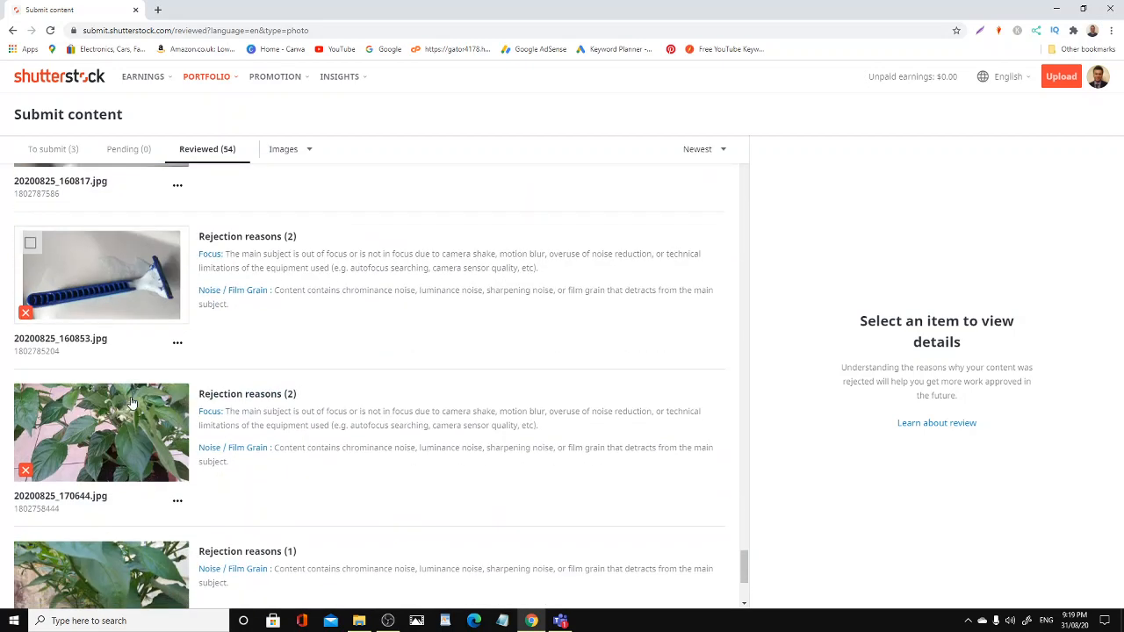
scroll(down, 3)
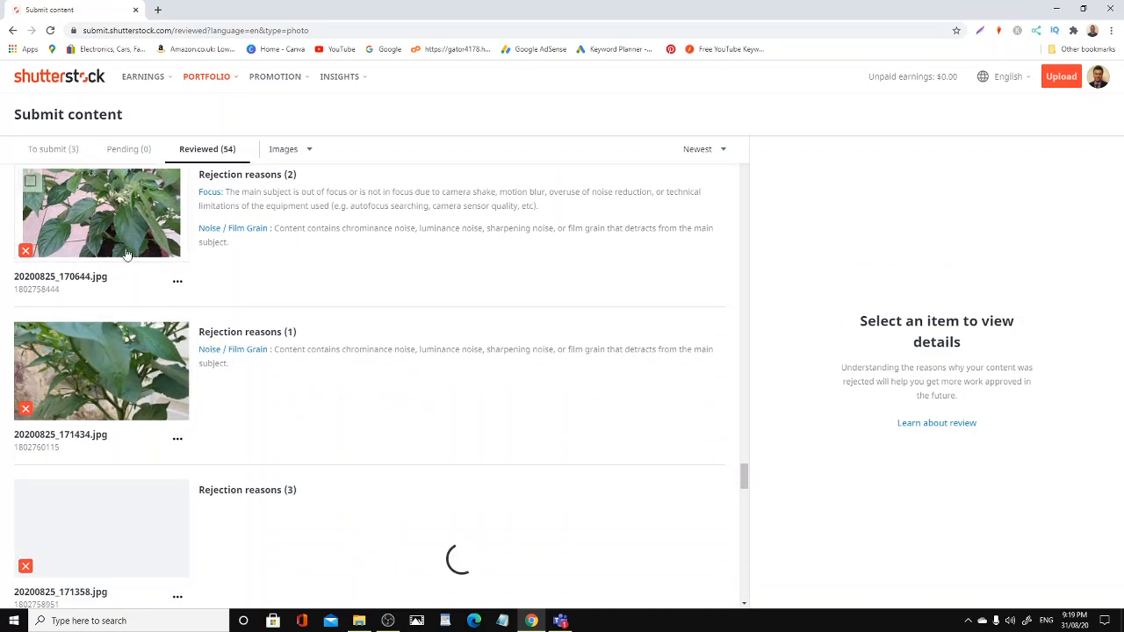
scroll(down, 3)
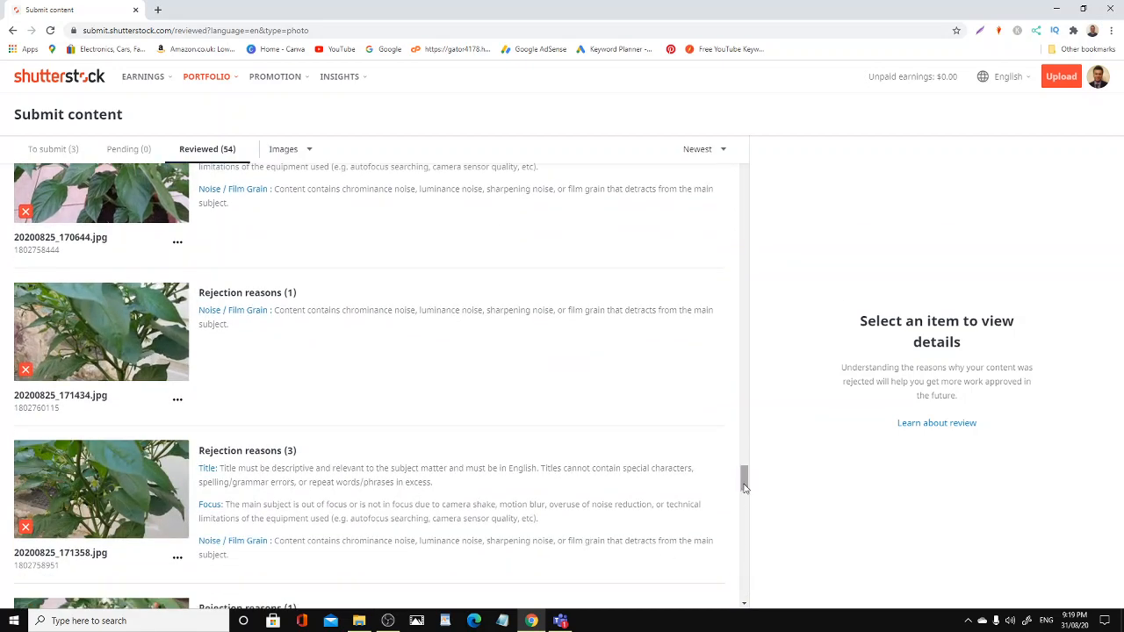
scroll(down, 3)
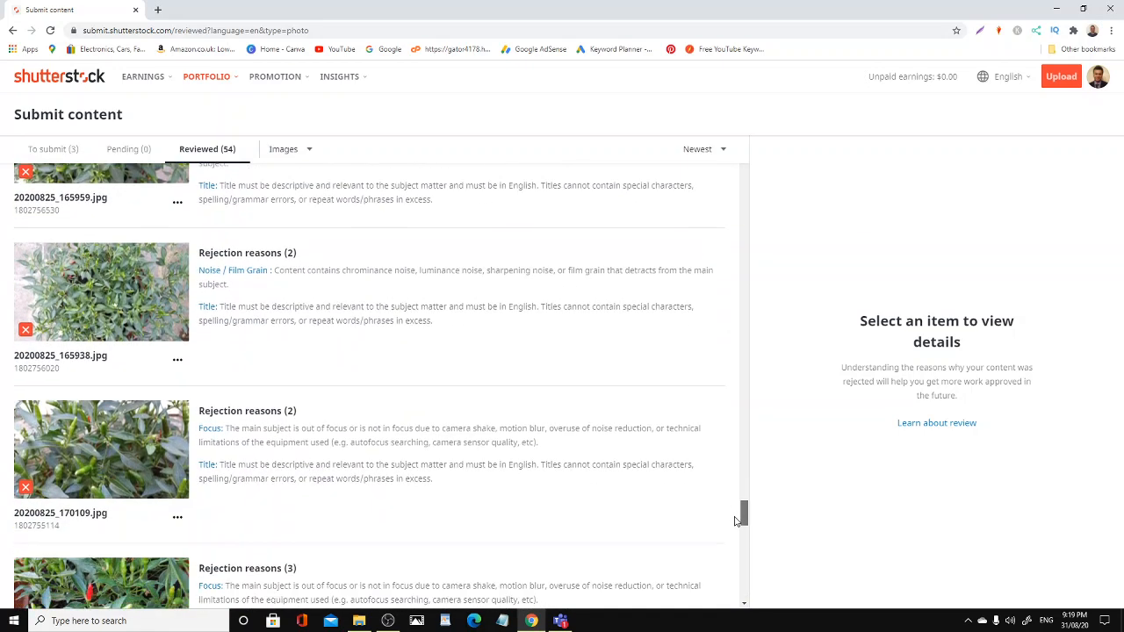
scroll(down, 3)
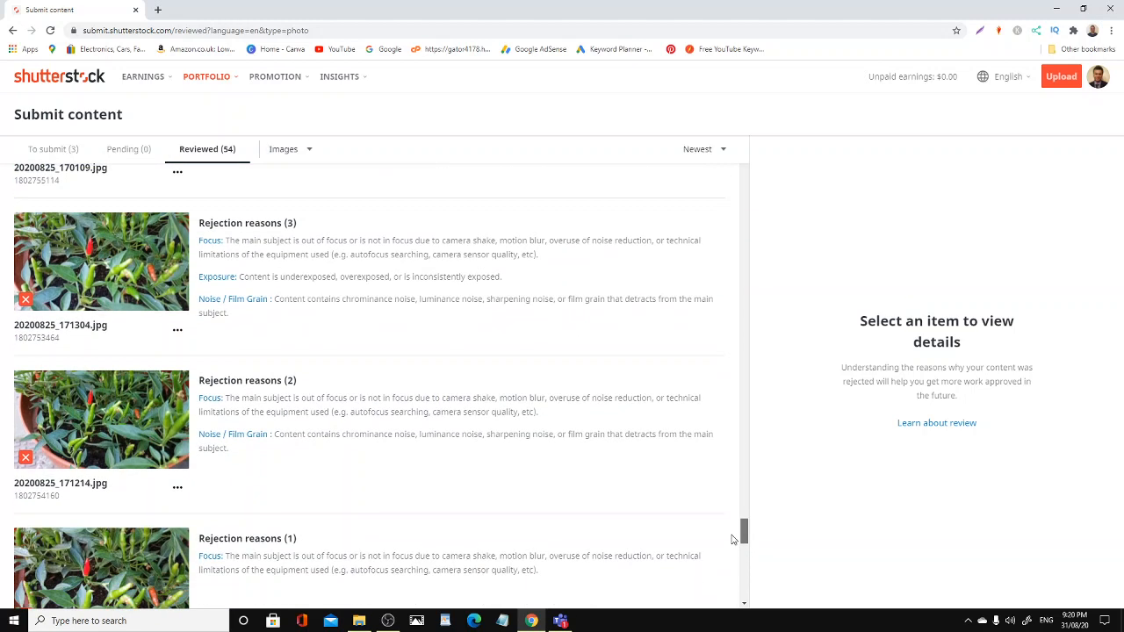
scroll(down, 3)
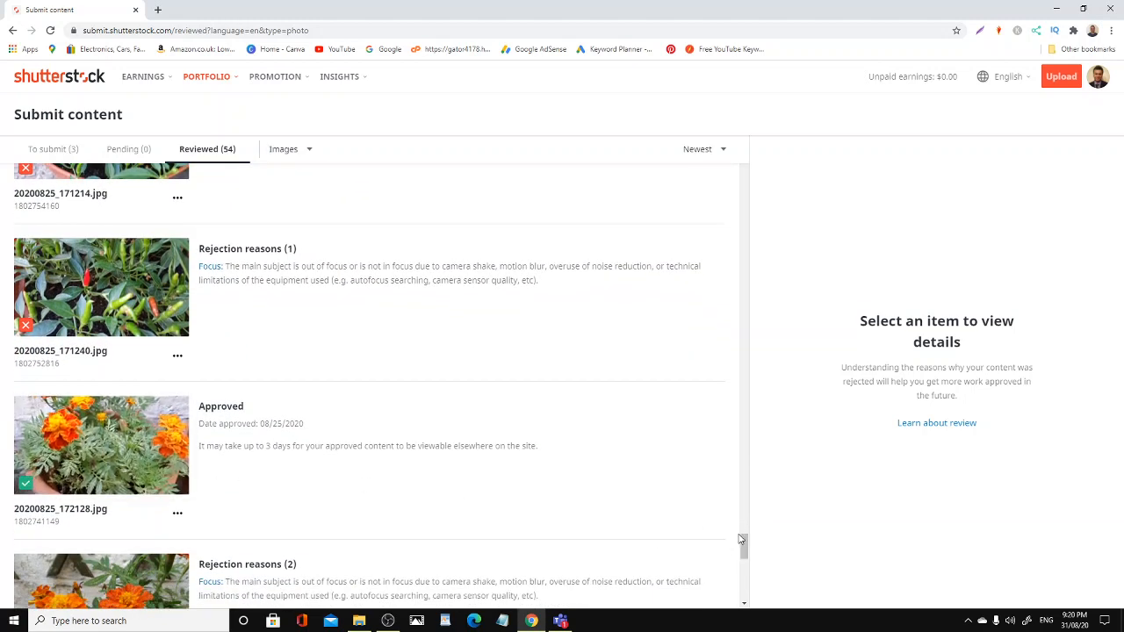
scroll(down, 3)
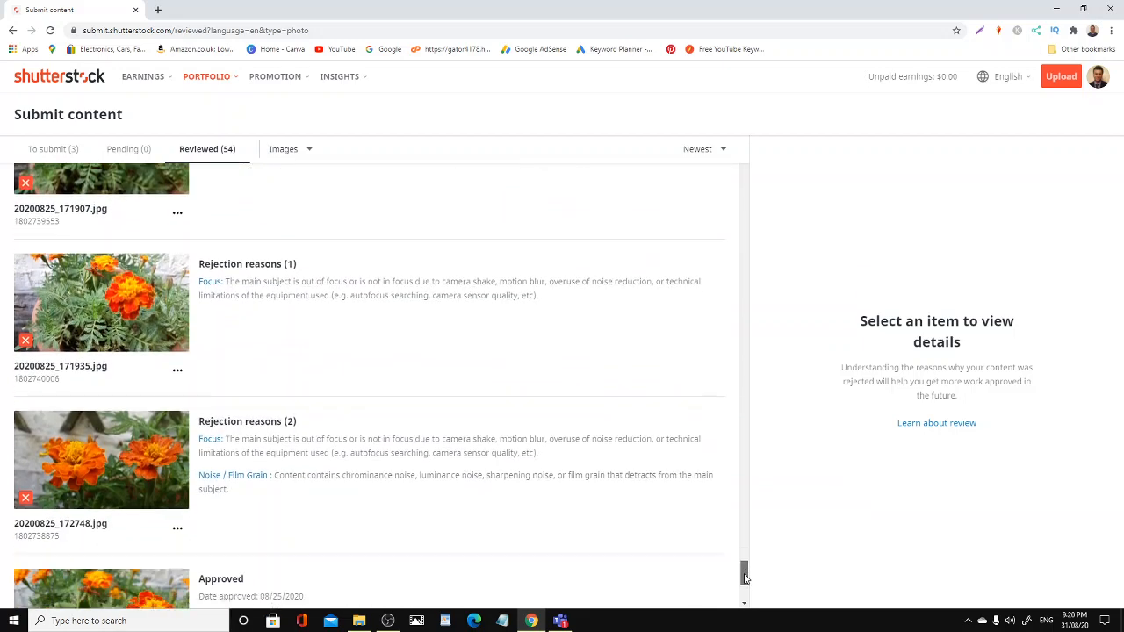
scroll(down, 3)
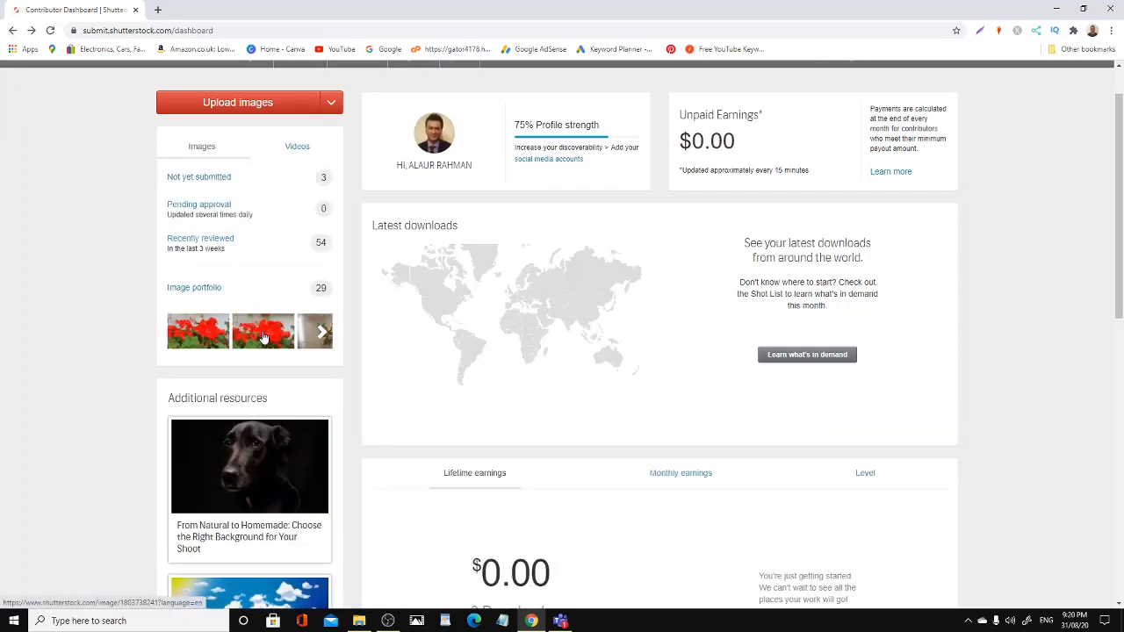
click(193, 289)
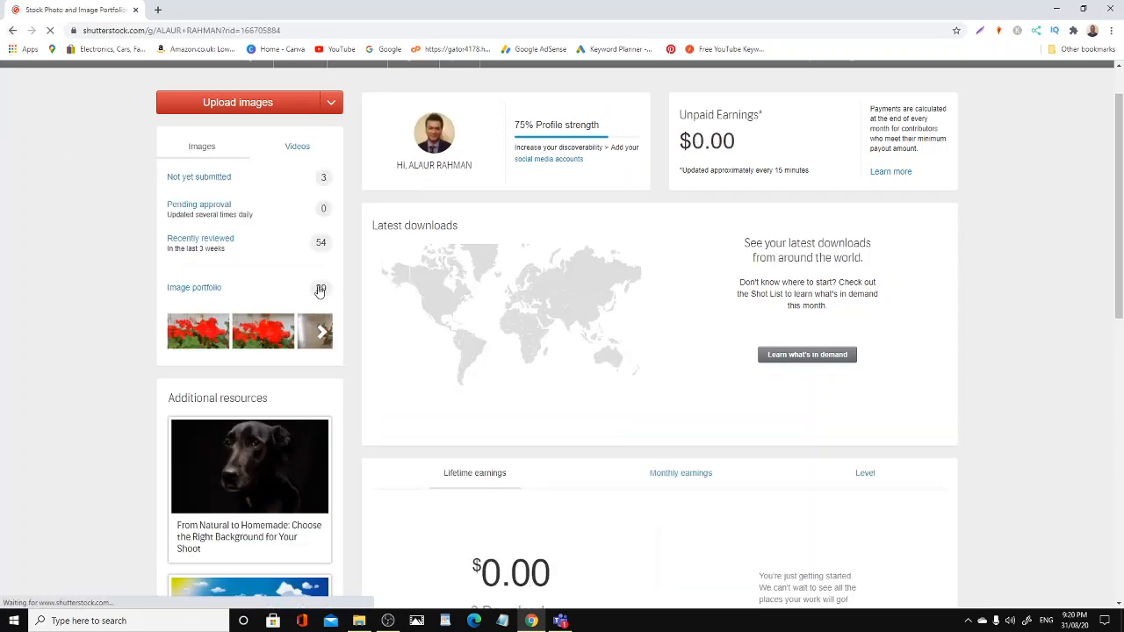
click(193, 288)
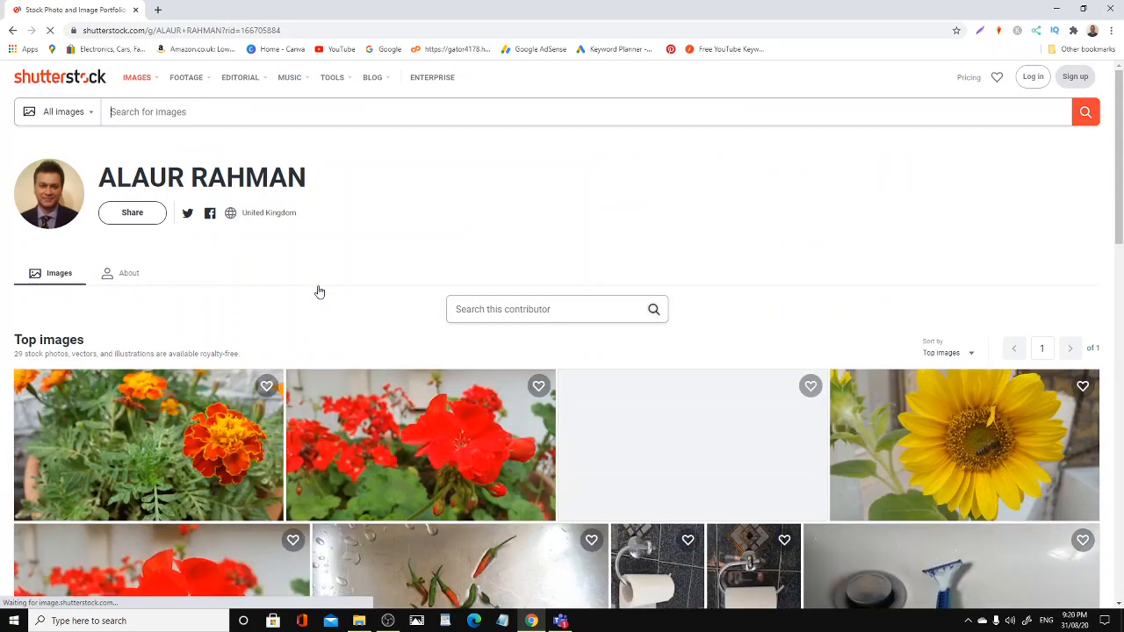
scroll(down, 3)
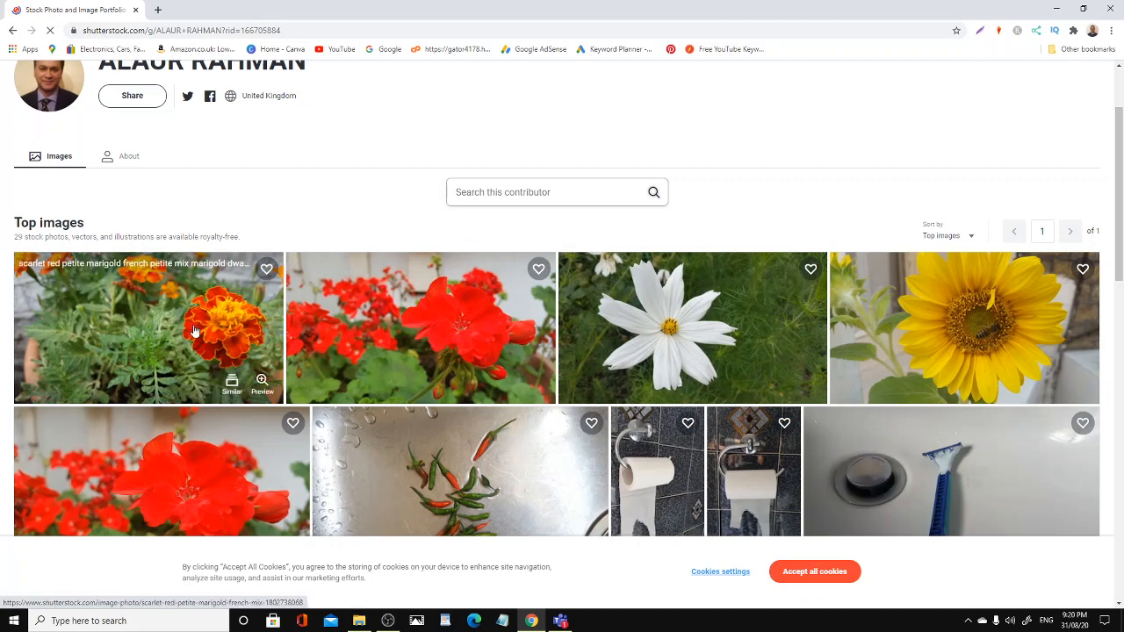
mouse_move(164, 339)
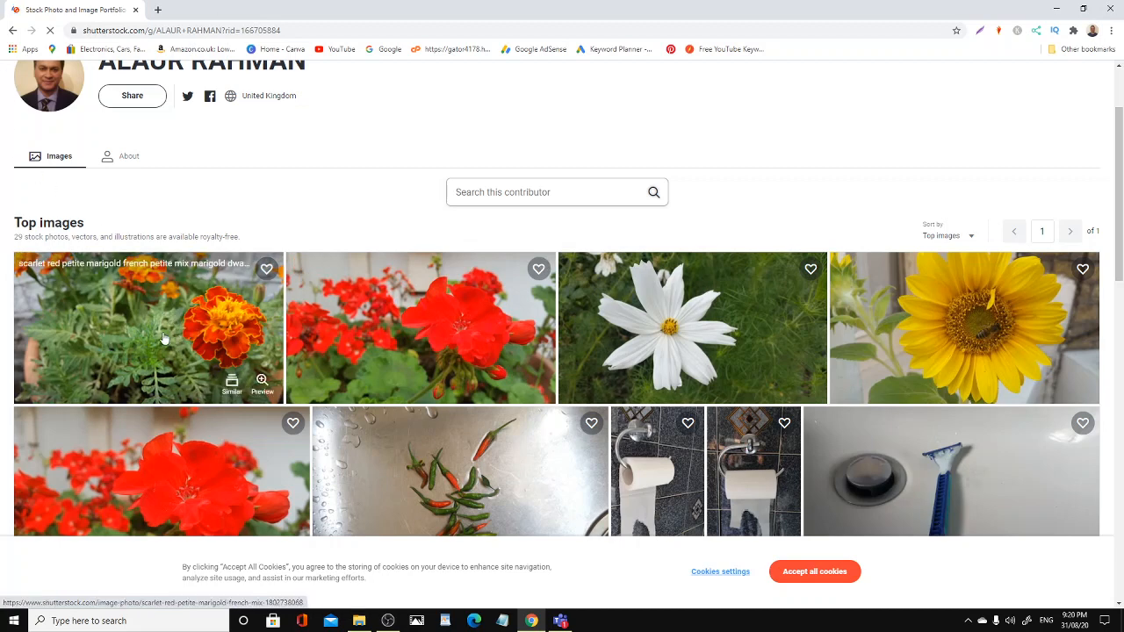
mouse_move(393, 345)
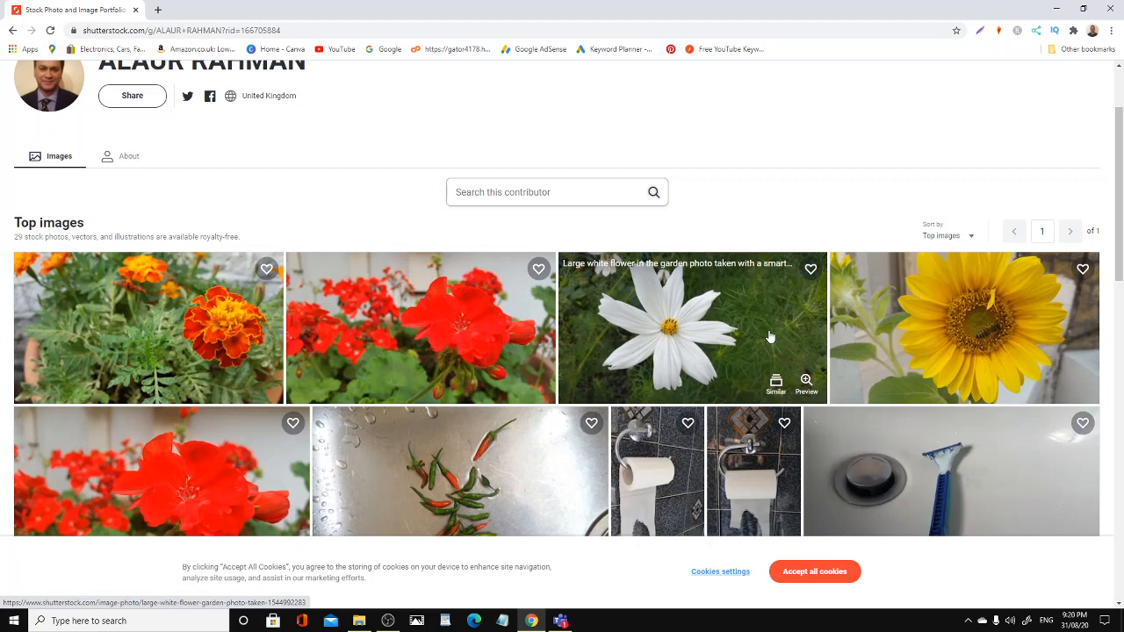
mouse_move(731, 316)
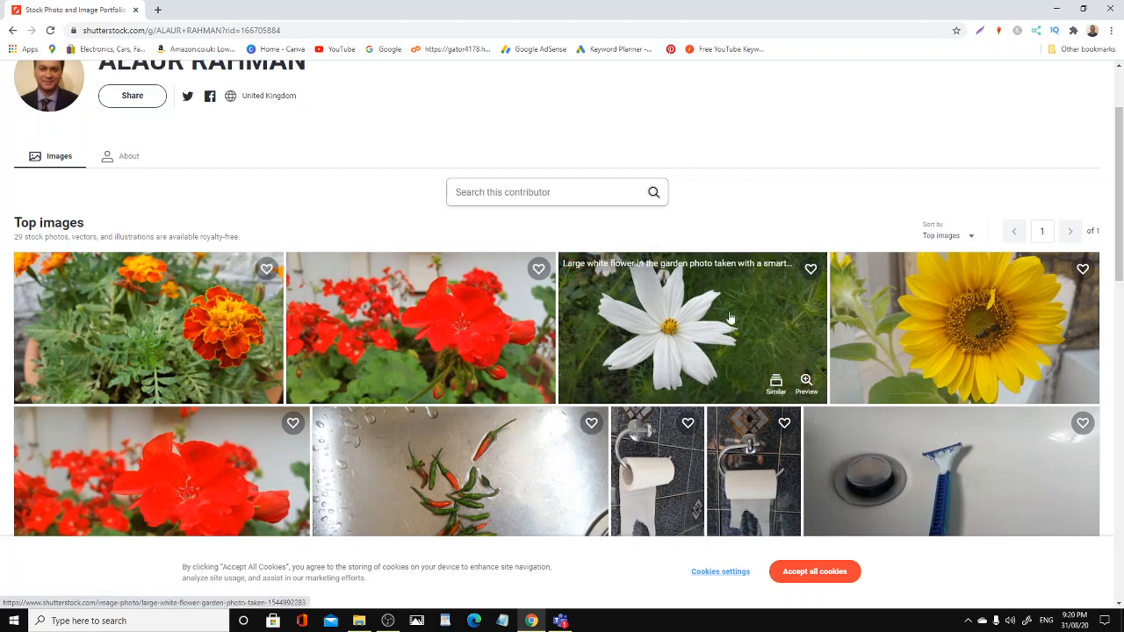
mouse_move(709, 330)
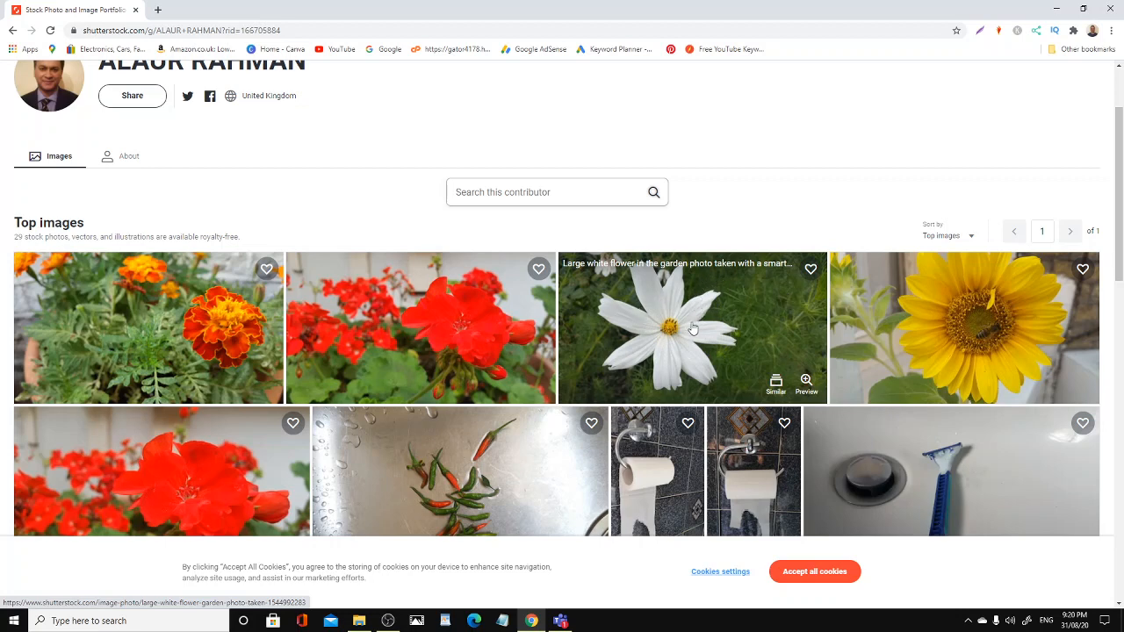
mouse_move(1057, 337)
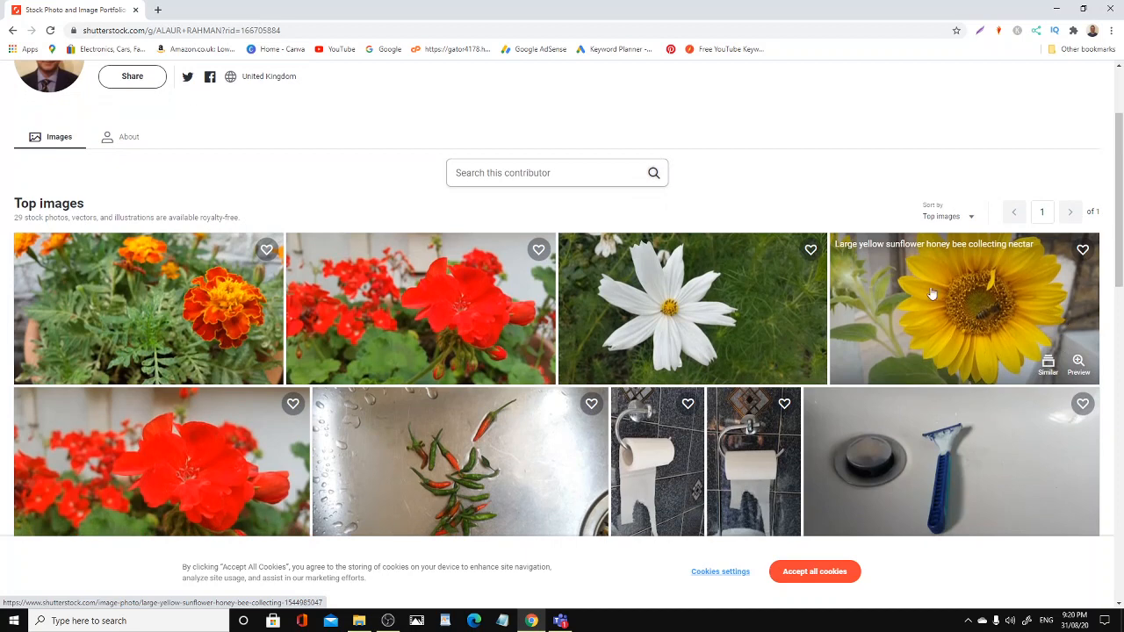
mouse_move(1035, 338)
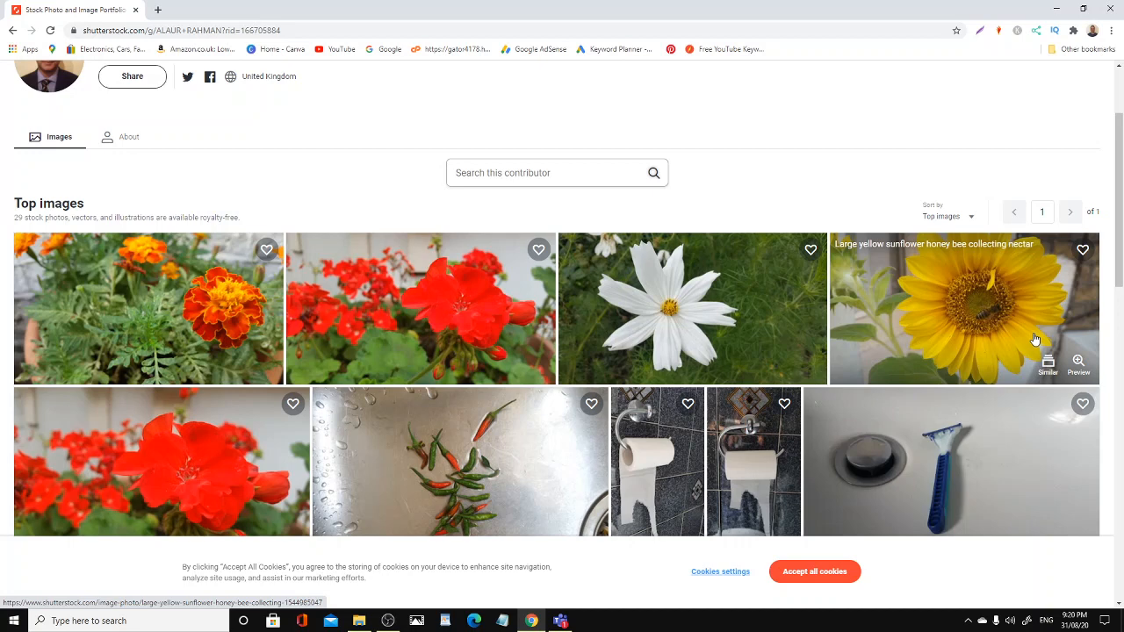
mouse_move(893, 276)
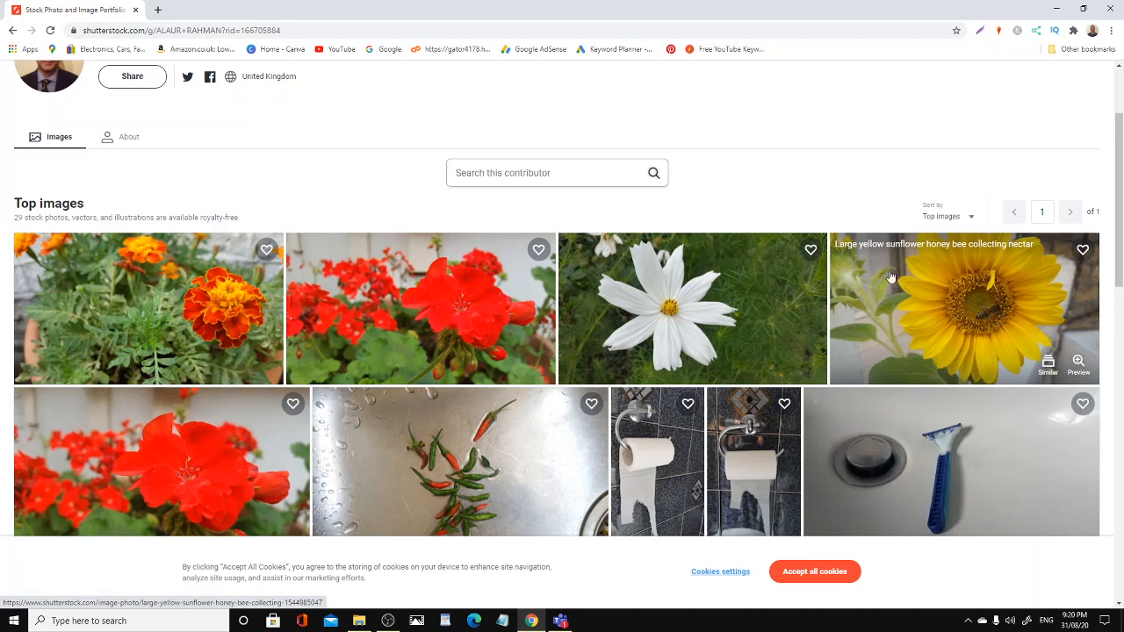
mouse_move(903, 297)
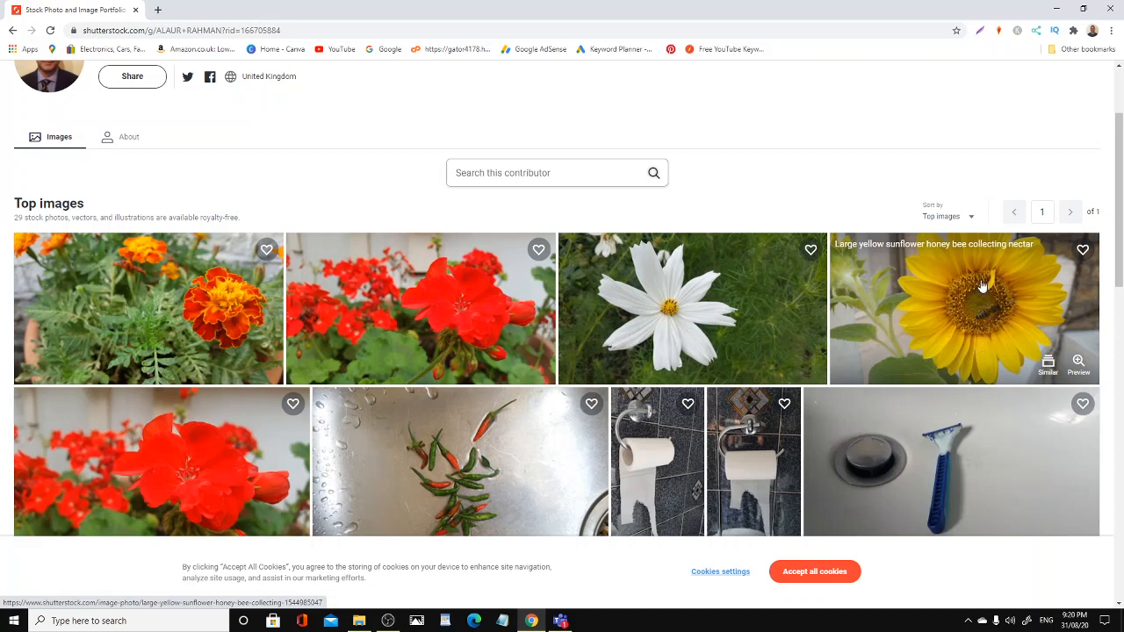
mouse_move(984, 316)
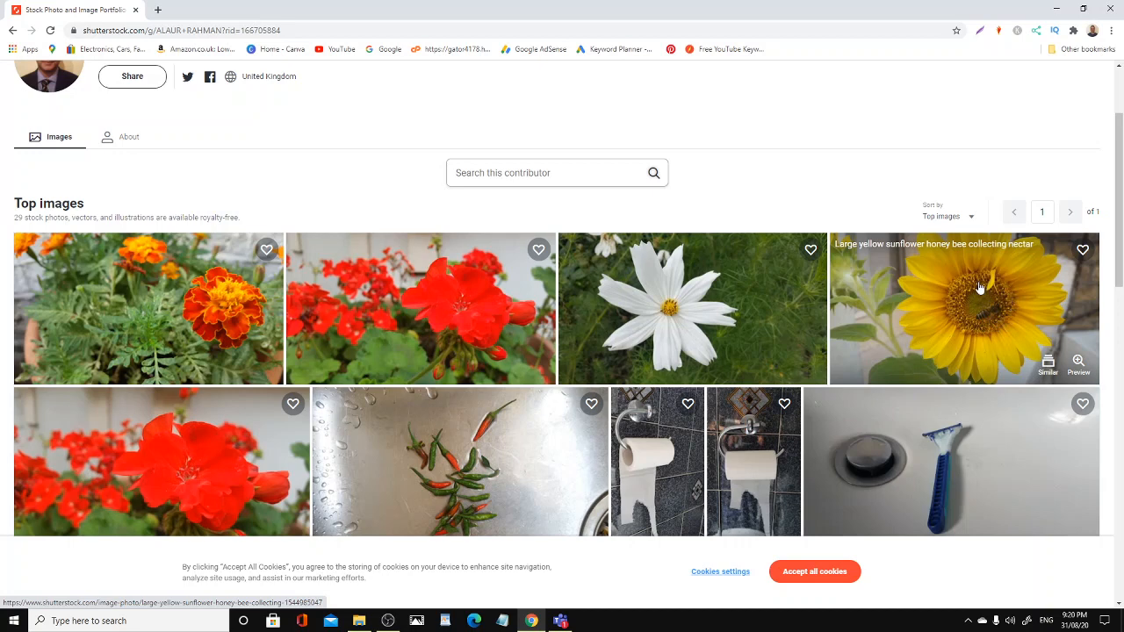
mouse_move(973, 299)
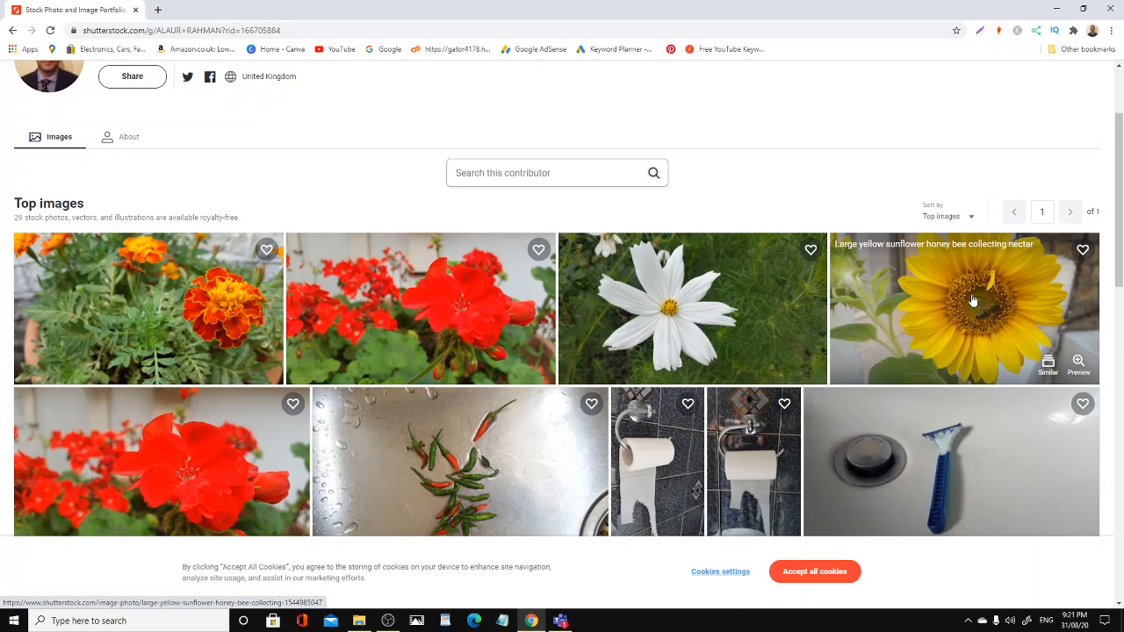
mouse_move(1027, 320)
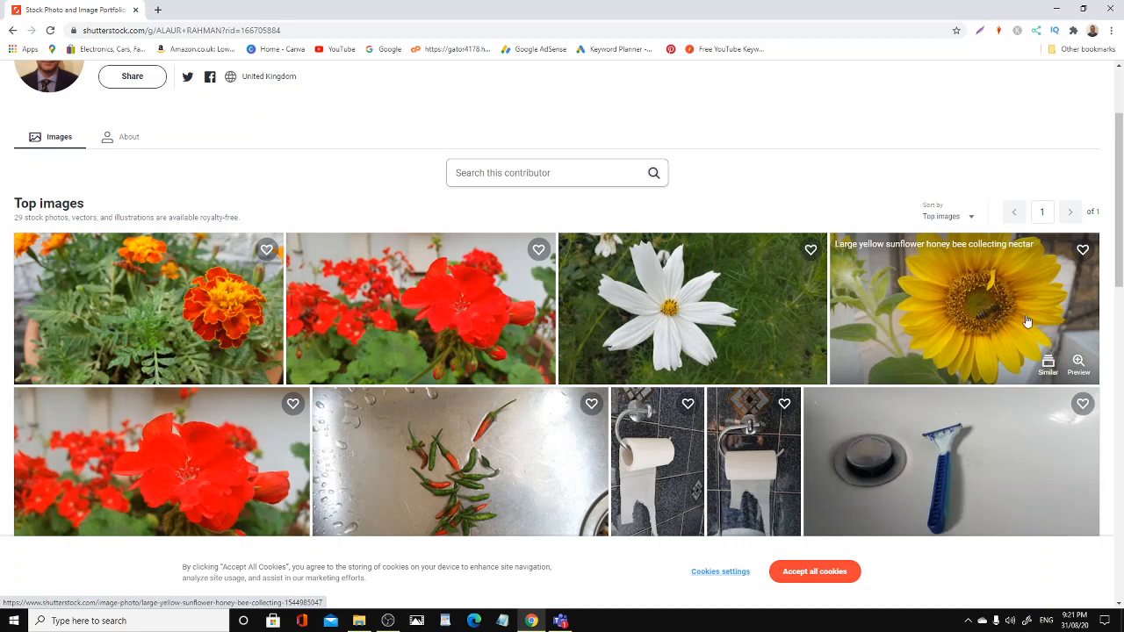
mouse_move(931, 296)
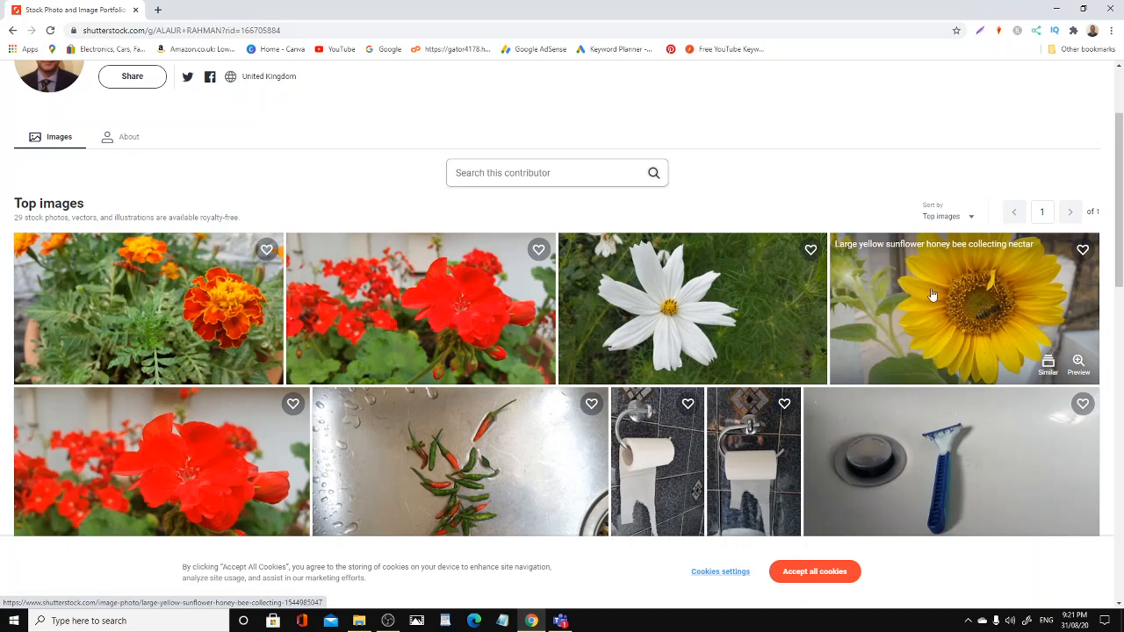
mouse_move(945, 306)
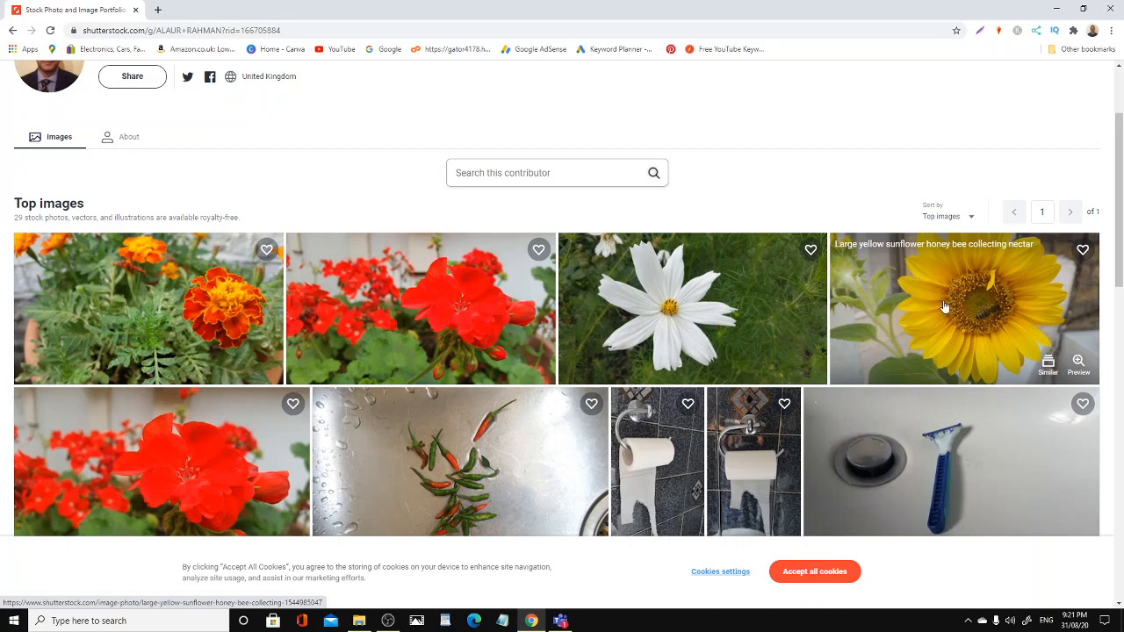
mouse_move(885, 290)
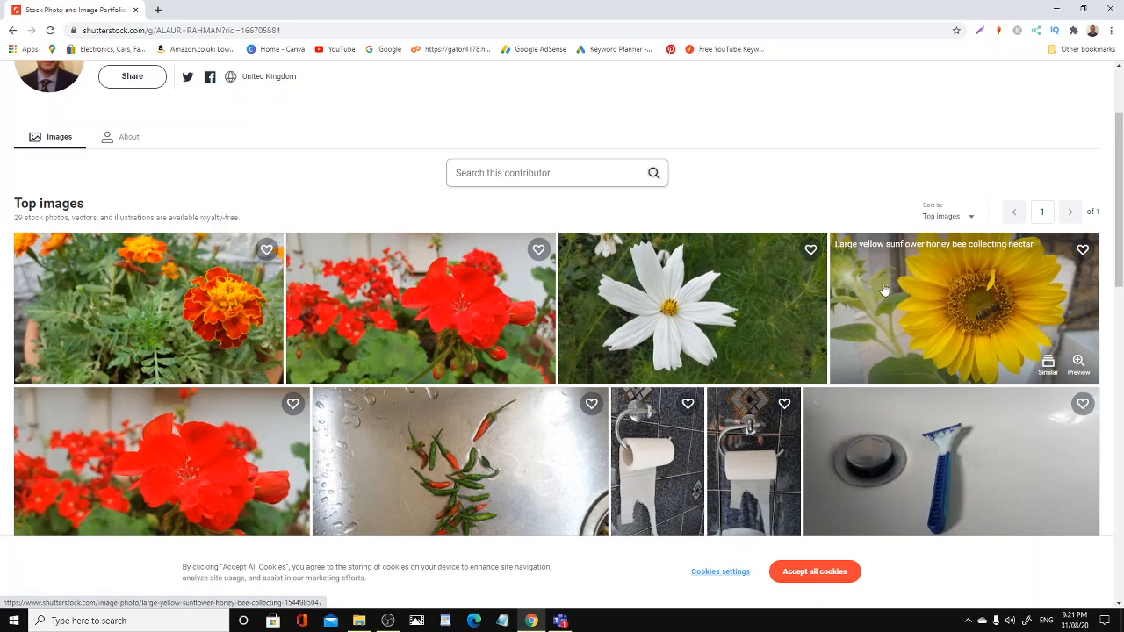
Scroll the portfolio down to the razor, toilet-roll, marigold and coloured night-light photos
scroll(down, 3)
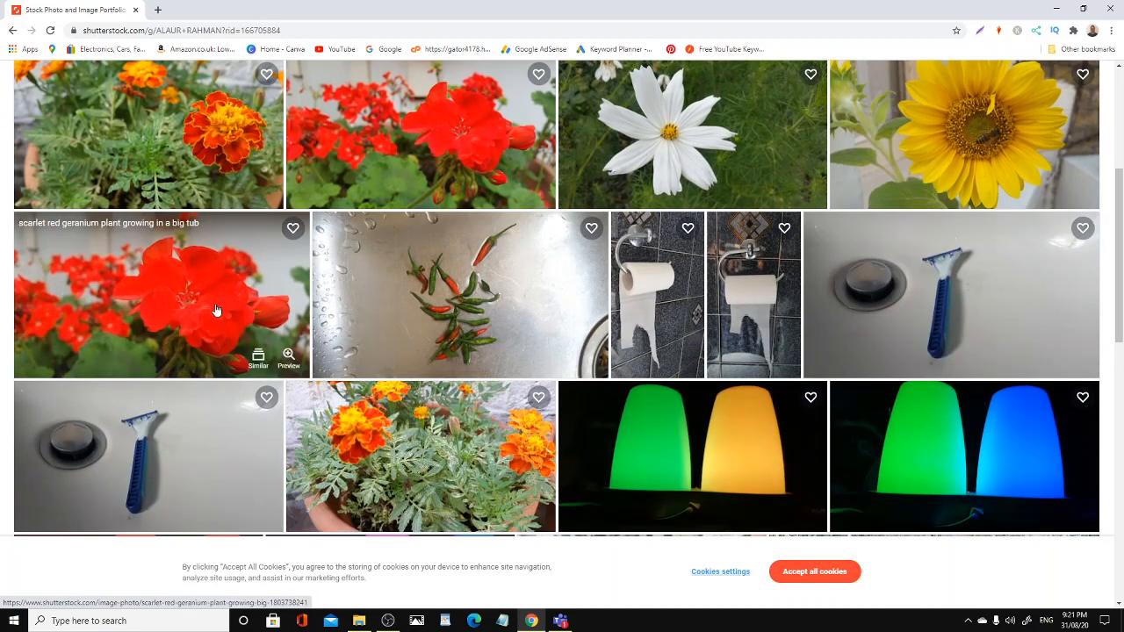
mouse_move(752, 292)
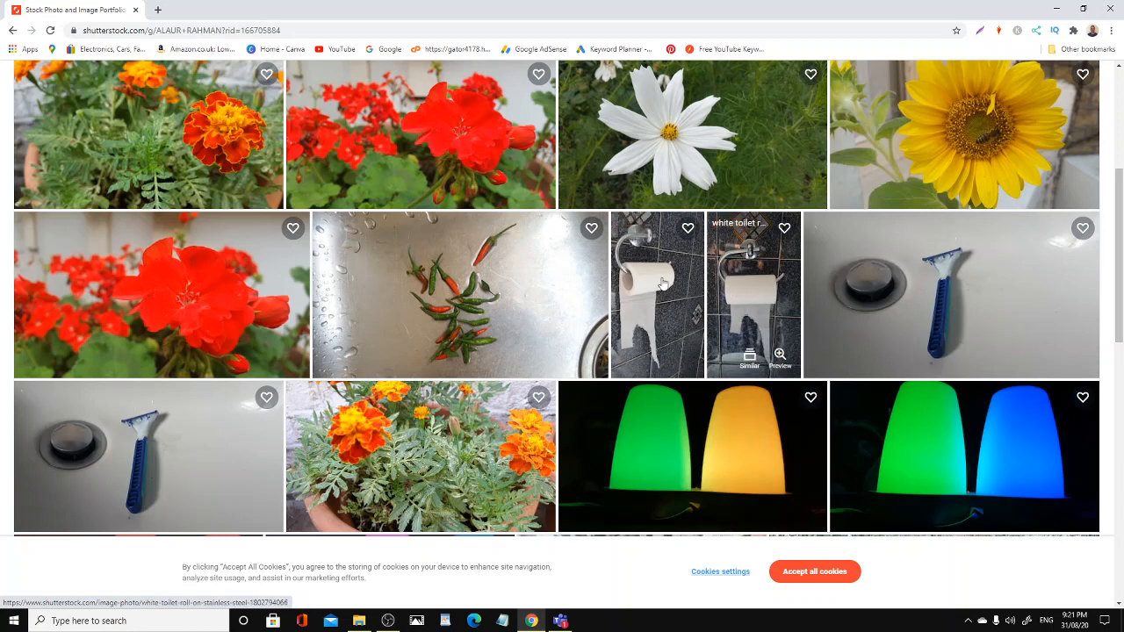
mouse_move(702, 302)
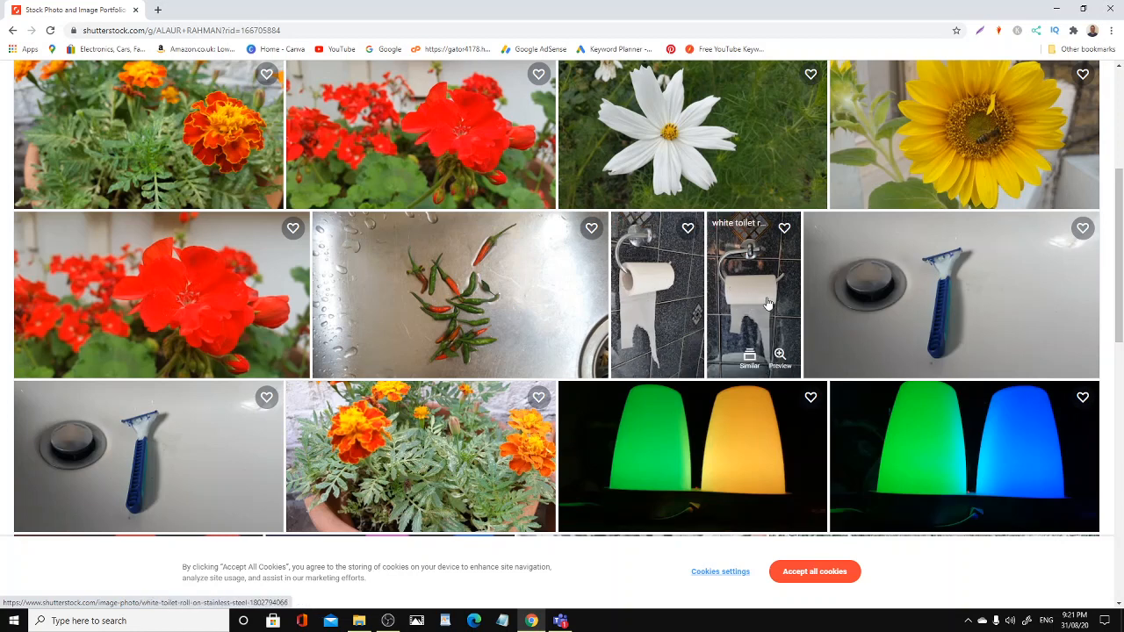
scroll(down, 3)
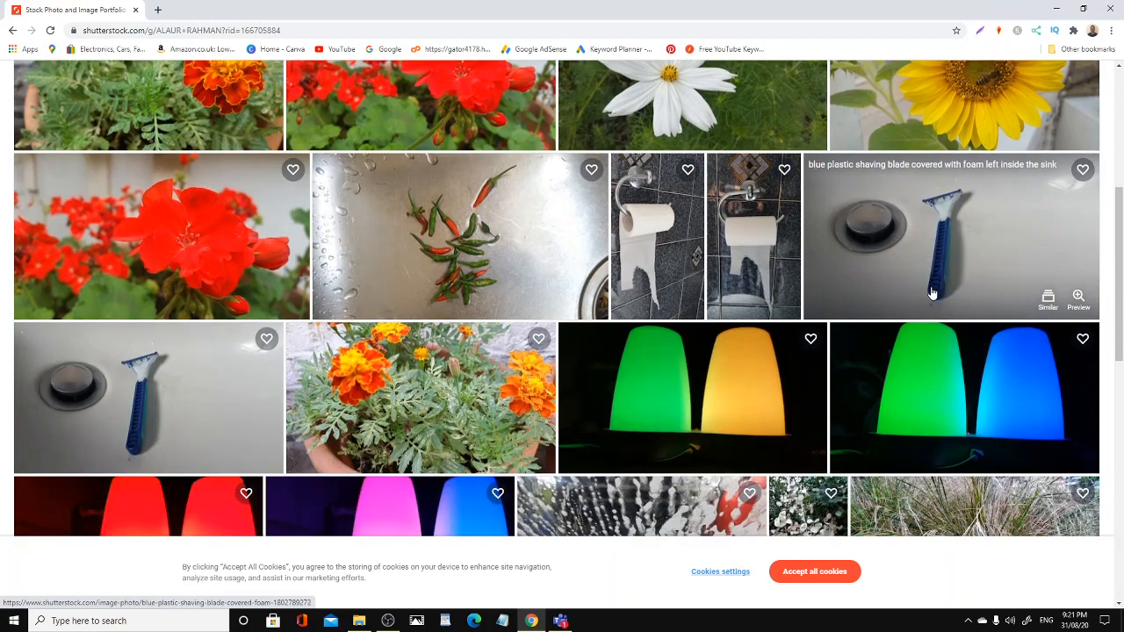
scroll(down, 3)
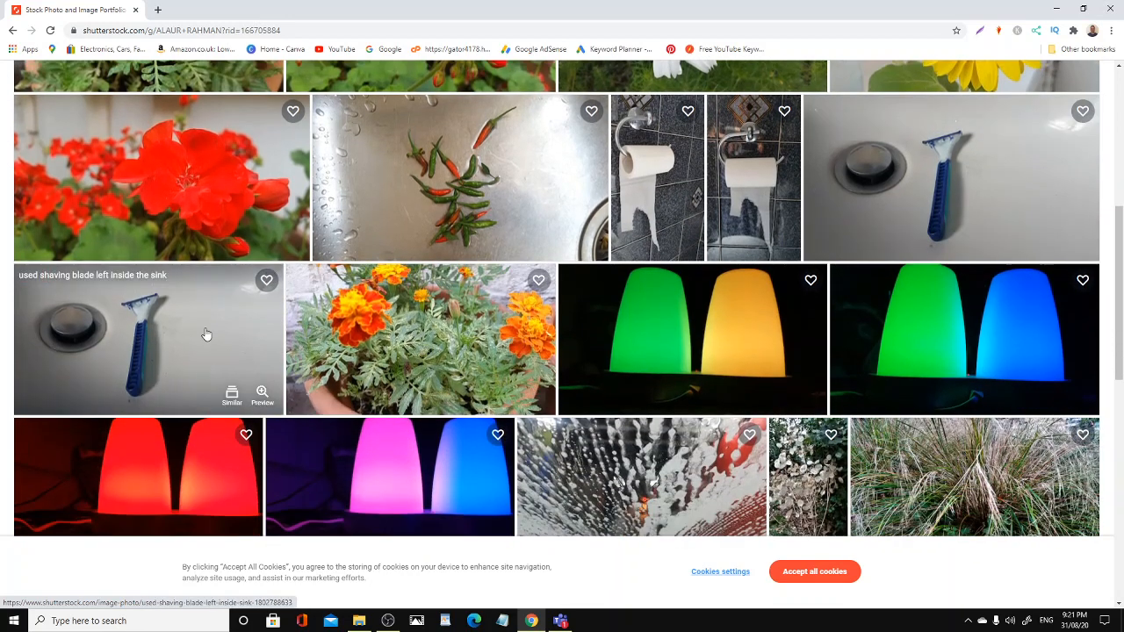
scroll(down, 3)
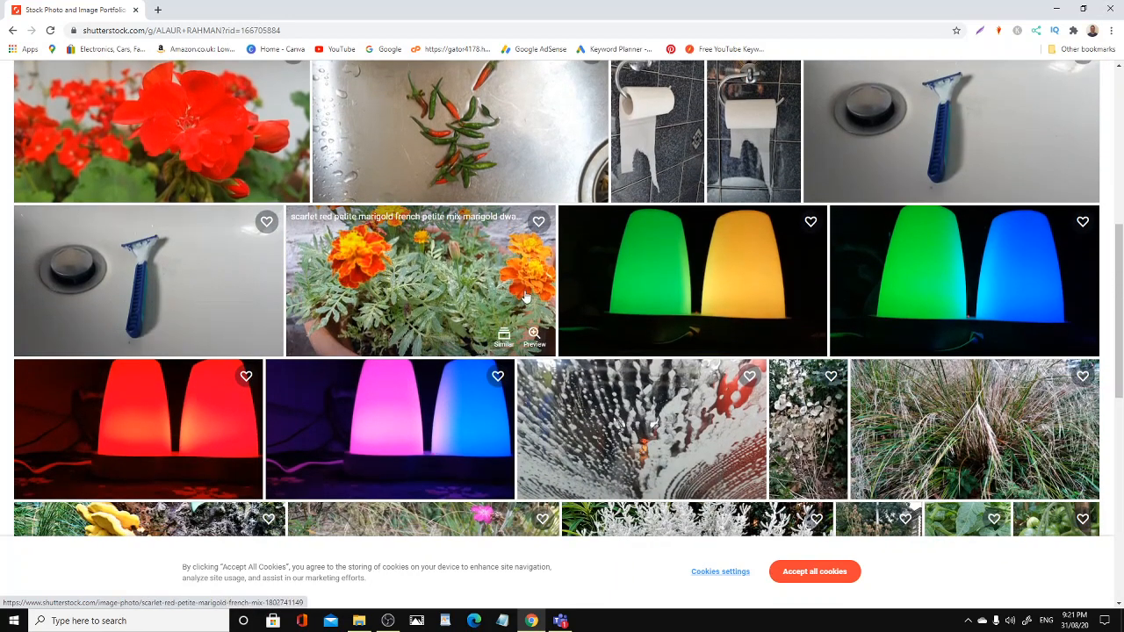
mouse_move(419, 296)
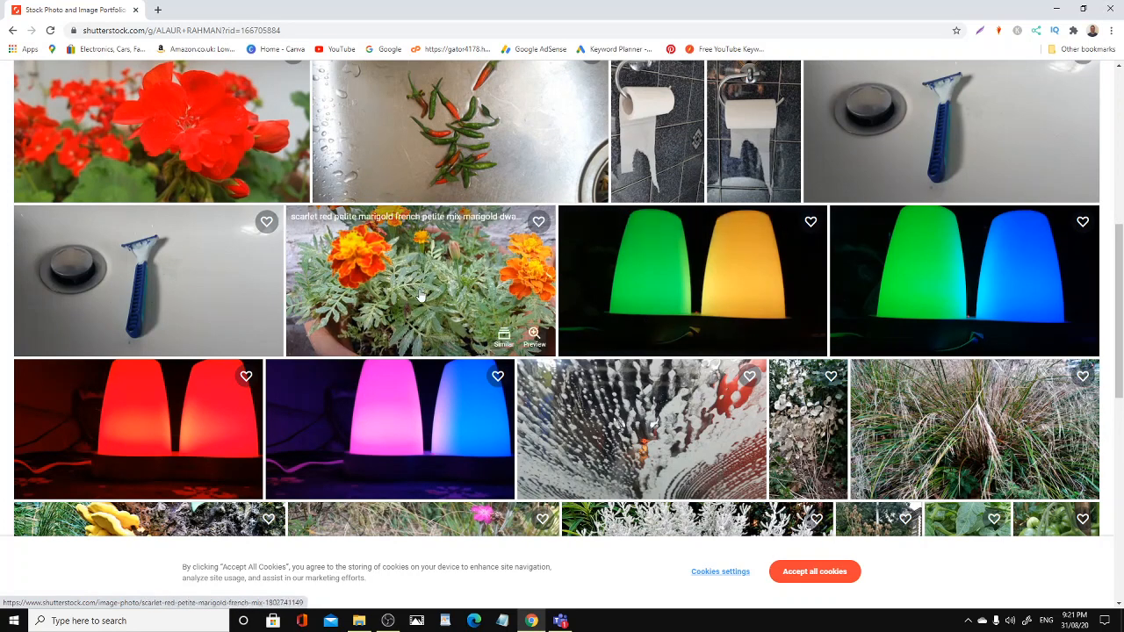
mouse_move(678, 288)
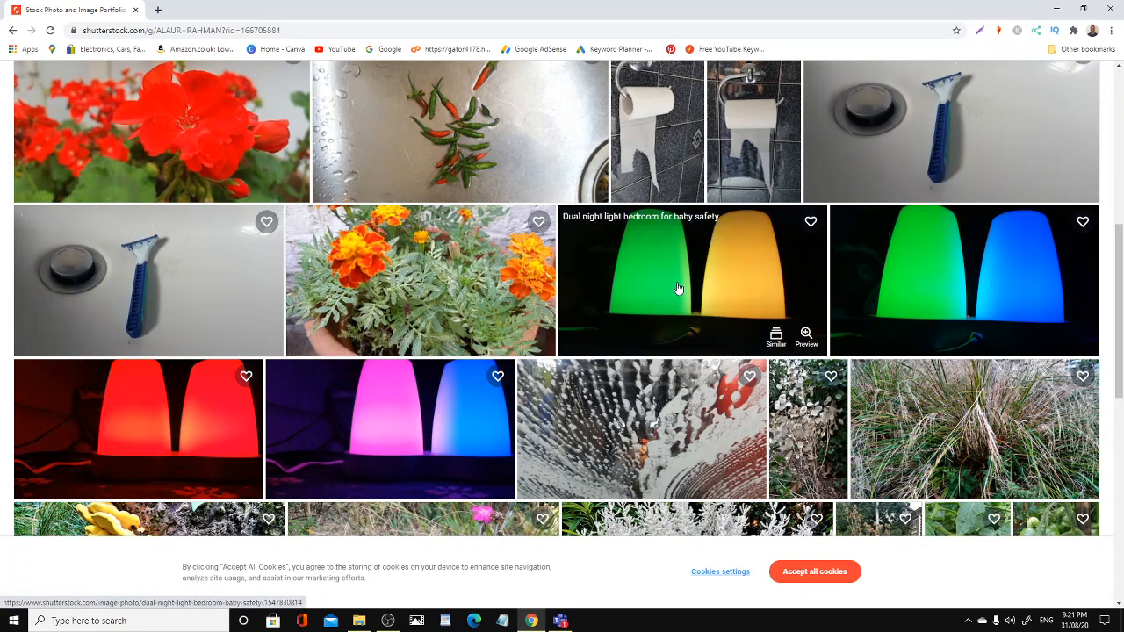
scroll(down, 3)
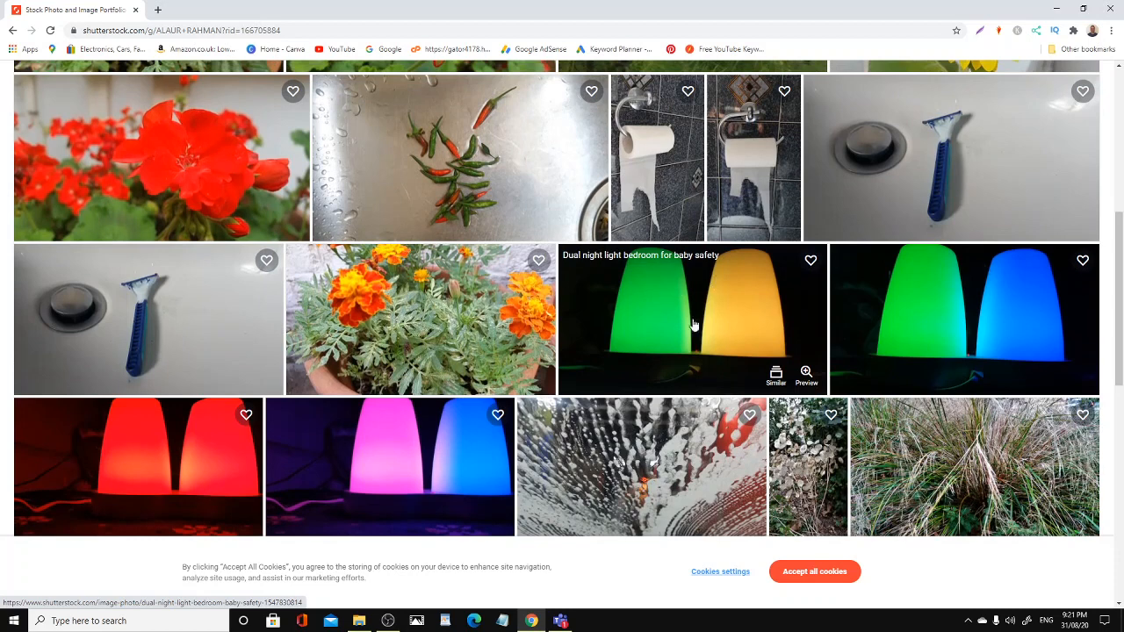
mouse_move(709, 331)
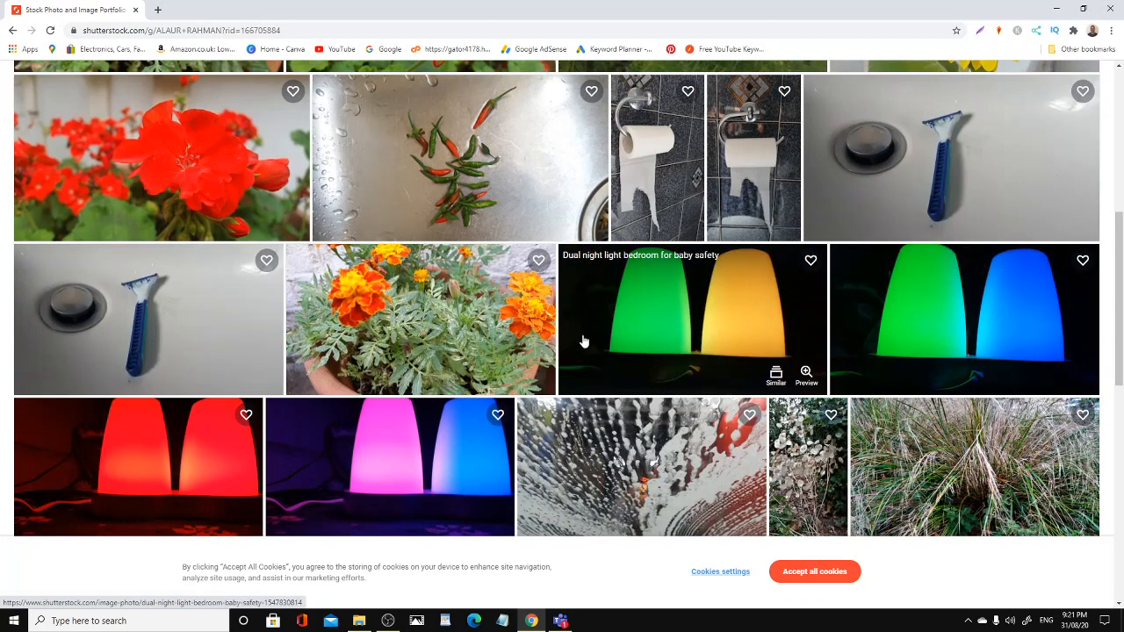
mouse_move(929, 320)
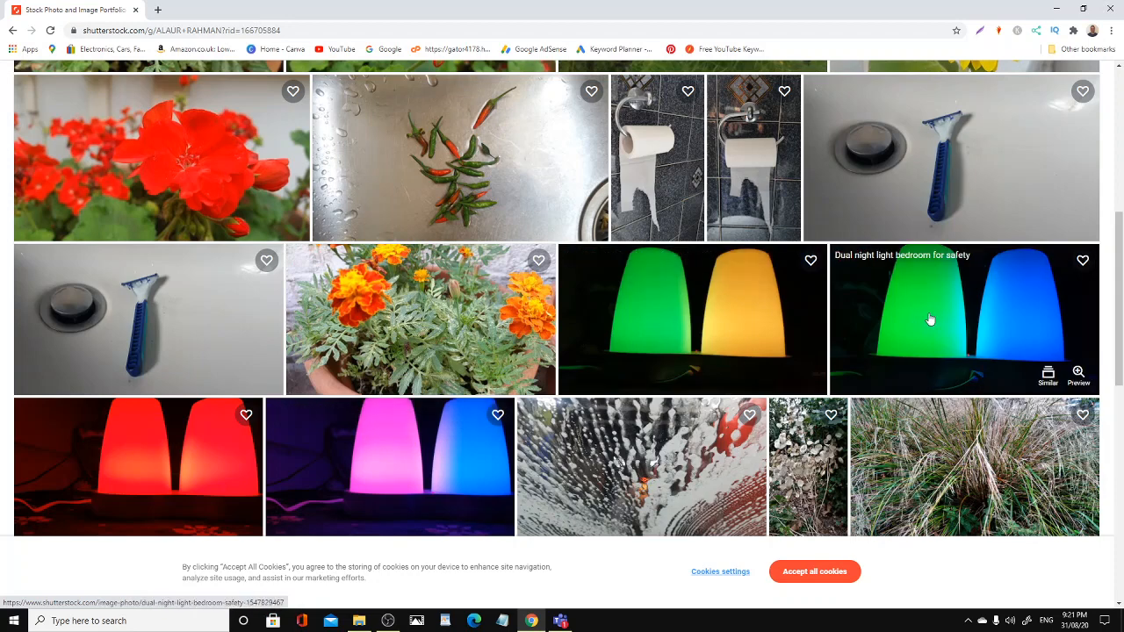
scroll(down, 3)
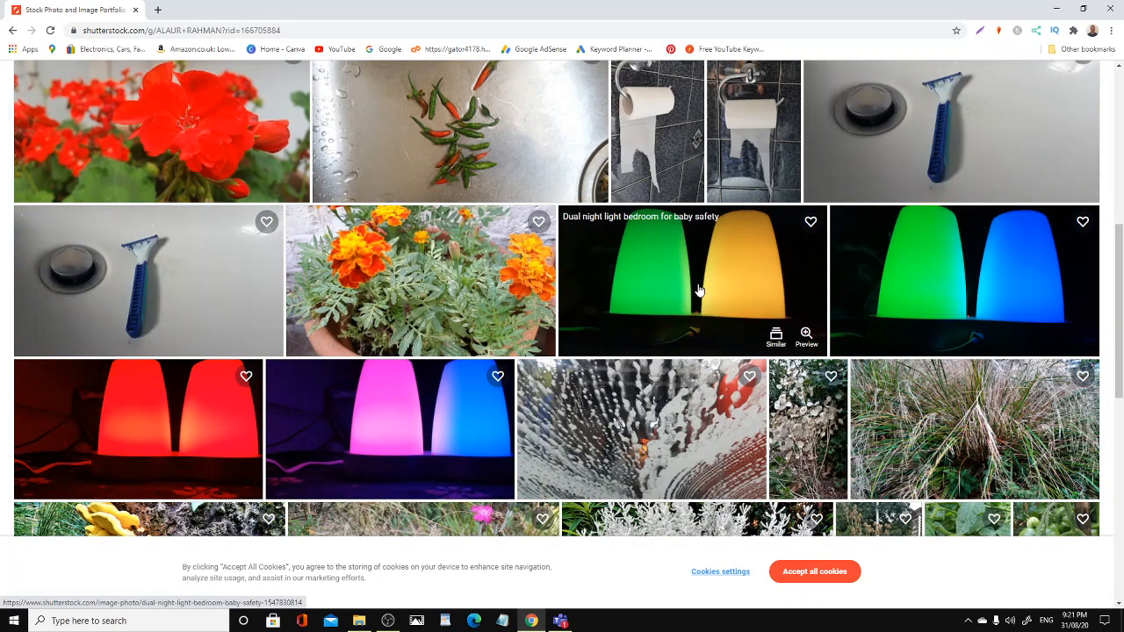
mouse_move(652, 288)
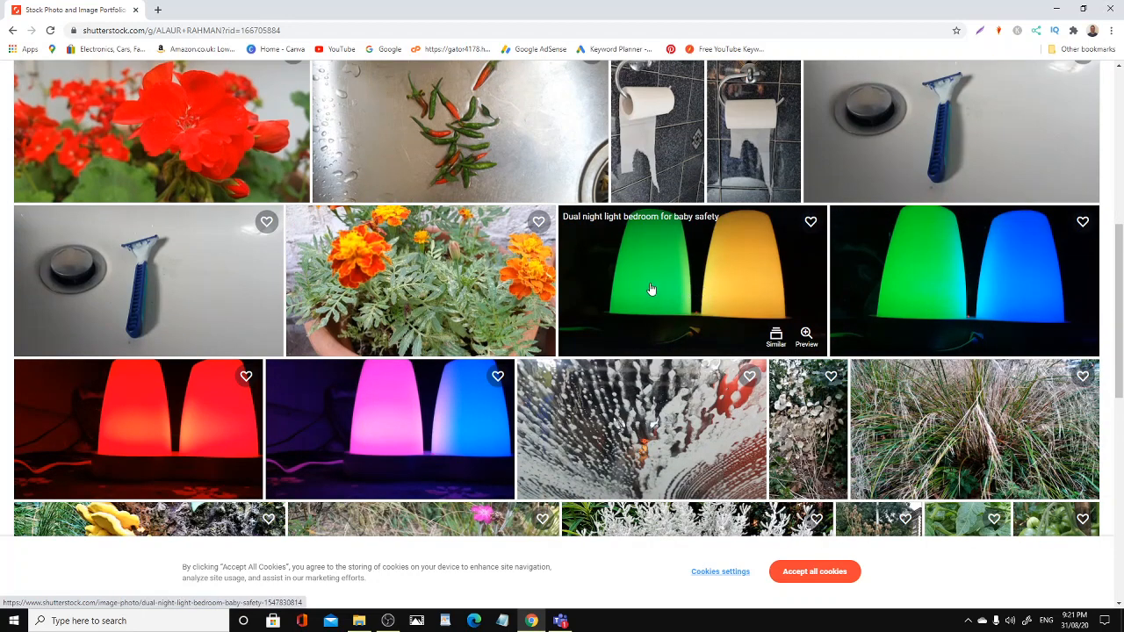
scroll(down, 3)
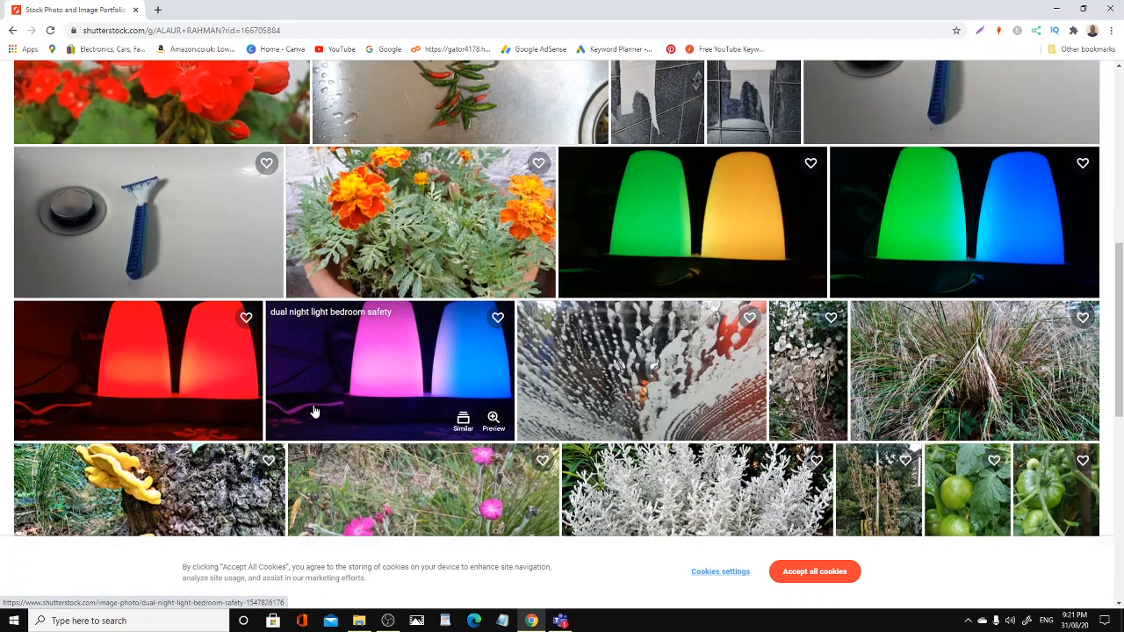
Scroll the portfolio down to the windshield spray, fungus, pink-flower and green tomato photos
scroll(down, 3)
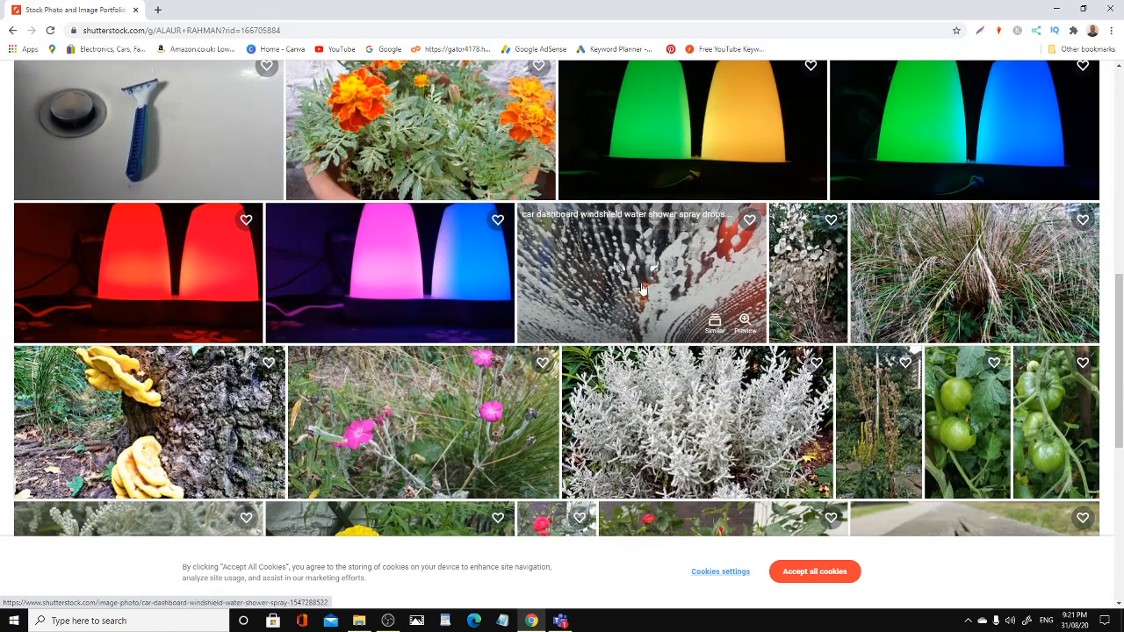
mouse_move(628, 246)
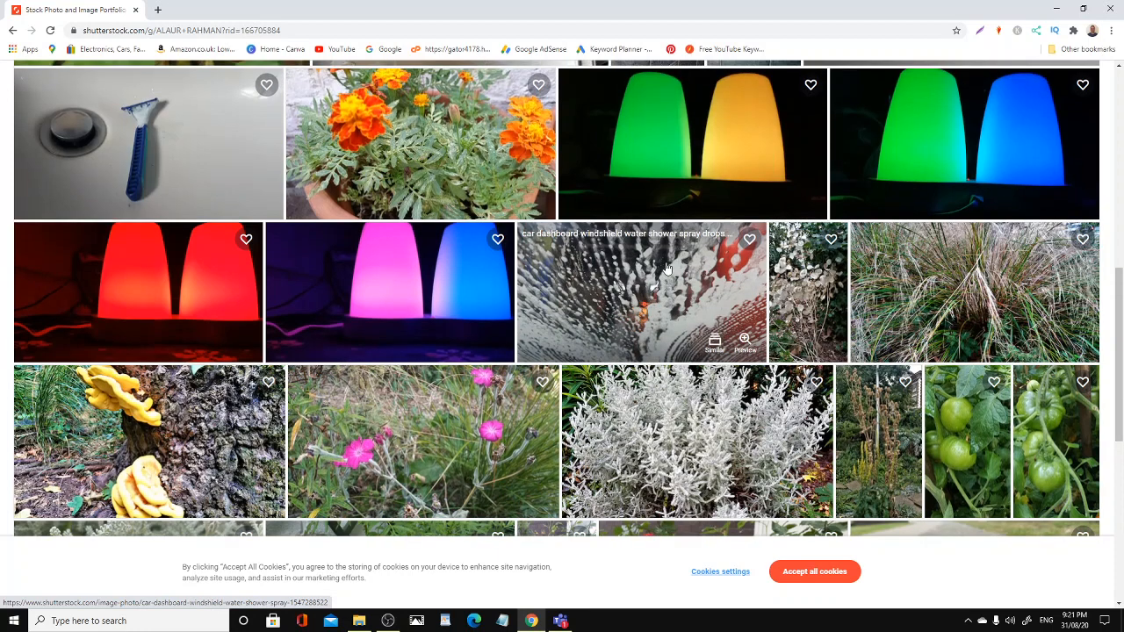
mouse_move(390, 292)
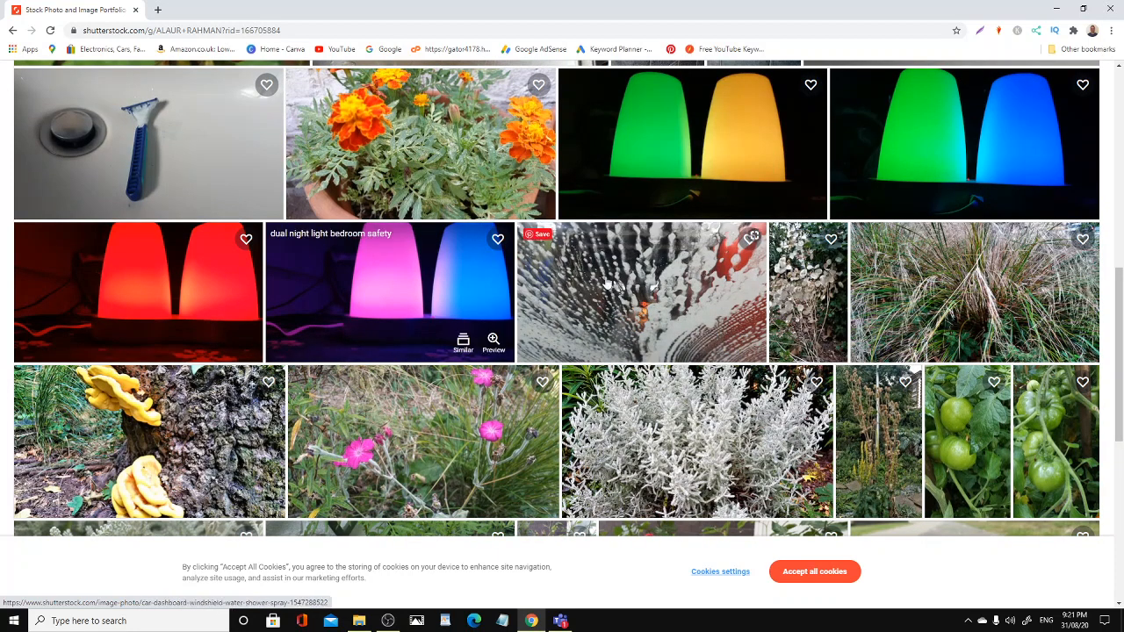
mouse_move(606, 273)
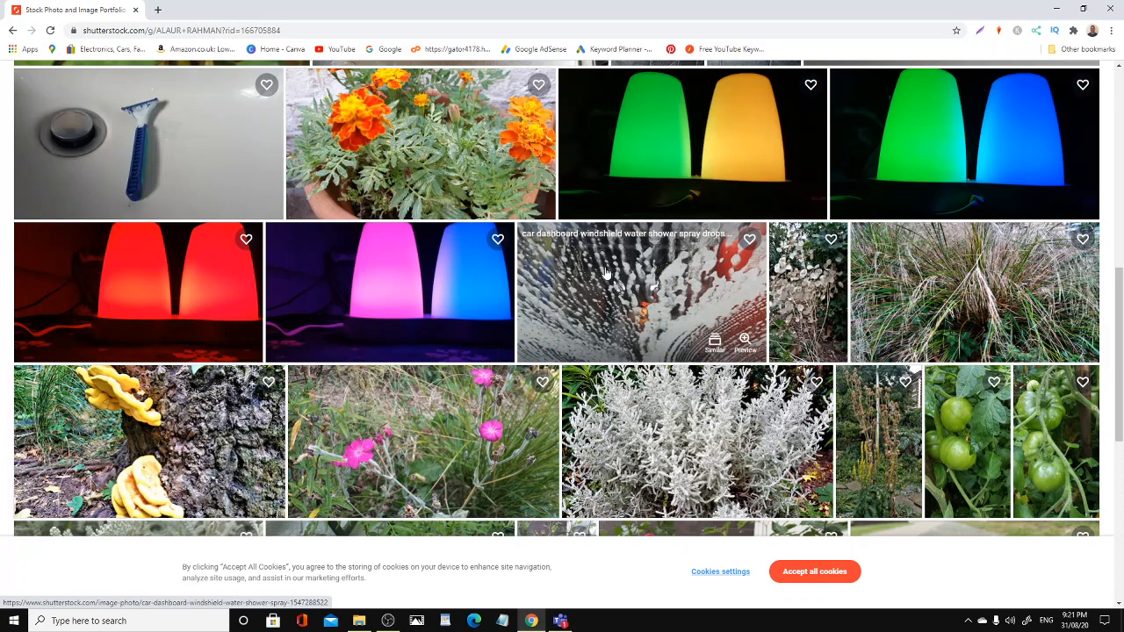
mouse_move(632, 283)
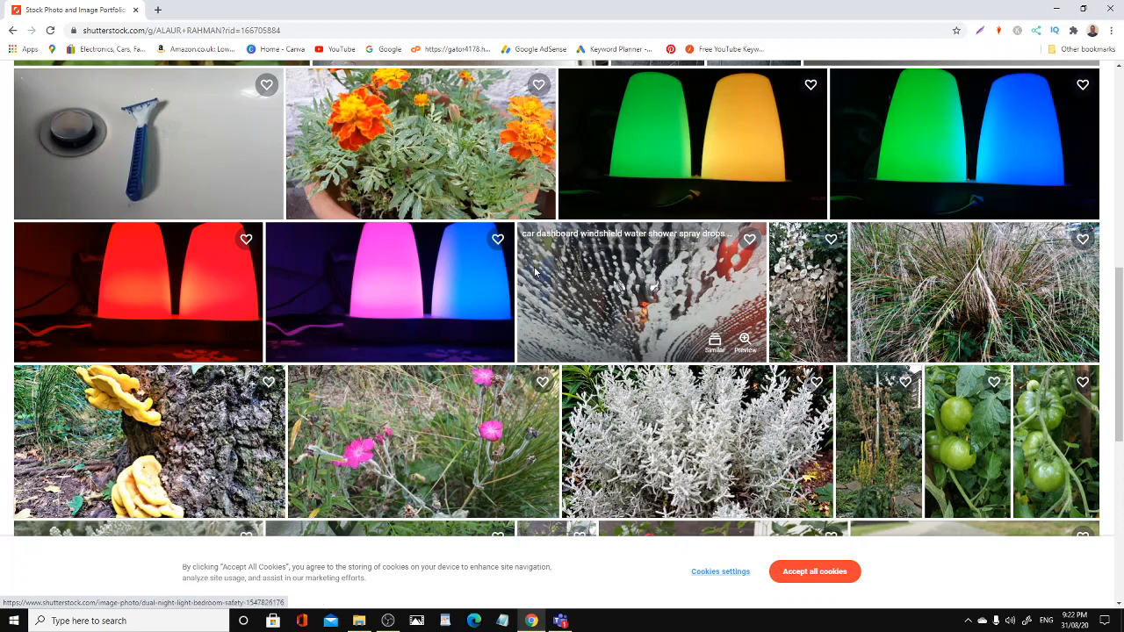
mouse_move(594, 267)
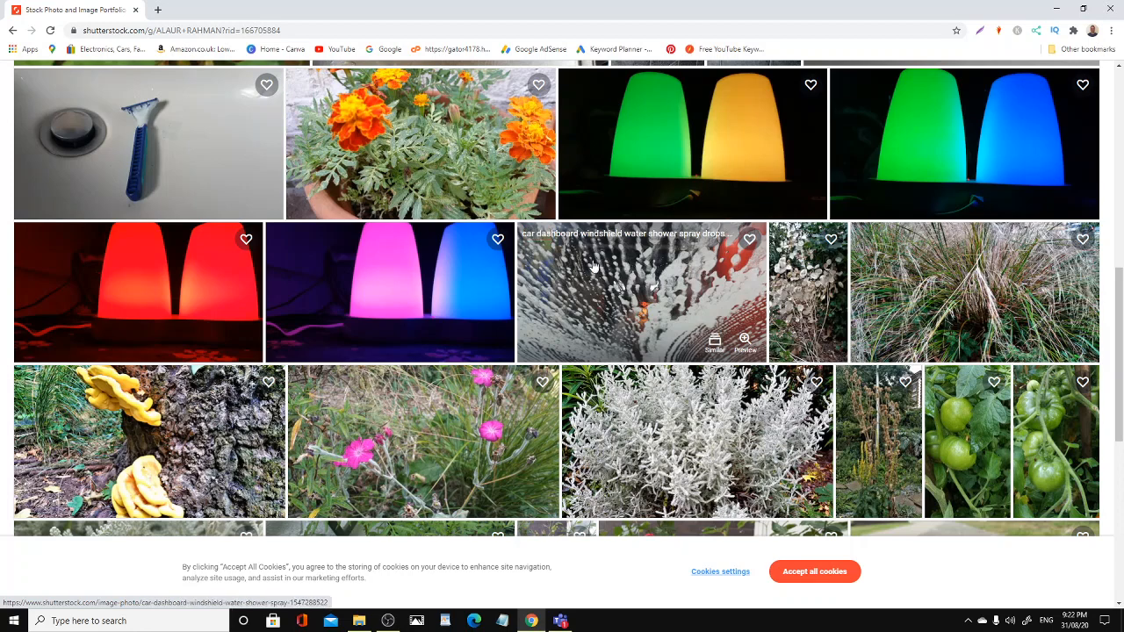
mouse_move(637, 285)
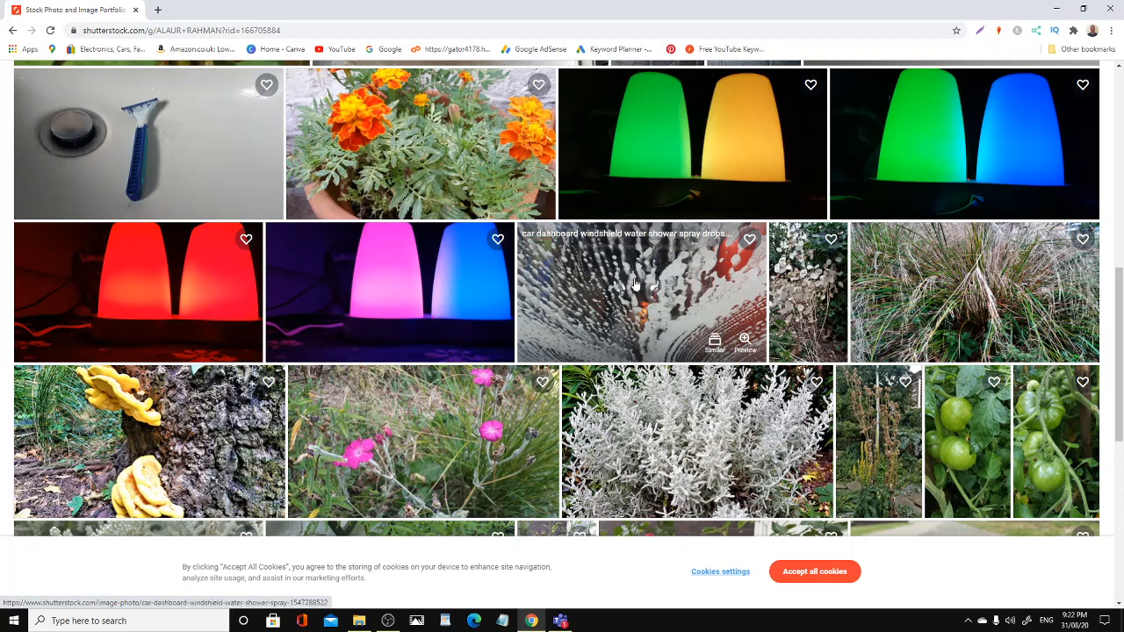
mouse_move(909, 297)
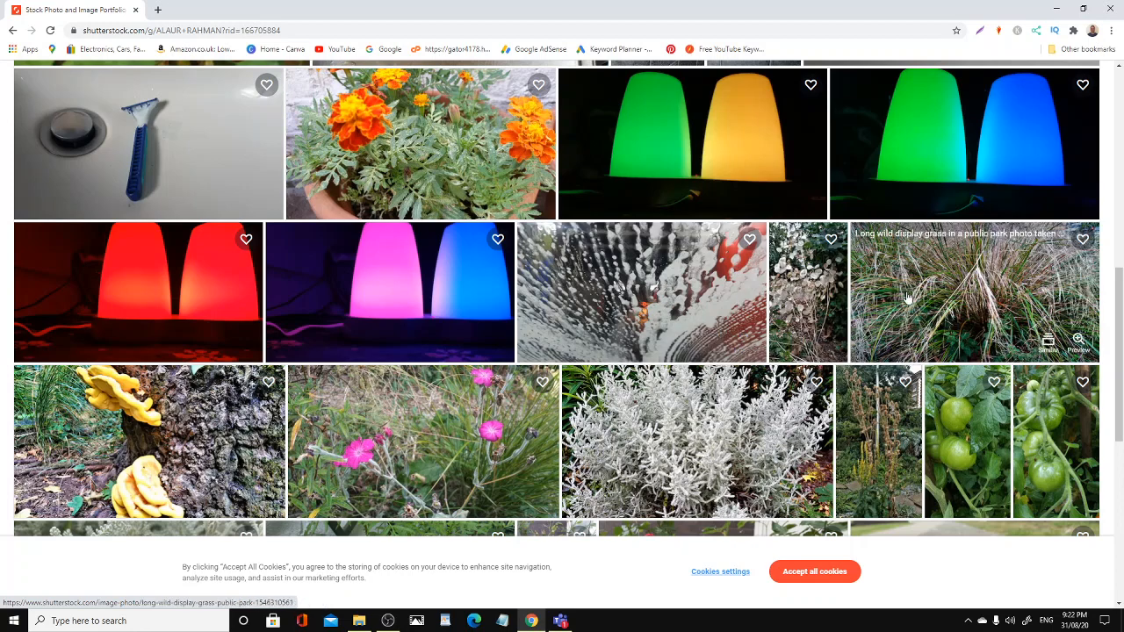
mouse_move(913, 285)
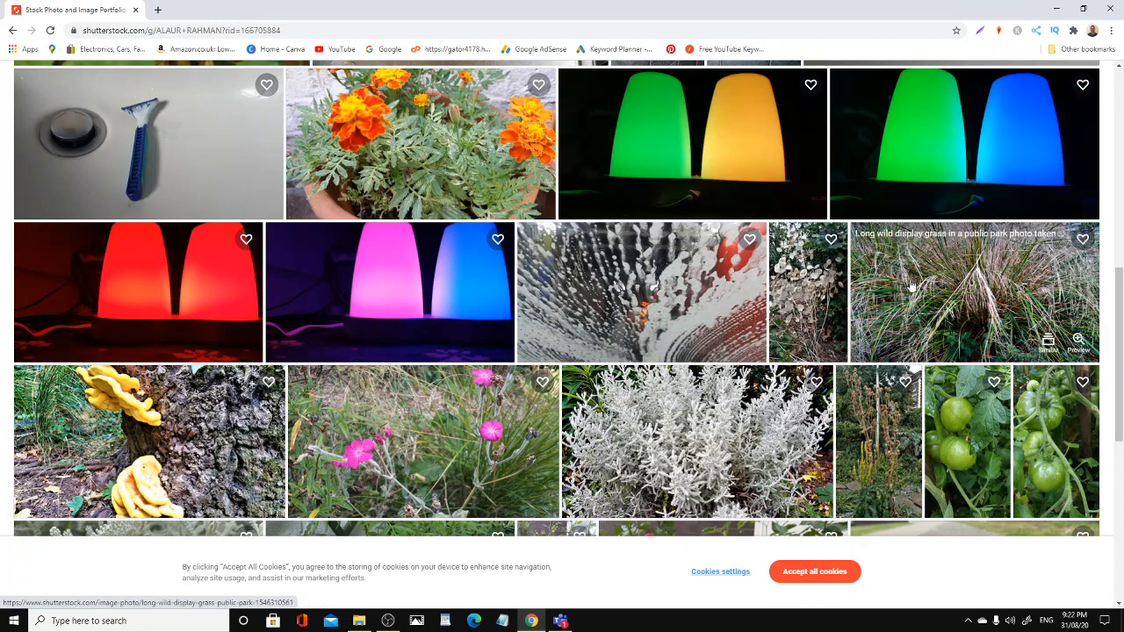
mouse_move(945, 274)
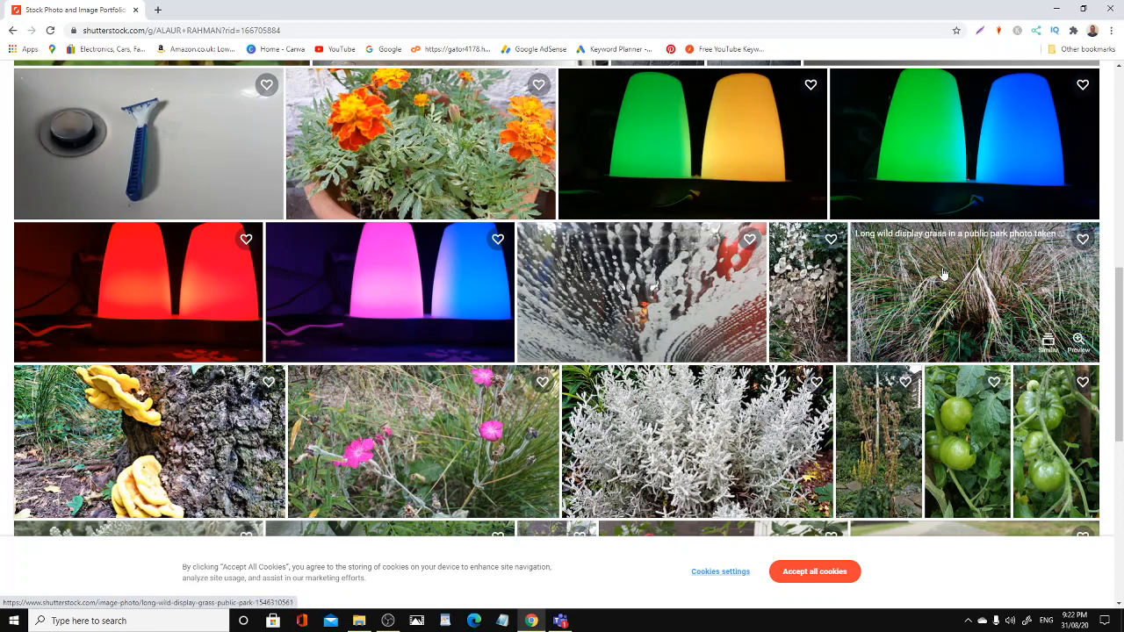
mouse_move(975, 281)
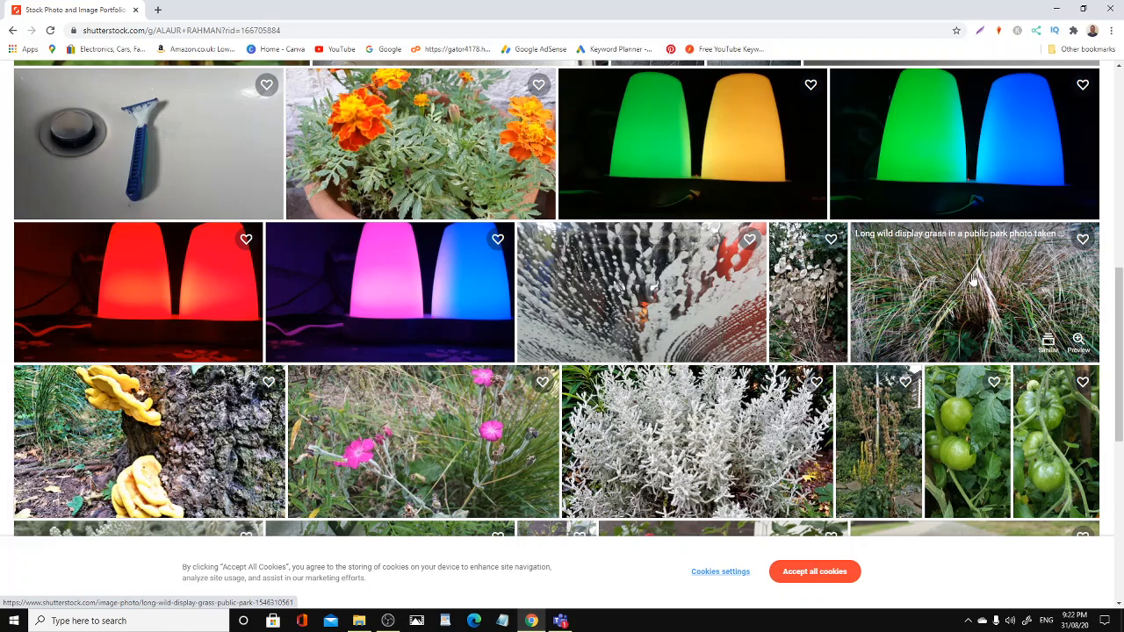
Scroll down to the row of ivy, yellow marigold, red rose and weathered bench photos
scroll(down, 3)
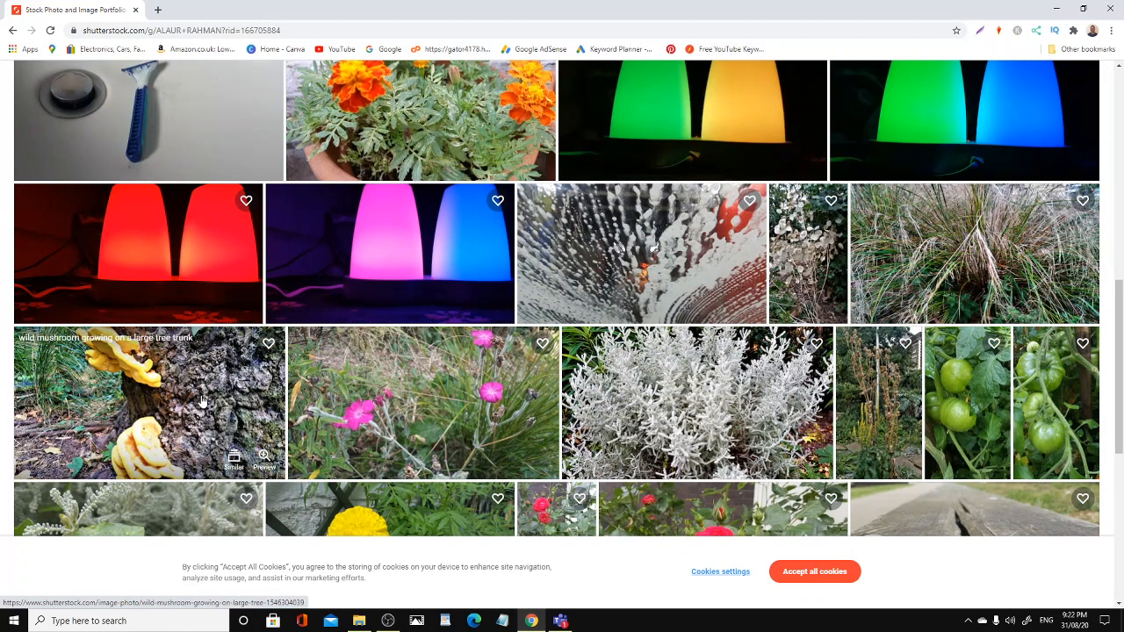
scroll(down, 3)
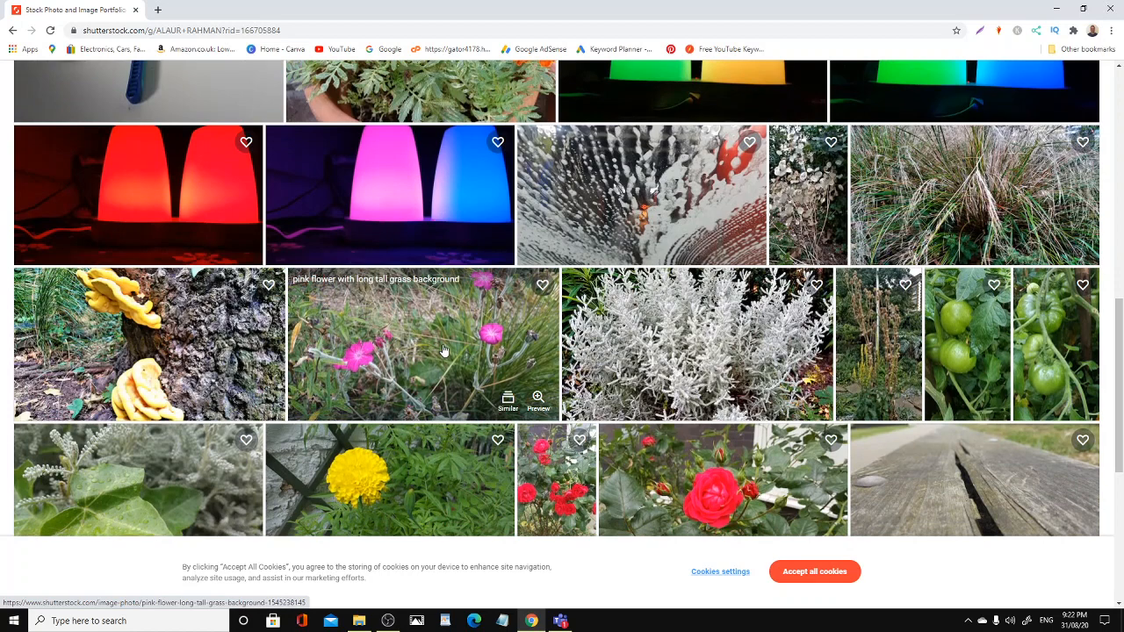
scroll(down, 3)
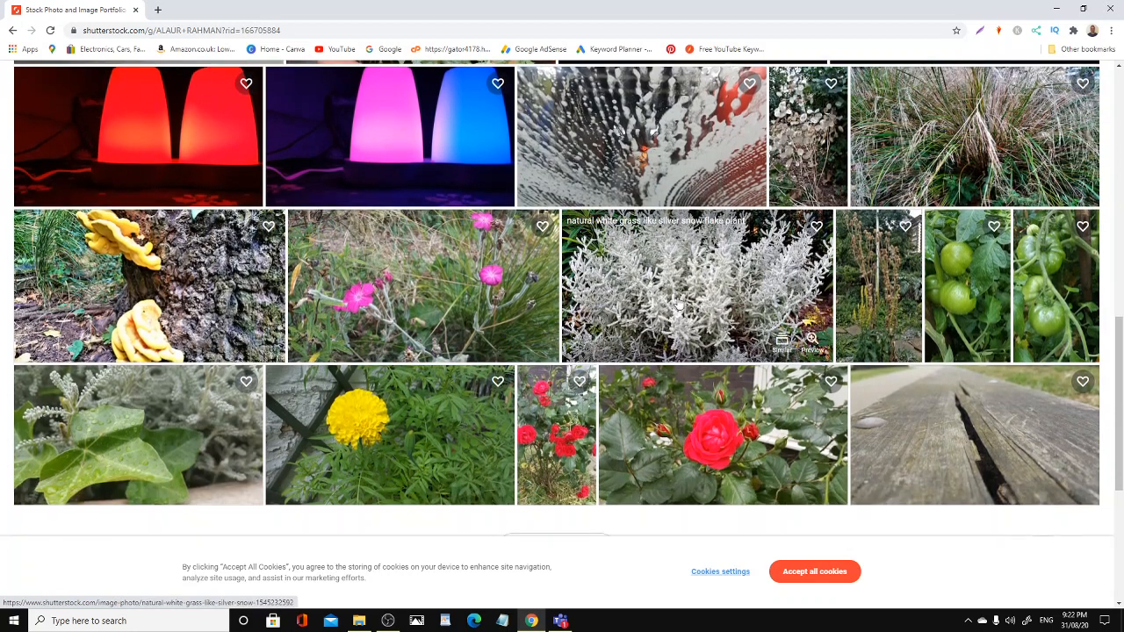
mouse_move(727, 309)
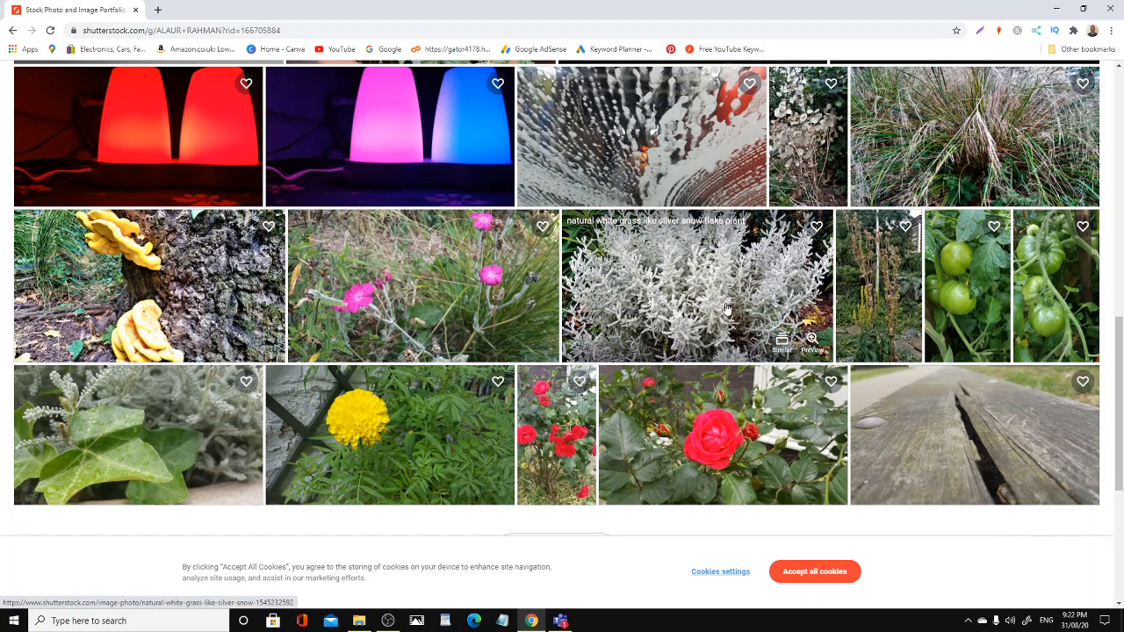
mouse_move(767, 310)
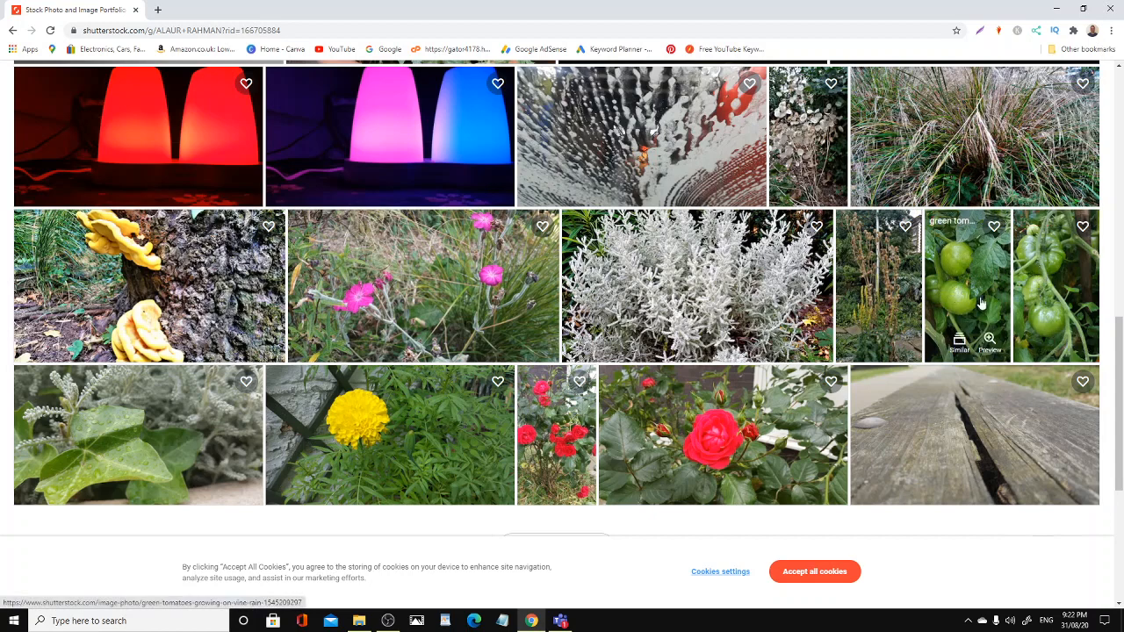
mouse_move(1047, 281)
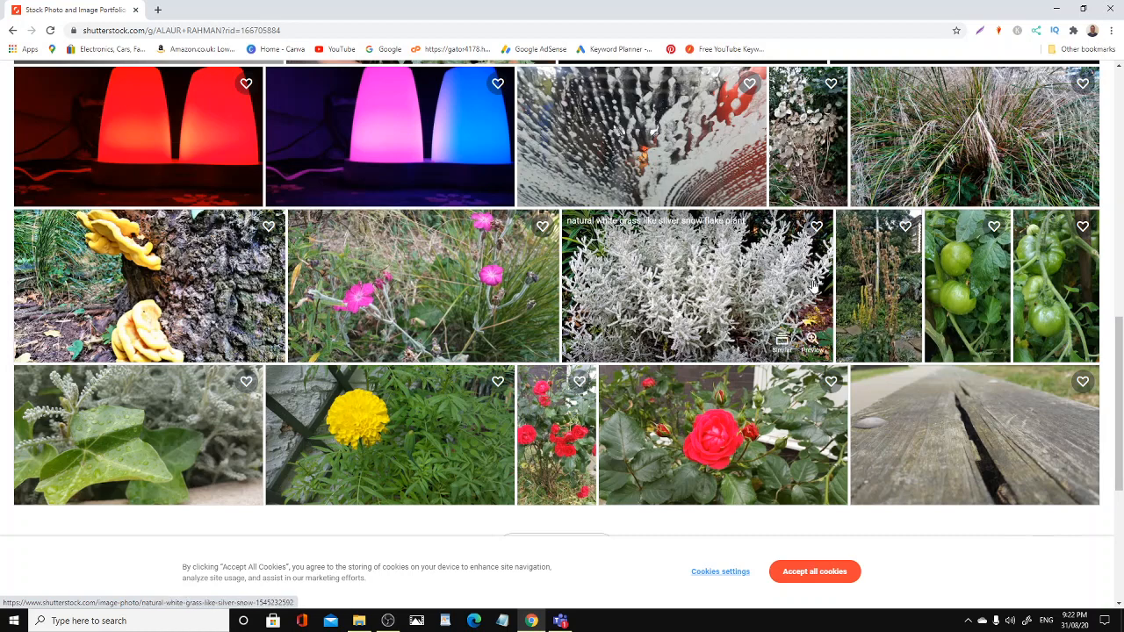
Scroll to the bottom of the portfolio and open the red roses on front lawn photo
scroll(down, 3)
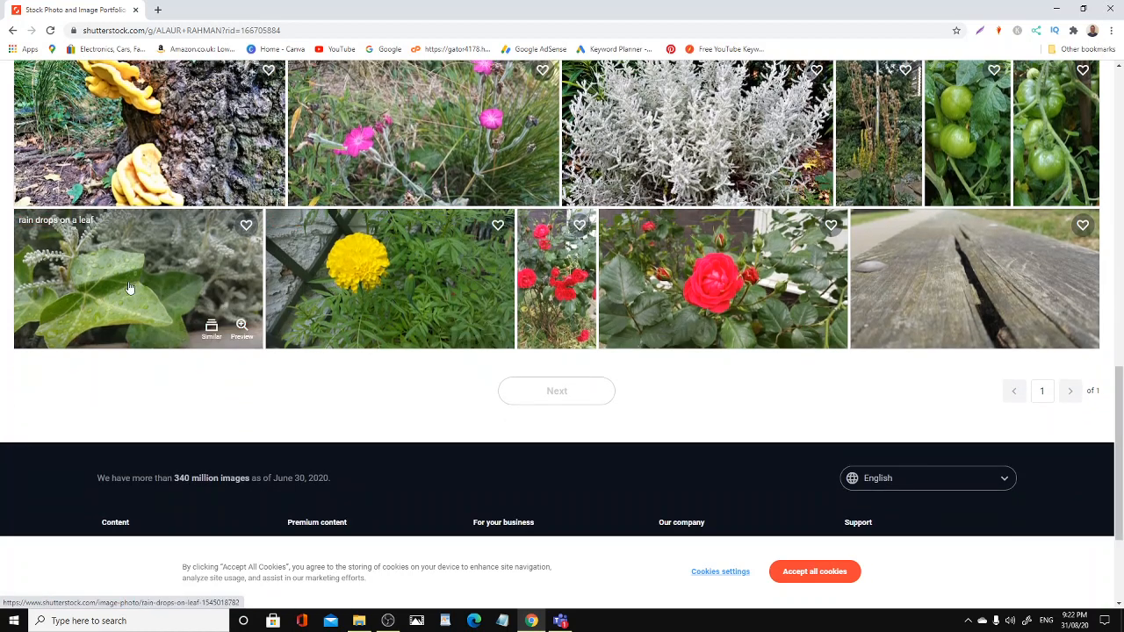
mouse_move(100, 295)
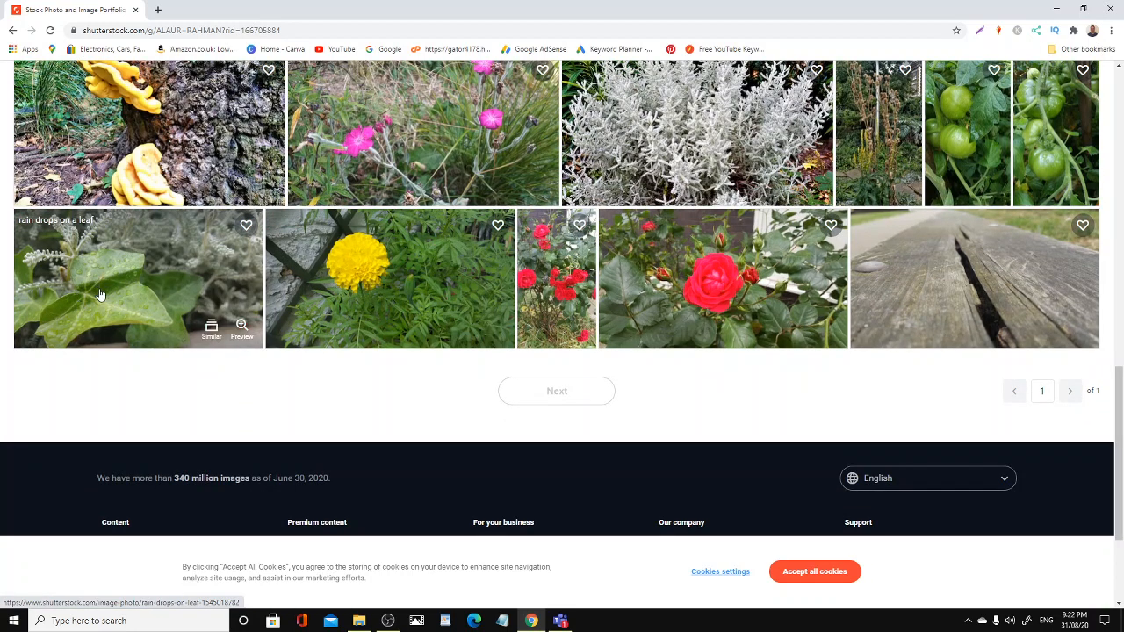
mouse_move(105, 312)
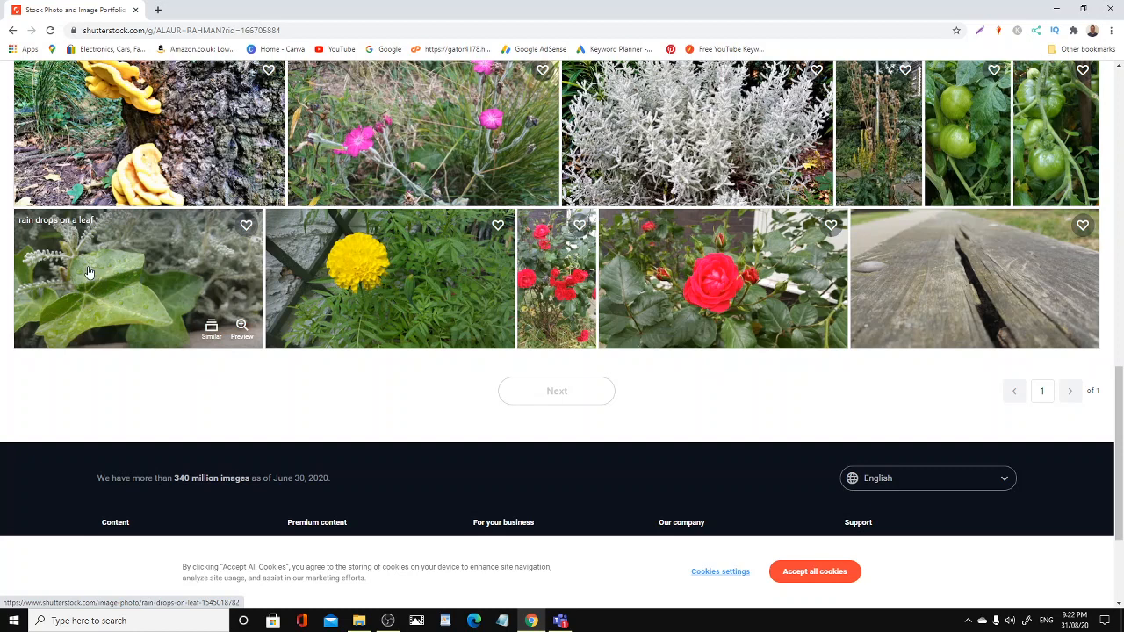
mouse_move(189, 255)
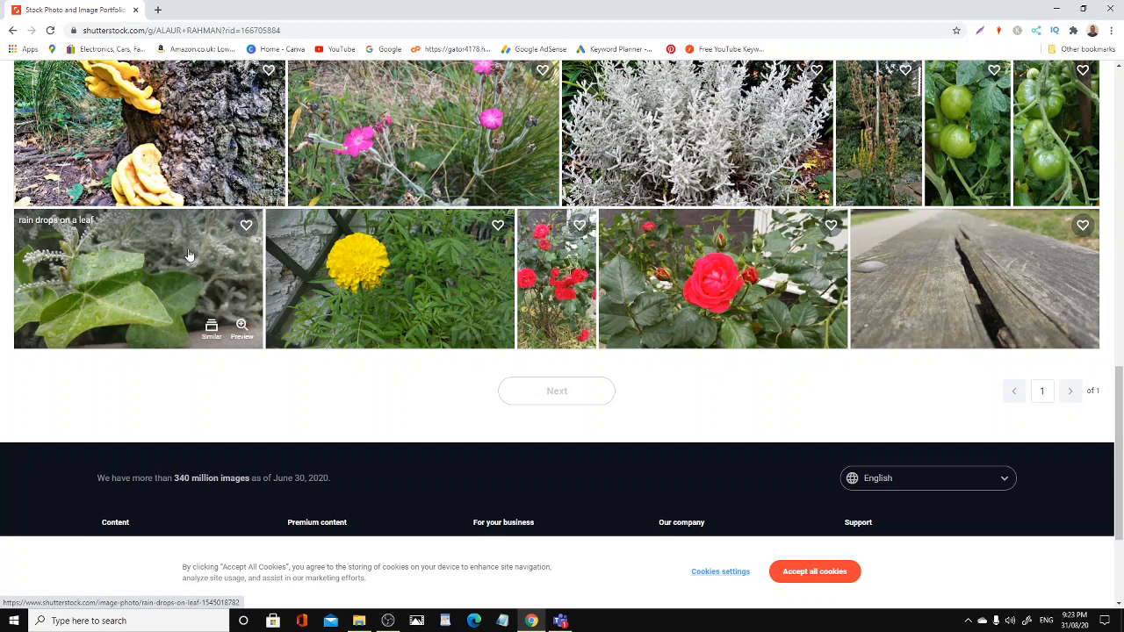
mouse_move(158, 240)
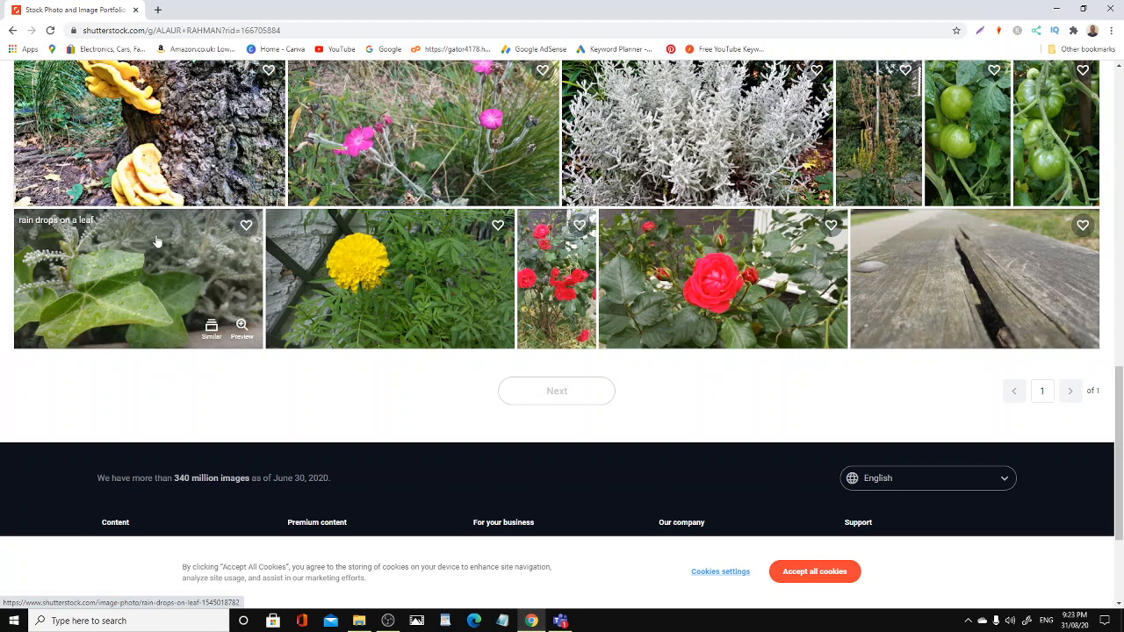
mouse_move(358, 279)
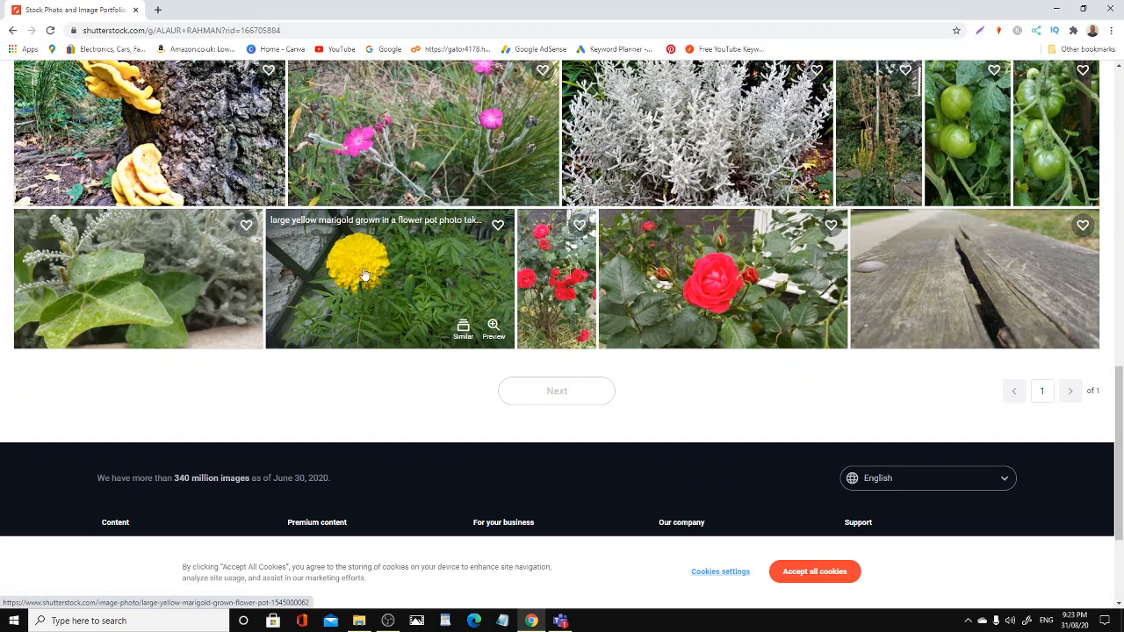
mouse_move(438, 305)
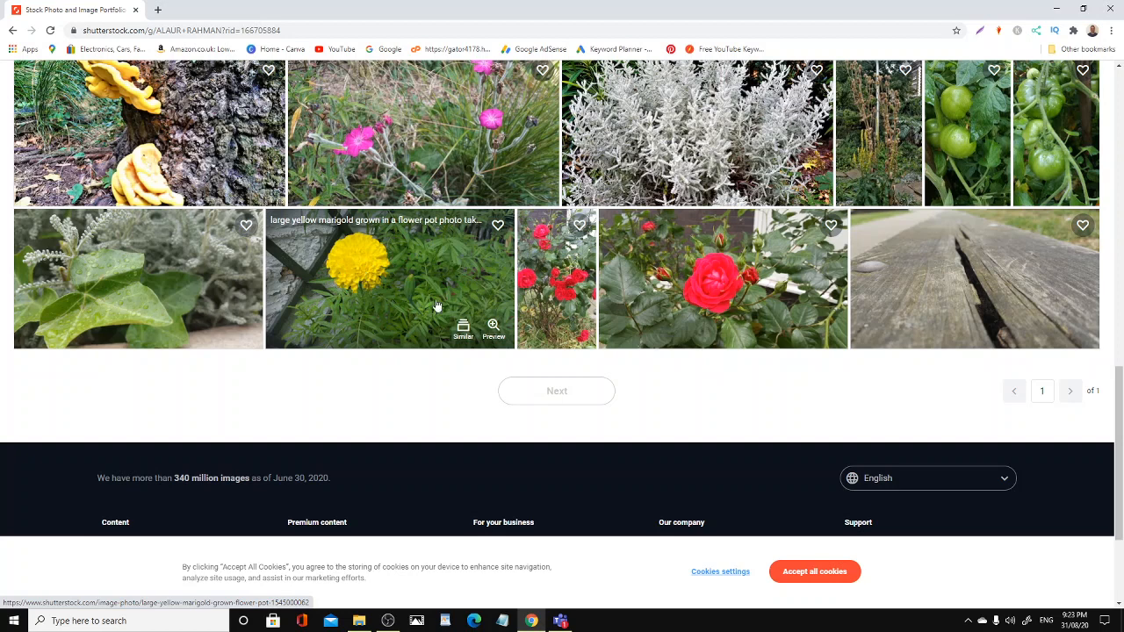
mouse_move(557, 278)
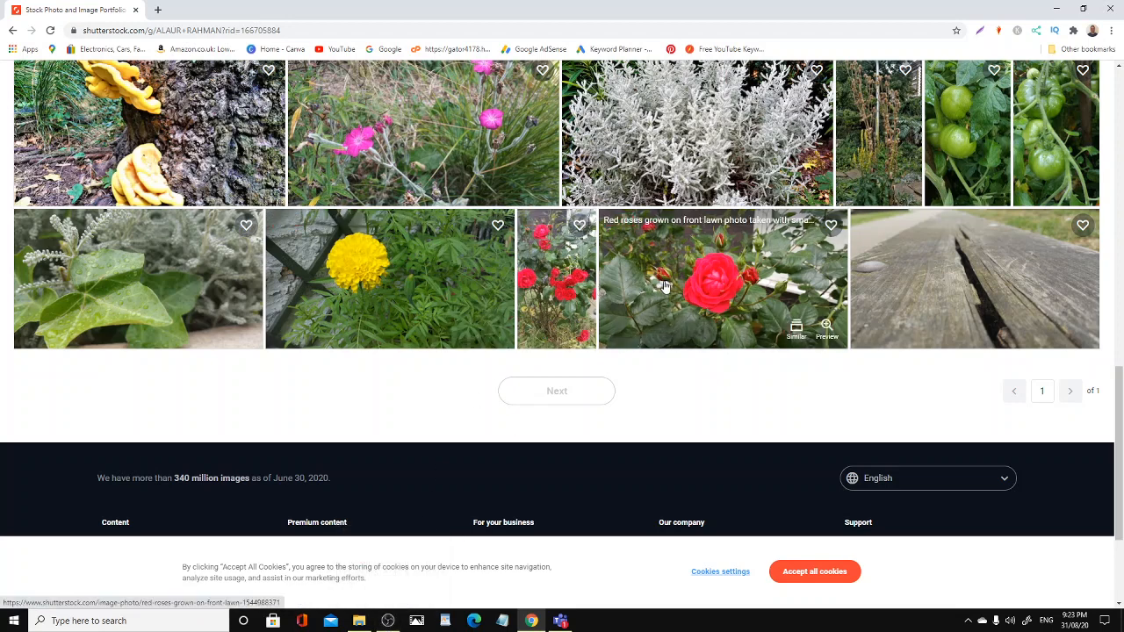
mouse_move(685, 288)
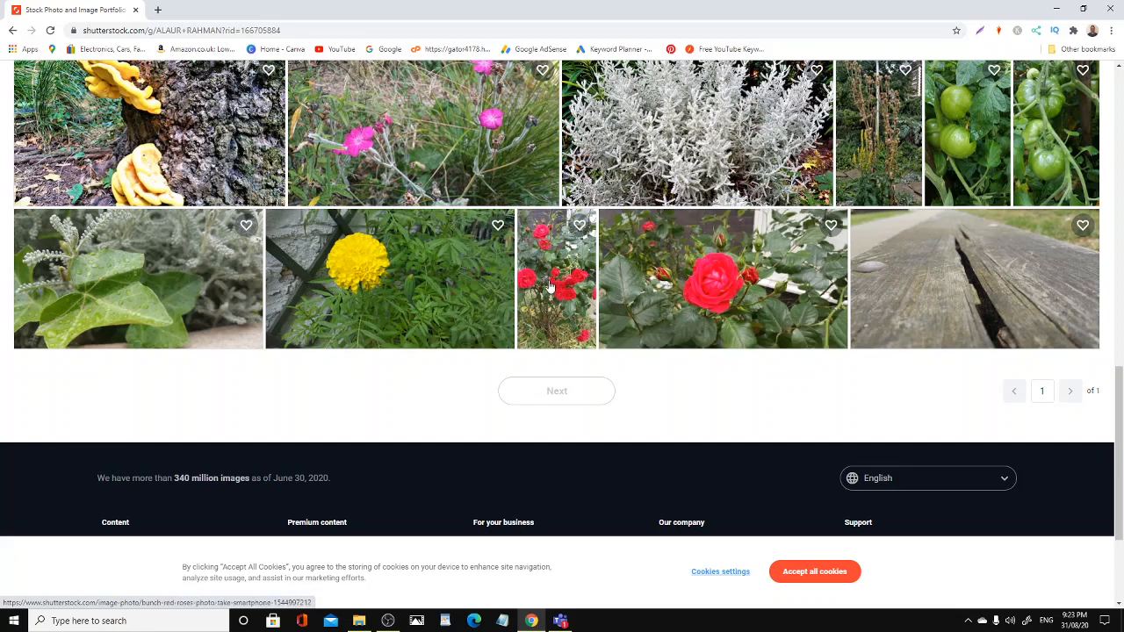
mouse_move(734, 279)
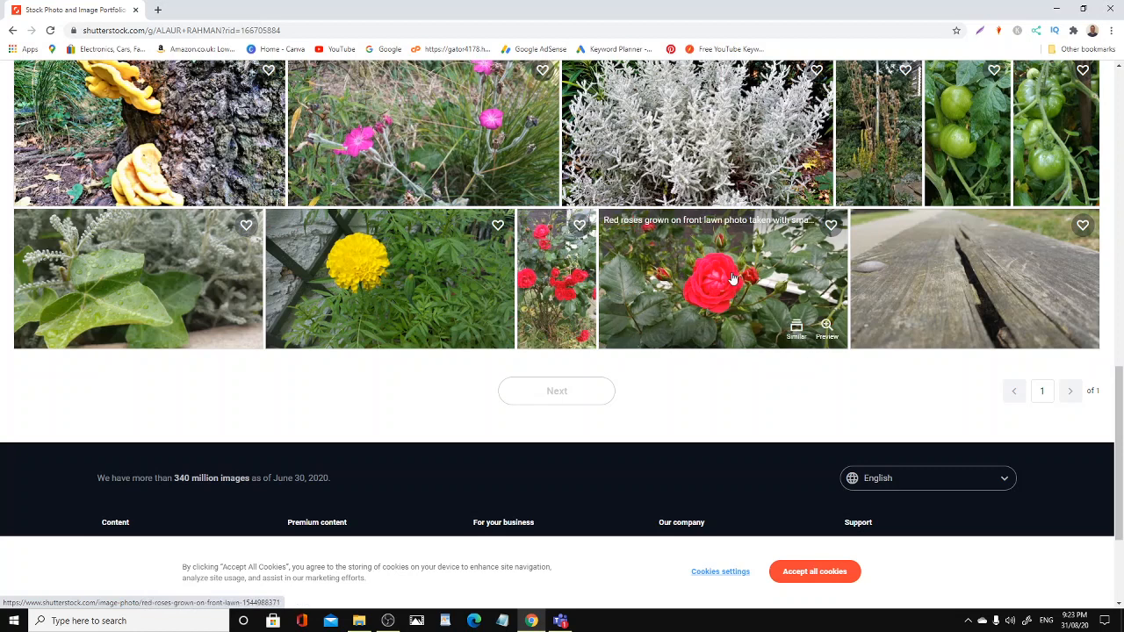
click(734, 279)
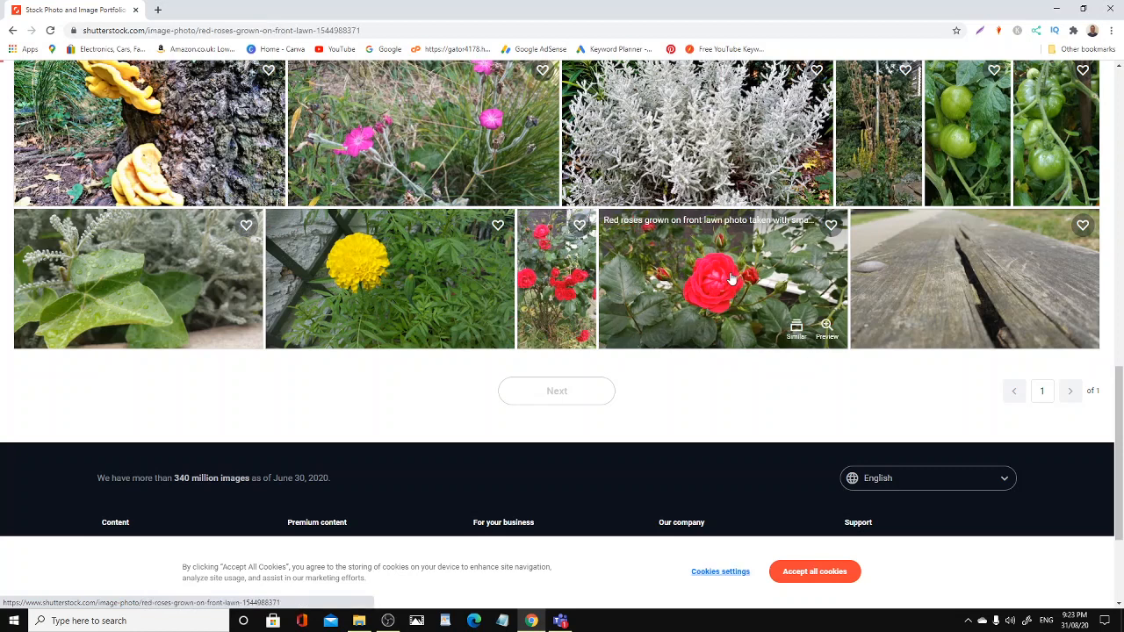
View the red roses photo page down to Related keywords and Similar images, then return to the top
click(724, 279)
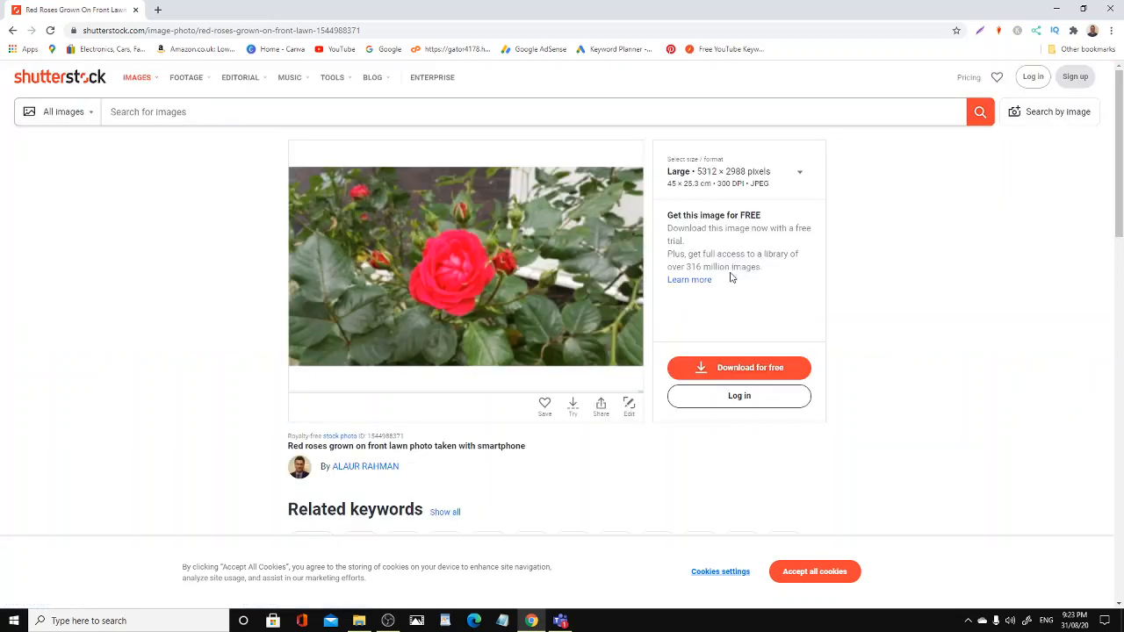
mouse_move(448, 309)
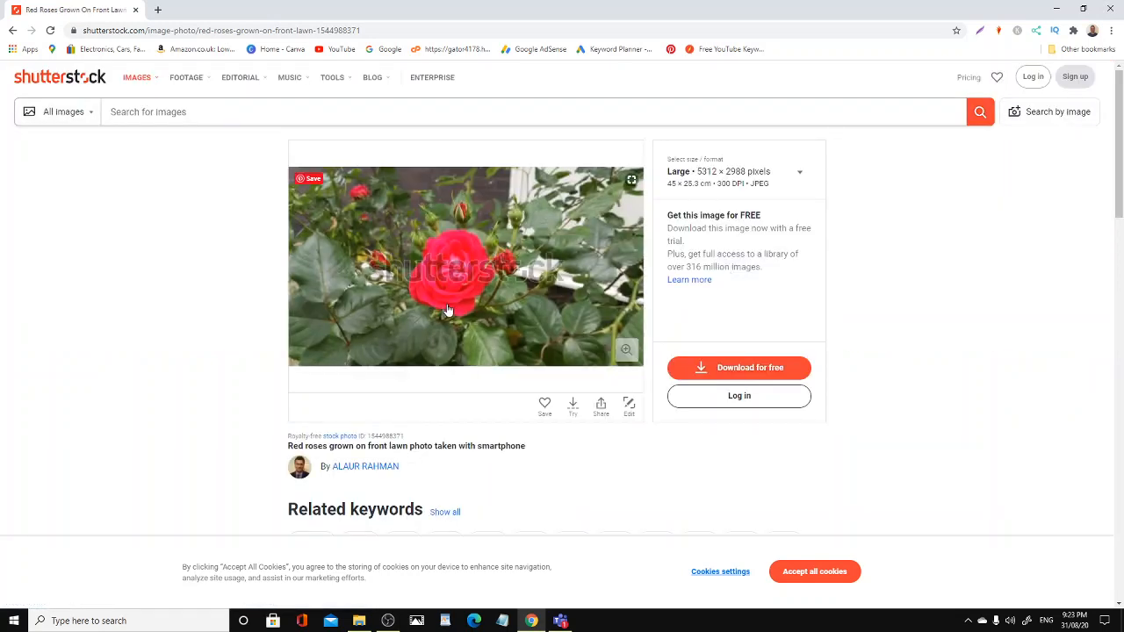
mouse_move(425, 279)
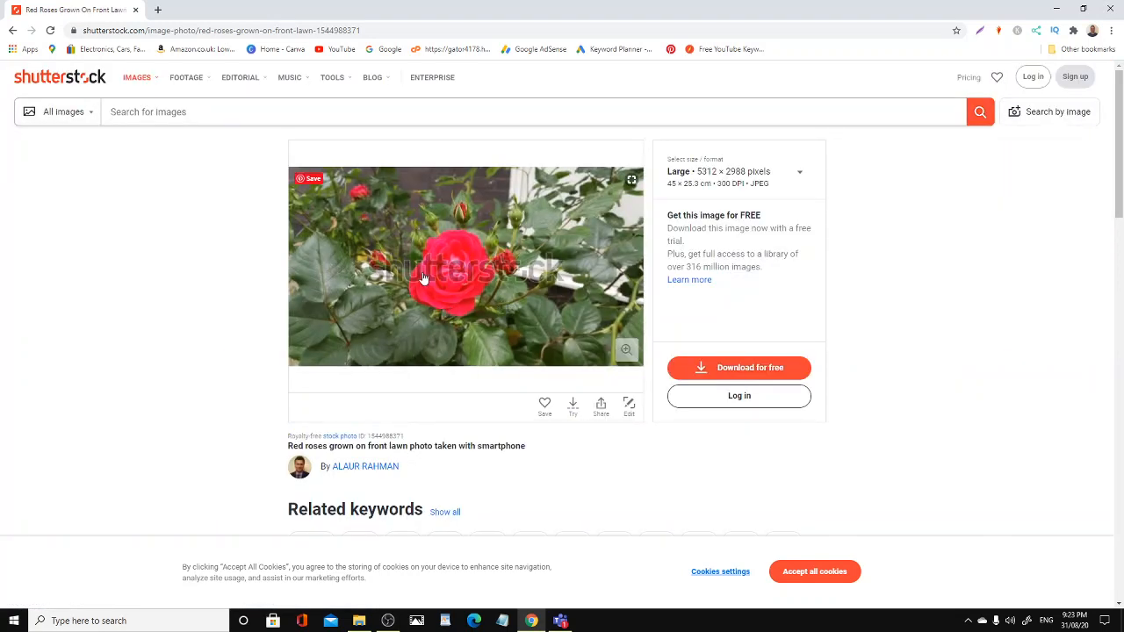
mouse_move(446, 249)
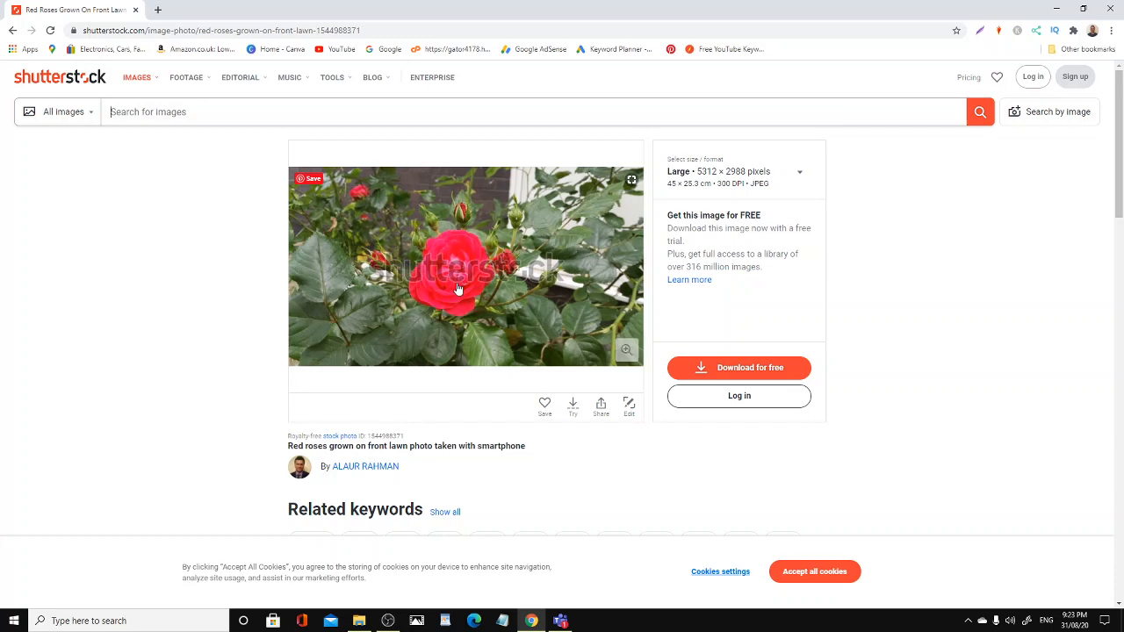
mouse_move(434, 218)
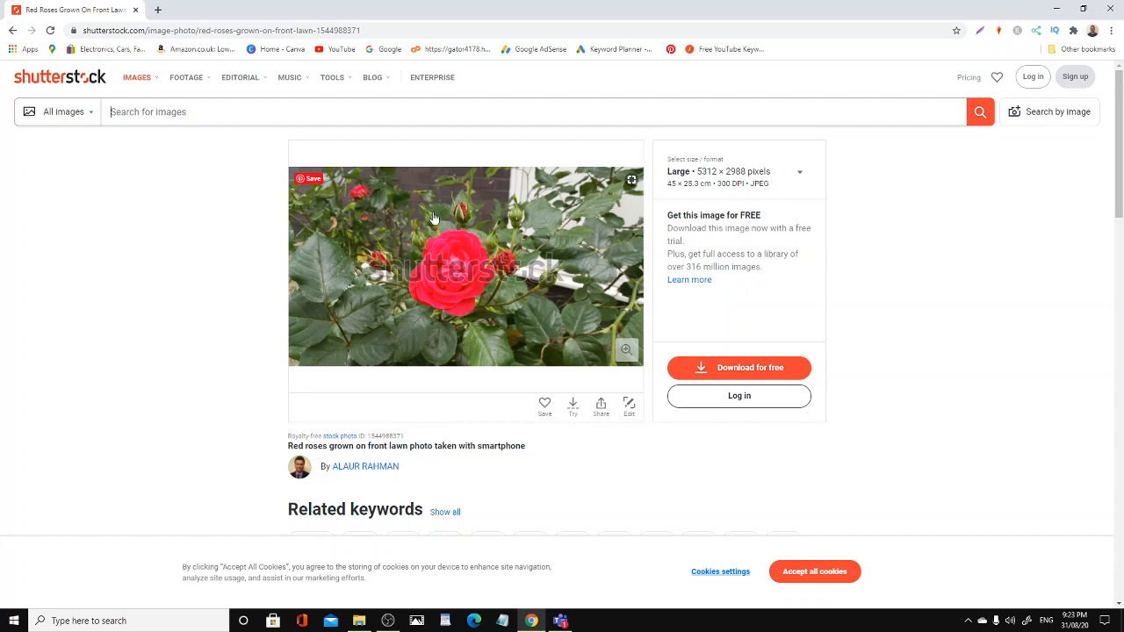
mouse_move(387, 239)
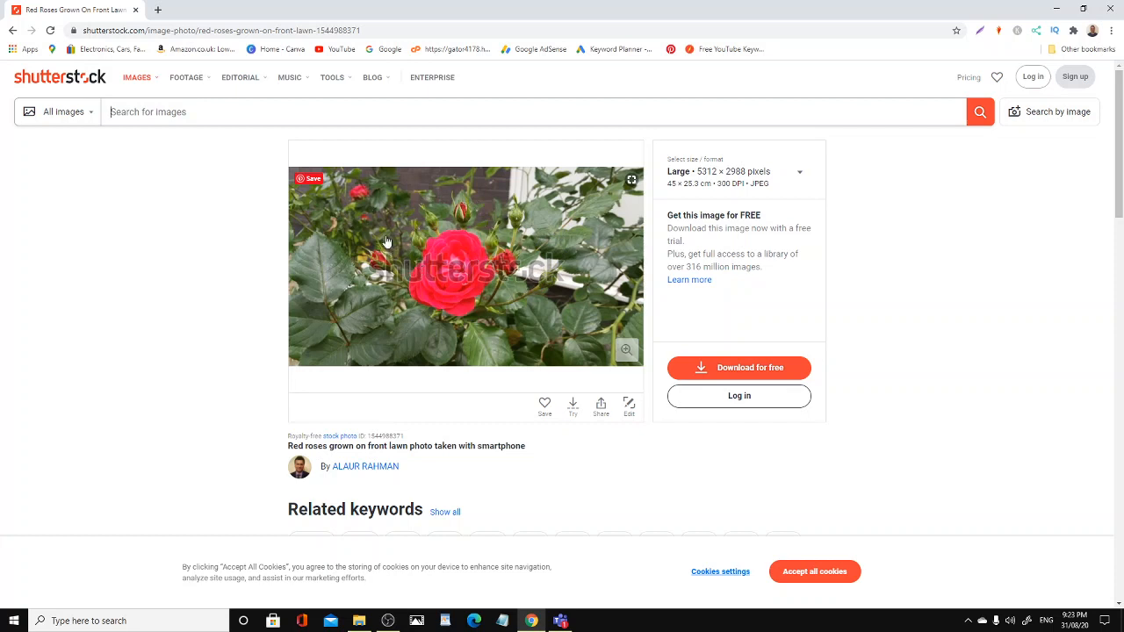
mouse_move(483, 255)
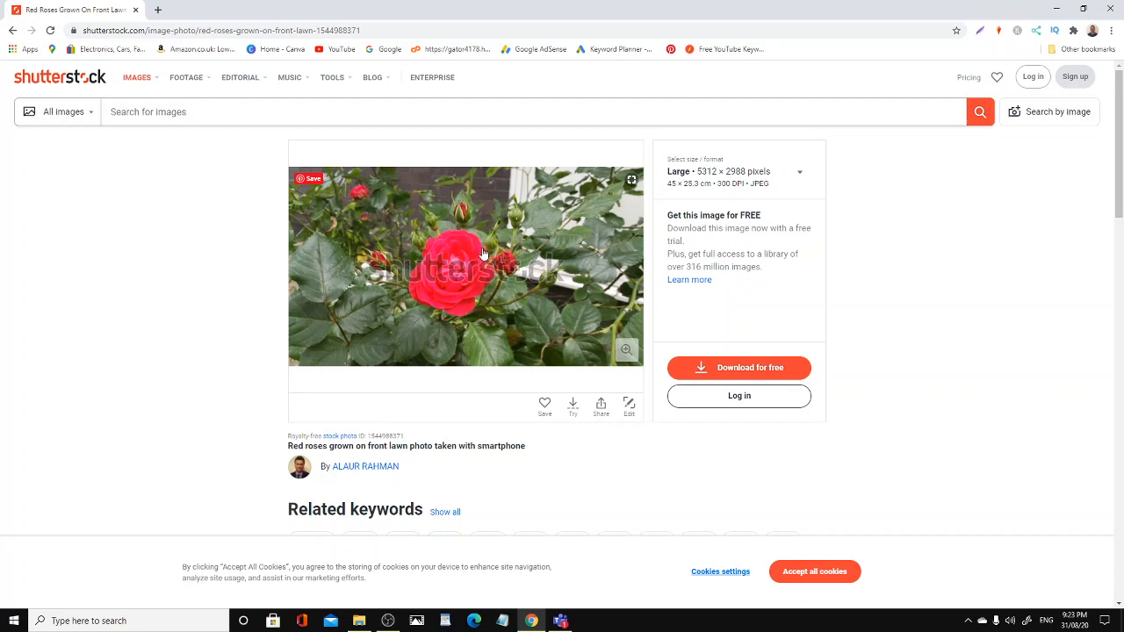
scroll(down, 3)
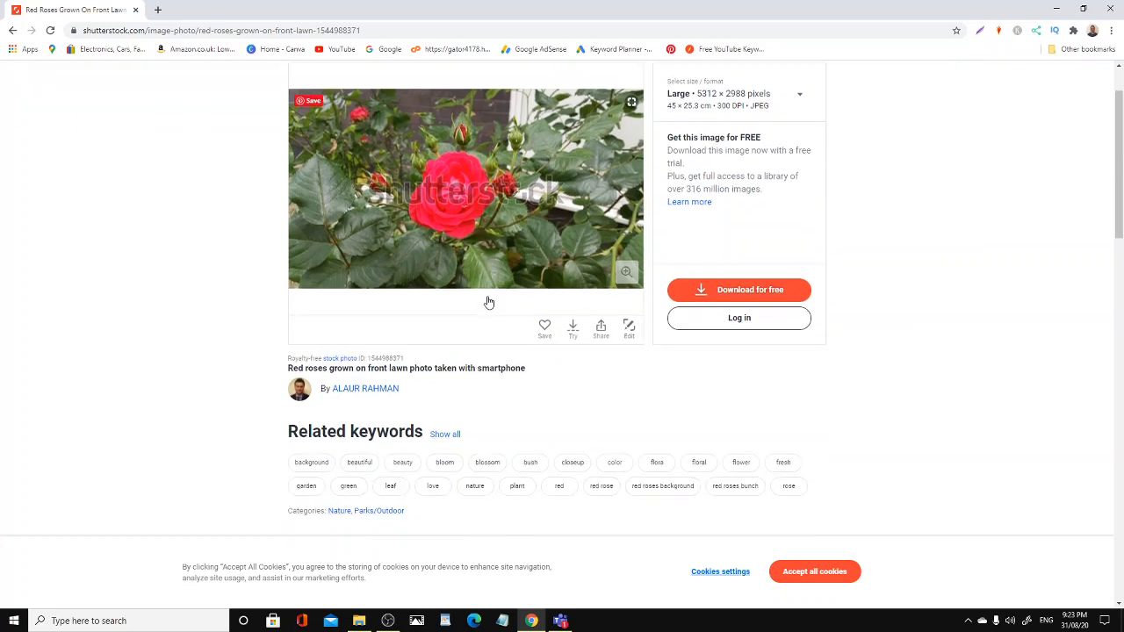
scroll(down, 3)
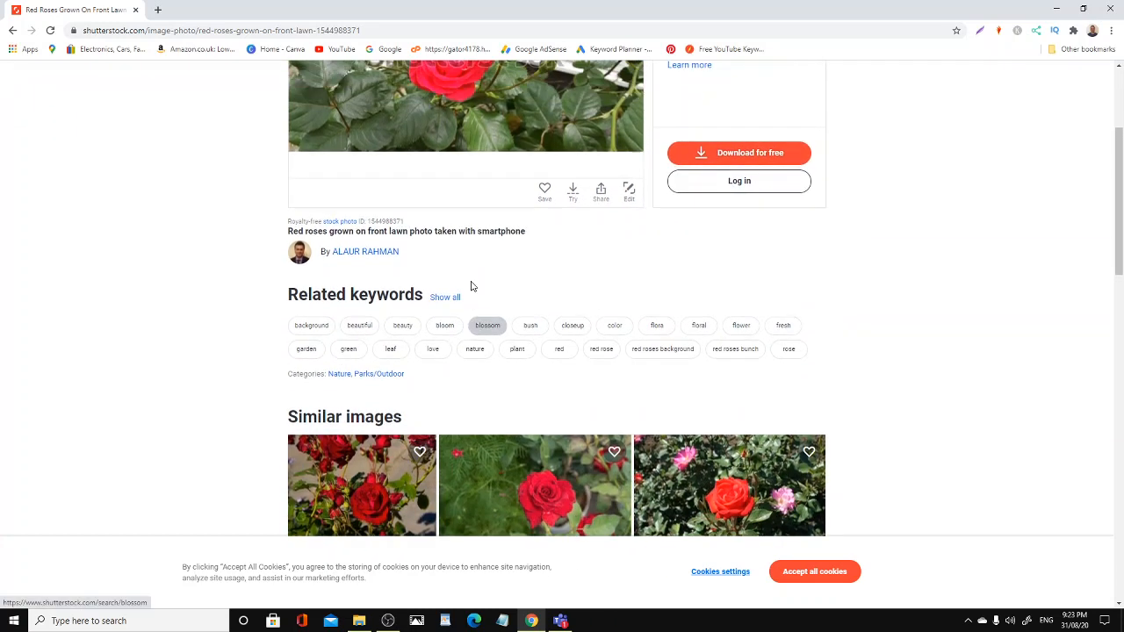
scroll(up, 3)
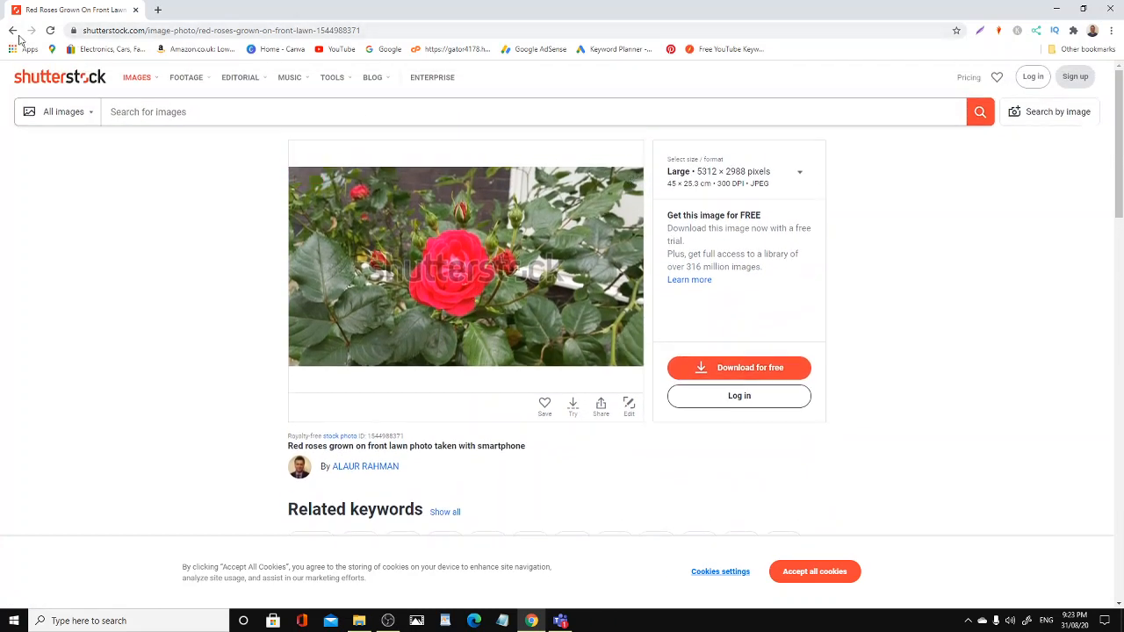
Return to the portfolio grid and show the yellow sunflower honey bee photo's detail page from Top images
click(365, 468)
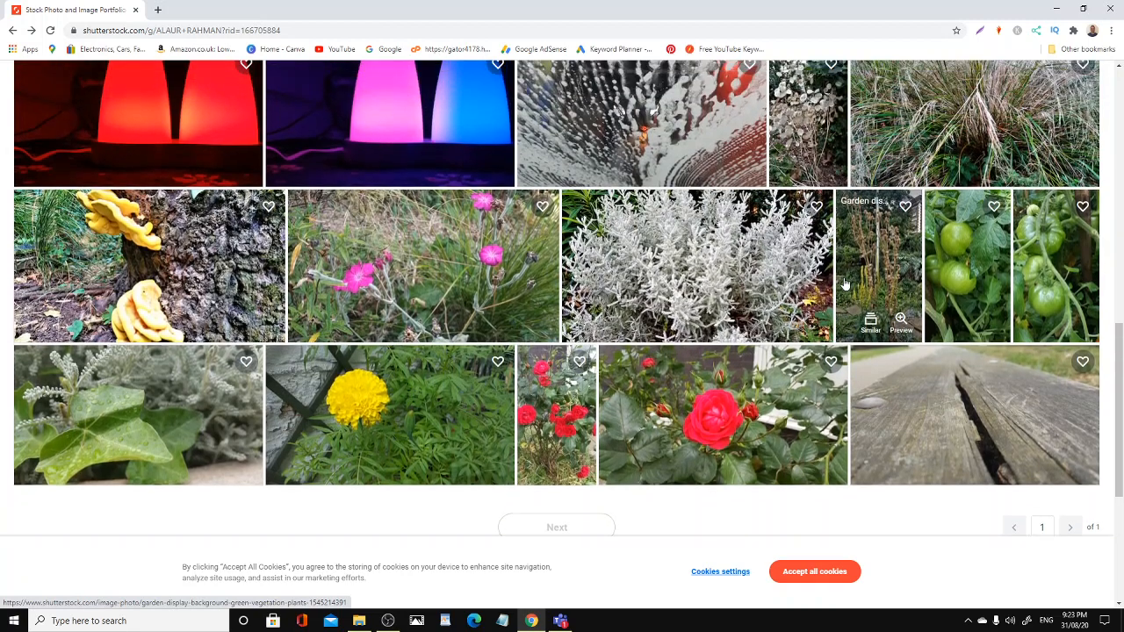
scroll(up, 3)
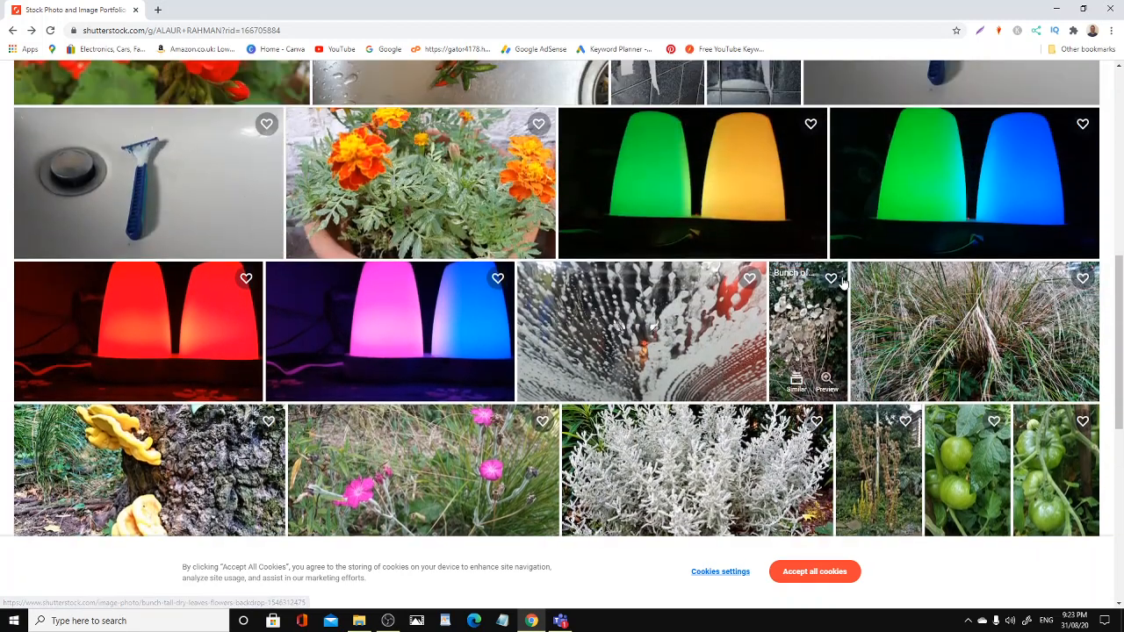
scroll(up, 3)
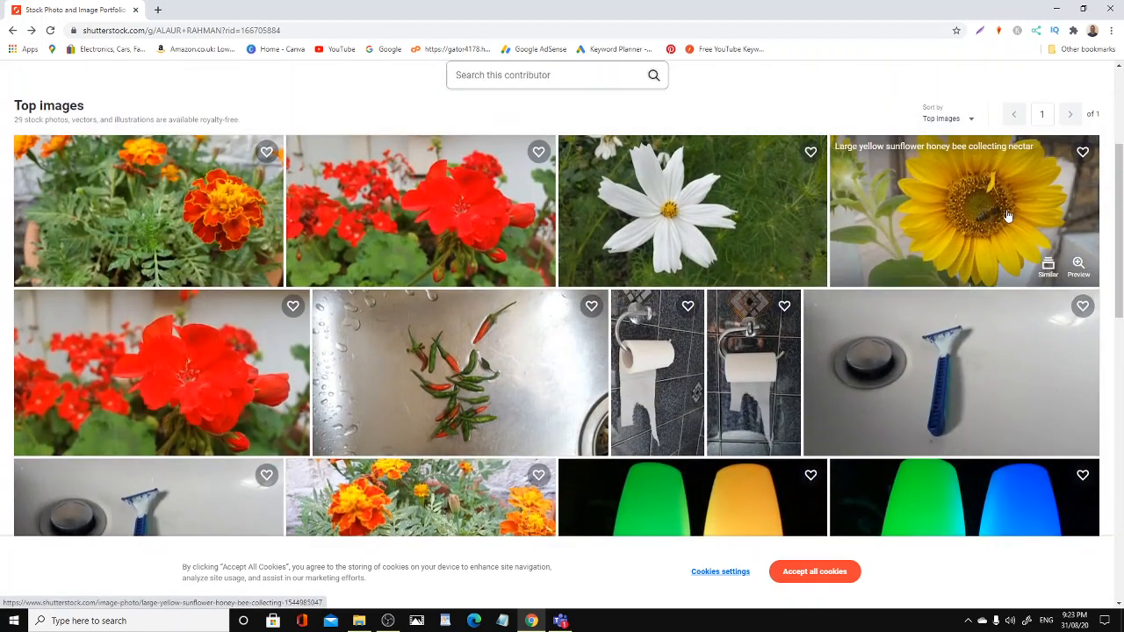
click(963, 211)
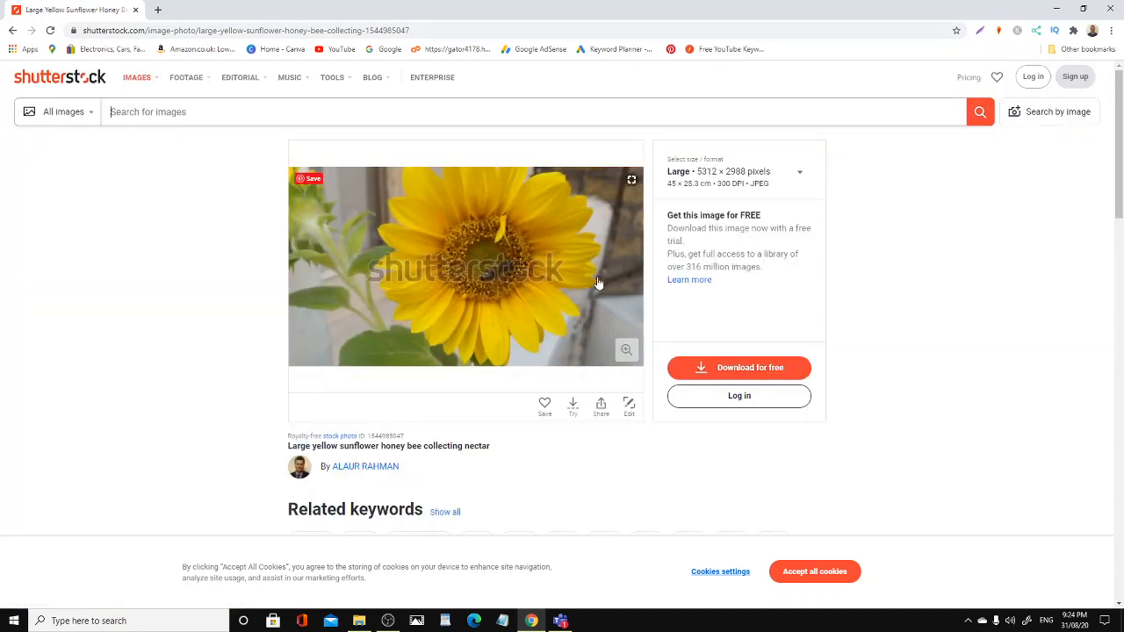
mouse_move(435, 359)
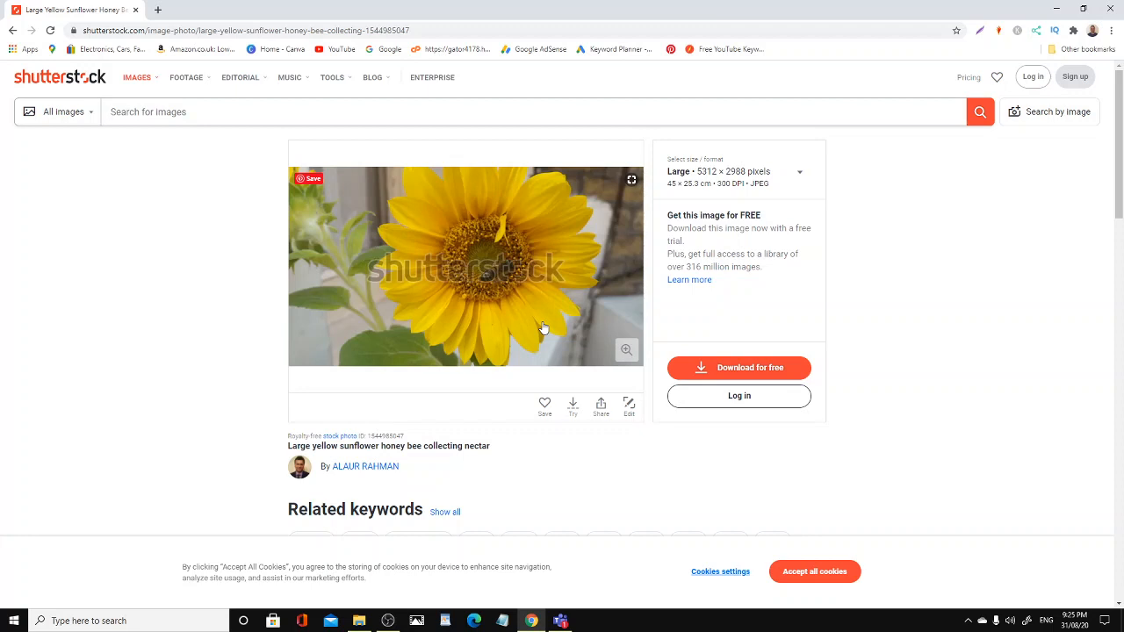
mouse_move(418, 237)
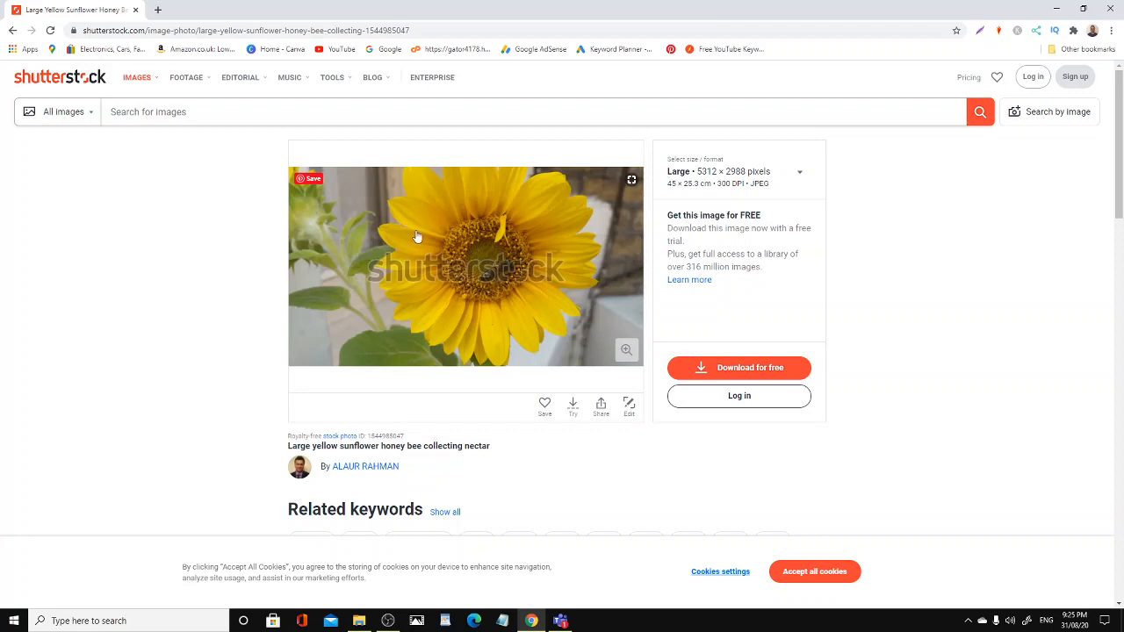
mouse_move(440, 285)
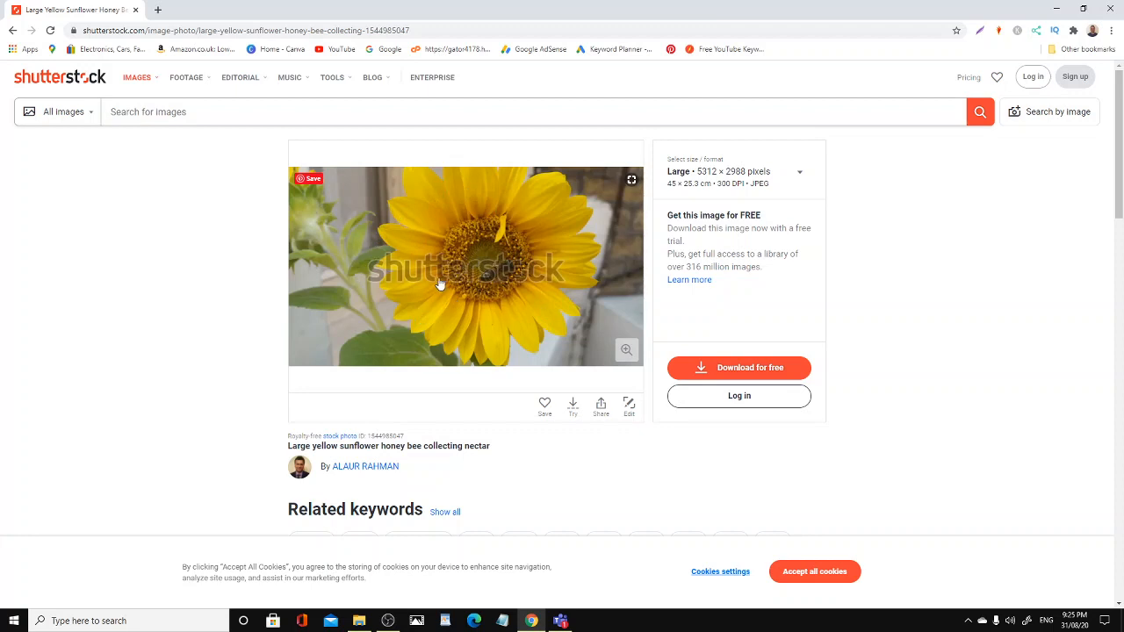
mouse_move(446, 290)
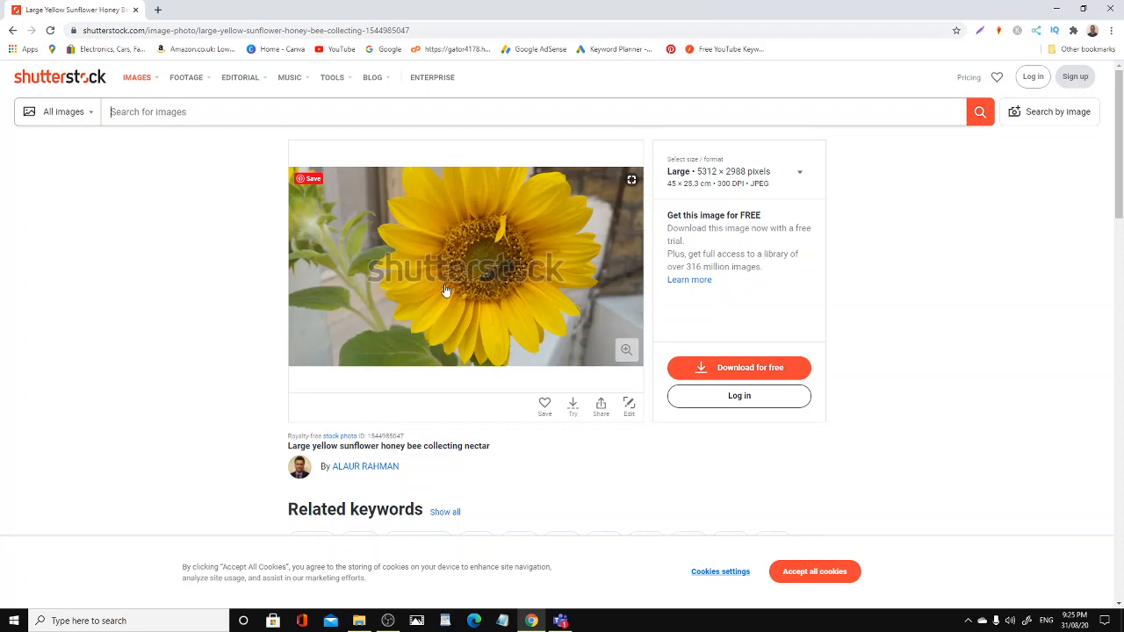
mouse_move(427, 302)
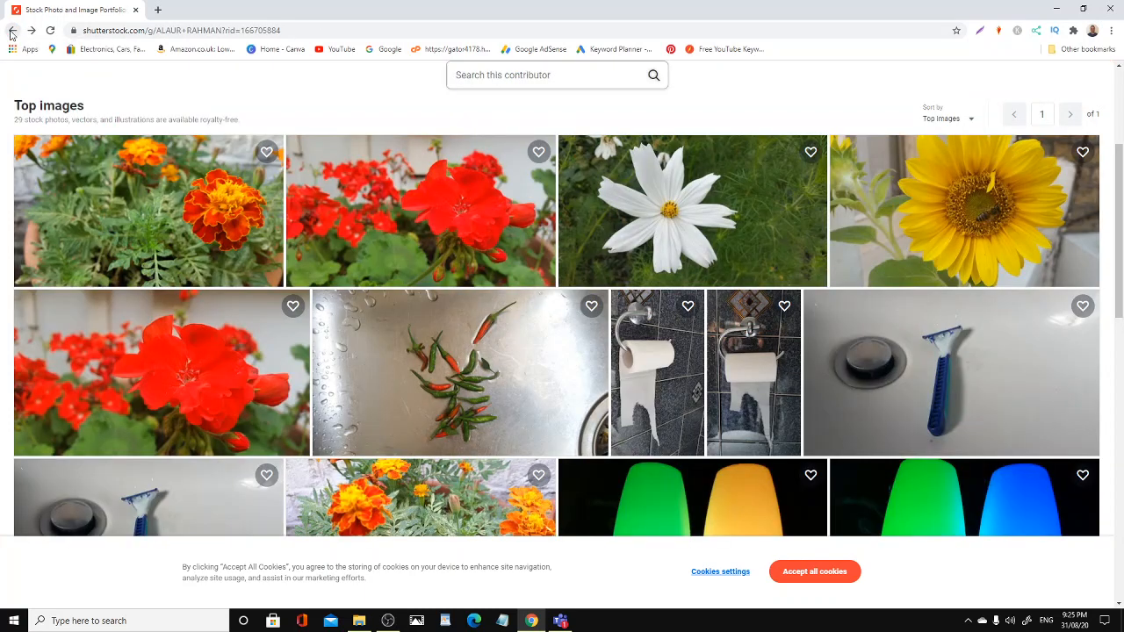
mouse_move(563, 348)
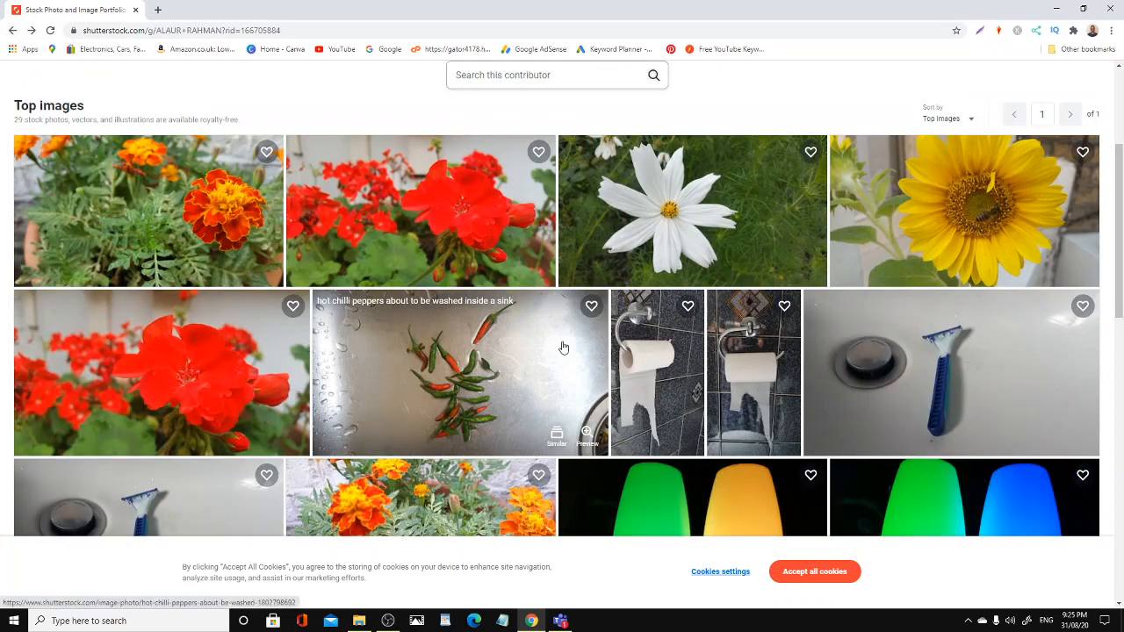
Scroll down the portfolio grid to bring the bottom row with the red roses photo into view
scroll(down, 3)
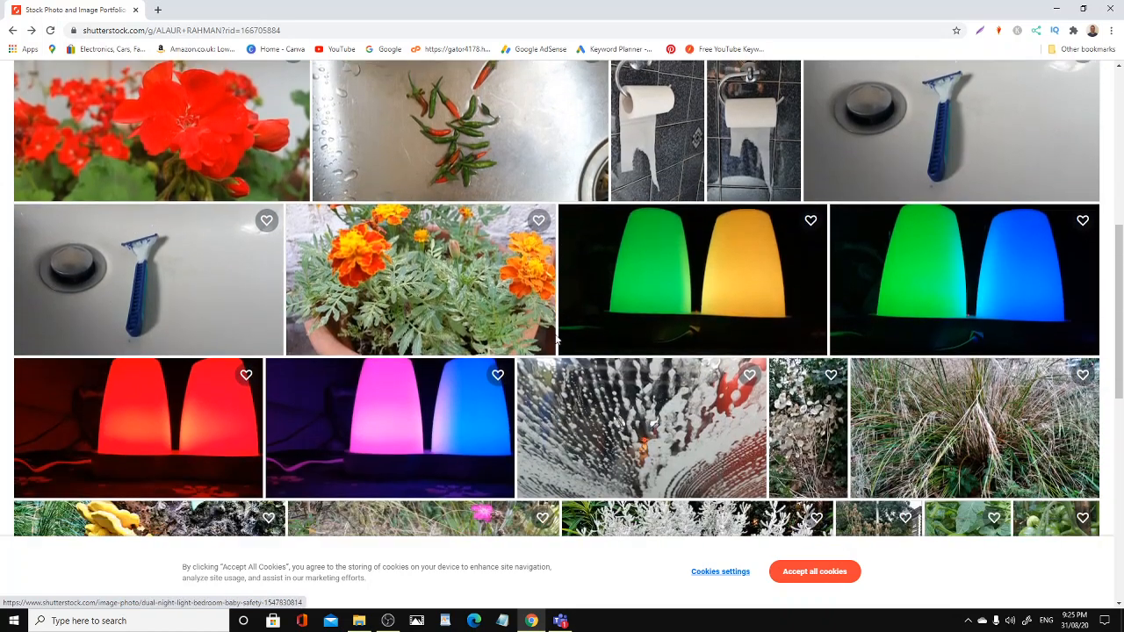
scroll(down, 3)
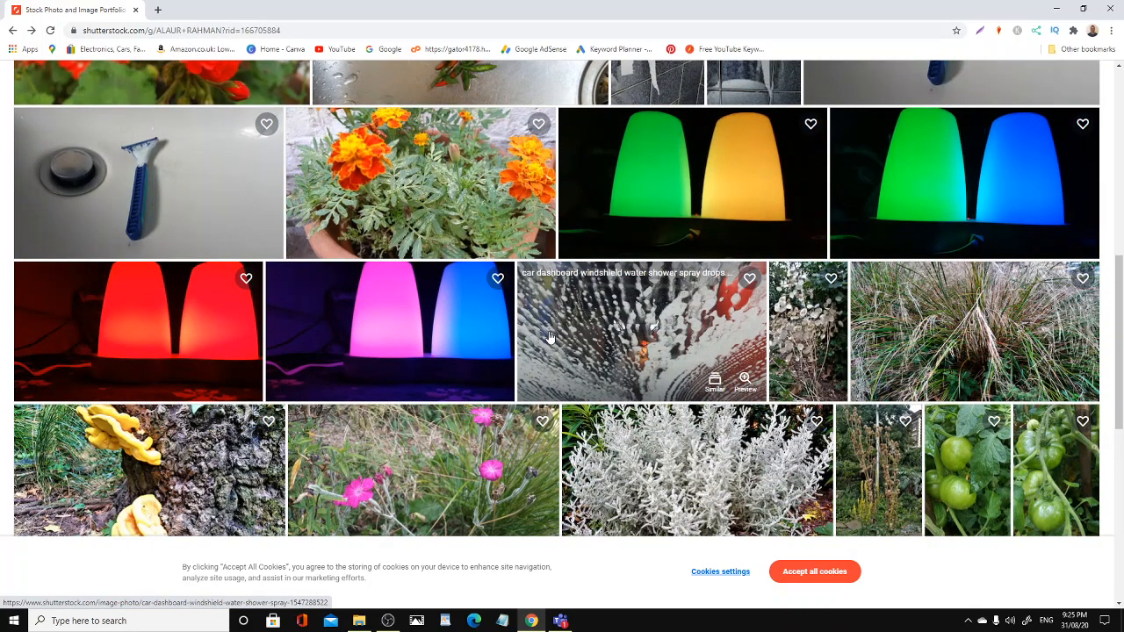
scroll(down, 3)
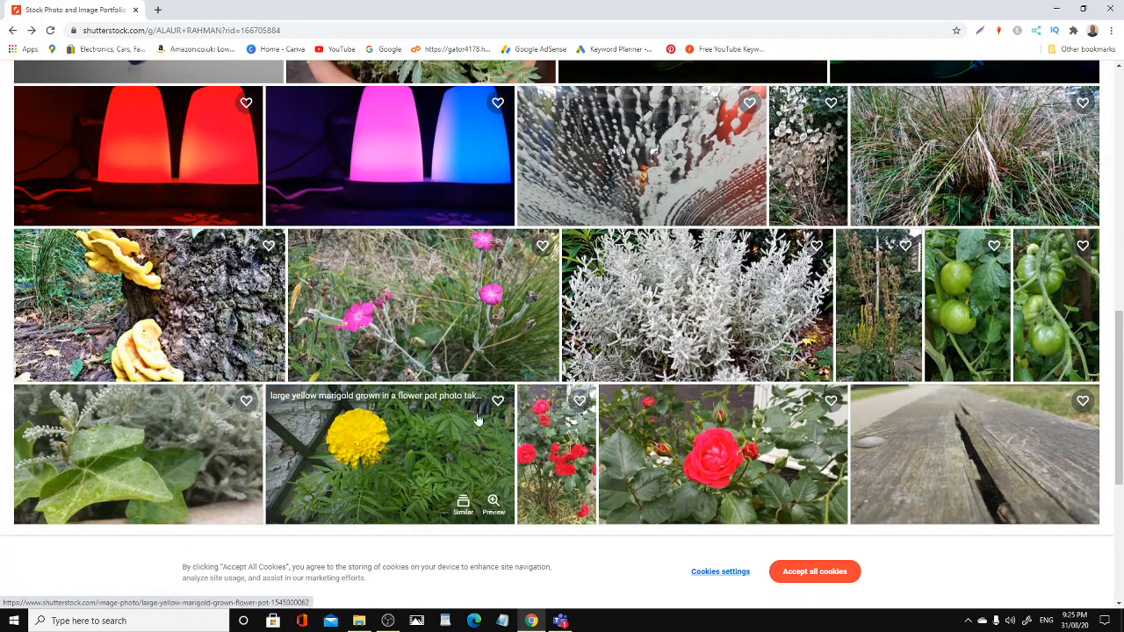
mouse_move(613, 378)
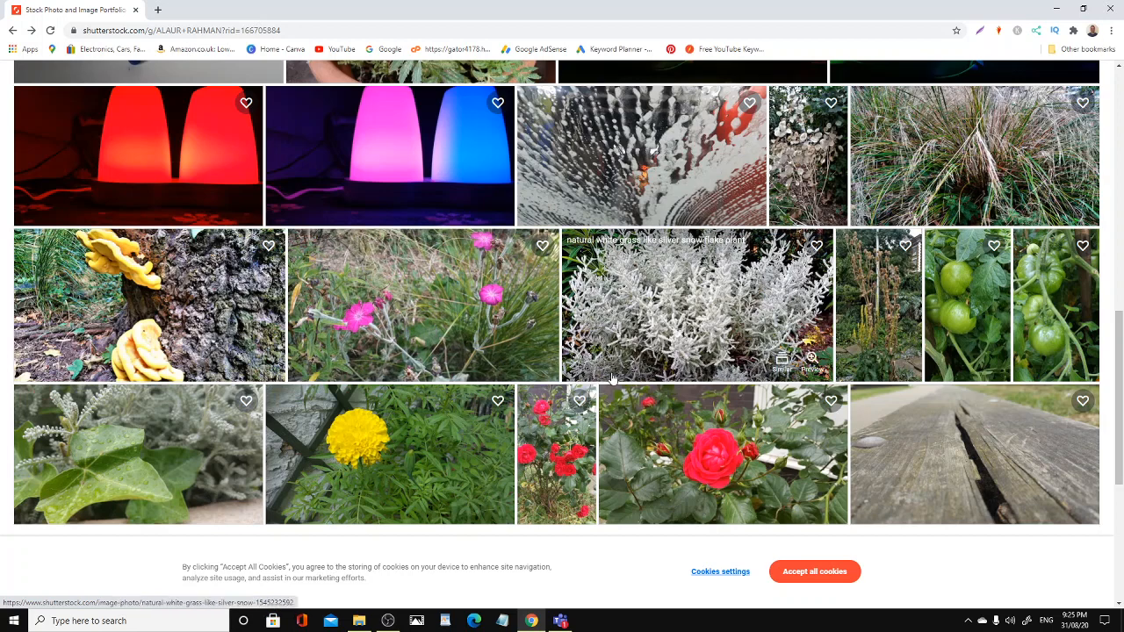
mouse_move(720, 460)
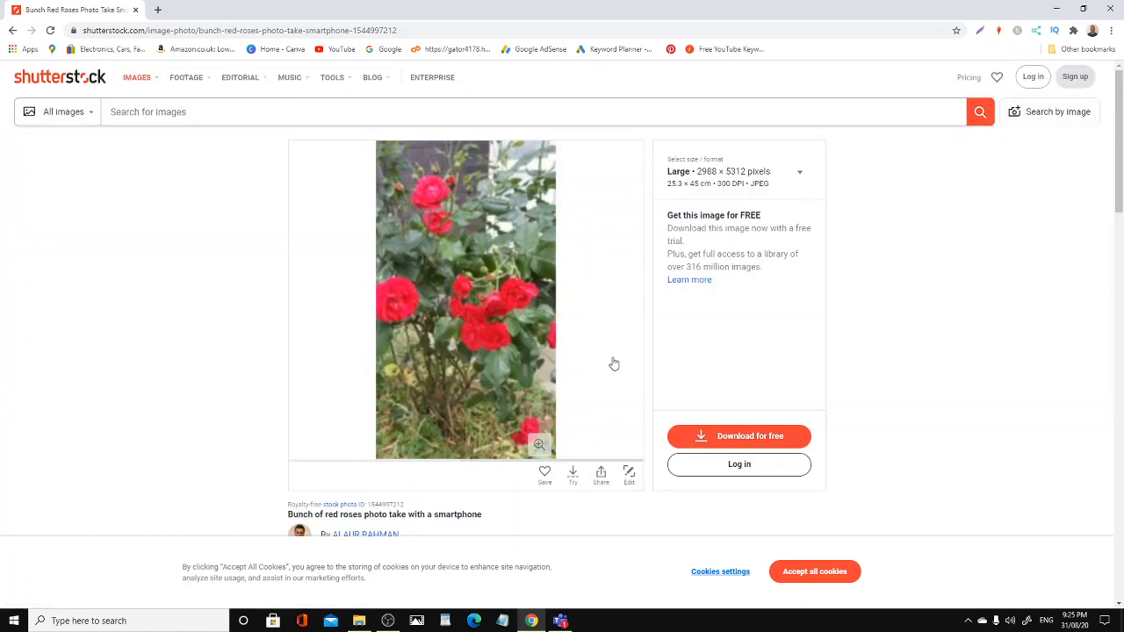
mouse_move(482, 368)
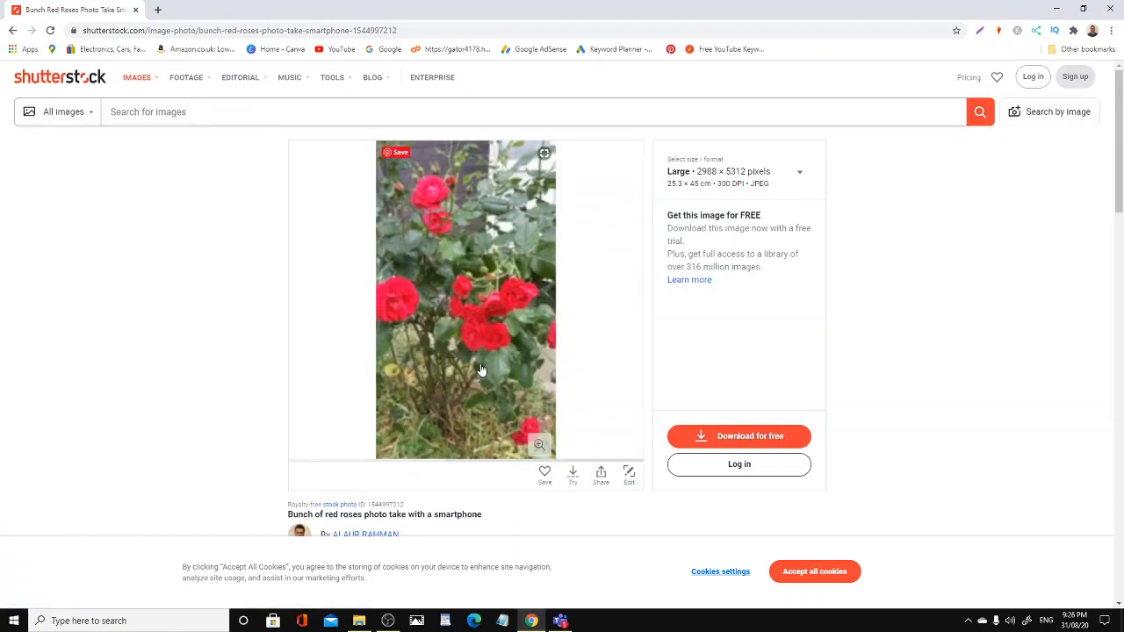
scroll(down, 3)
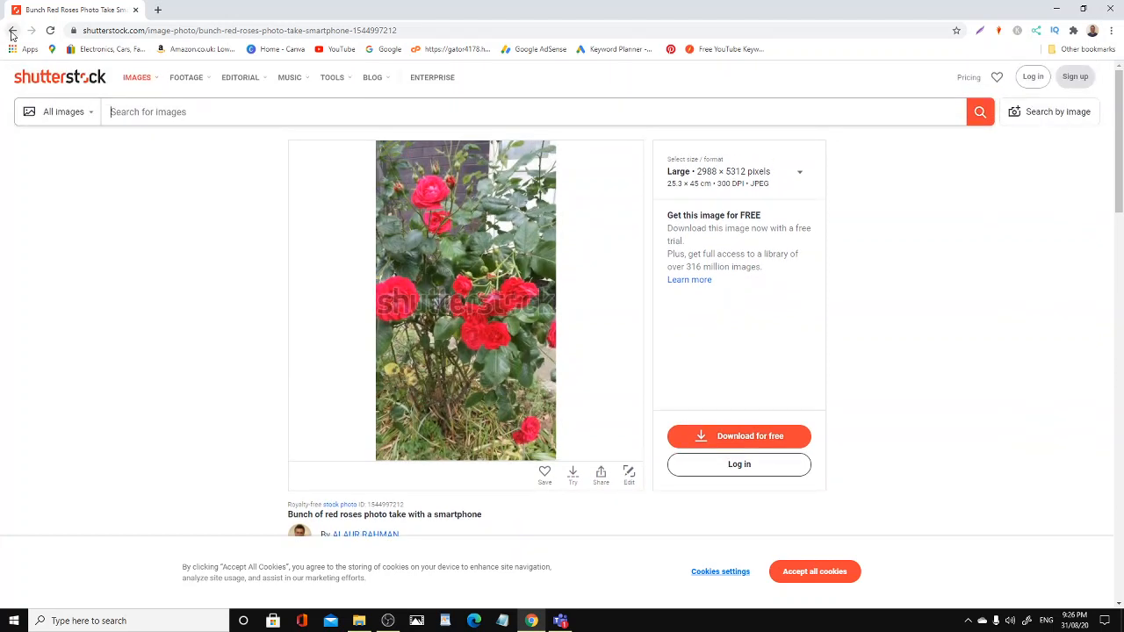
mouse_move(604, 325)
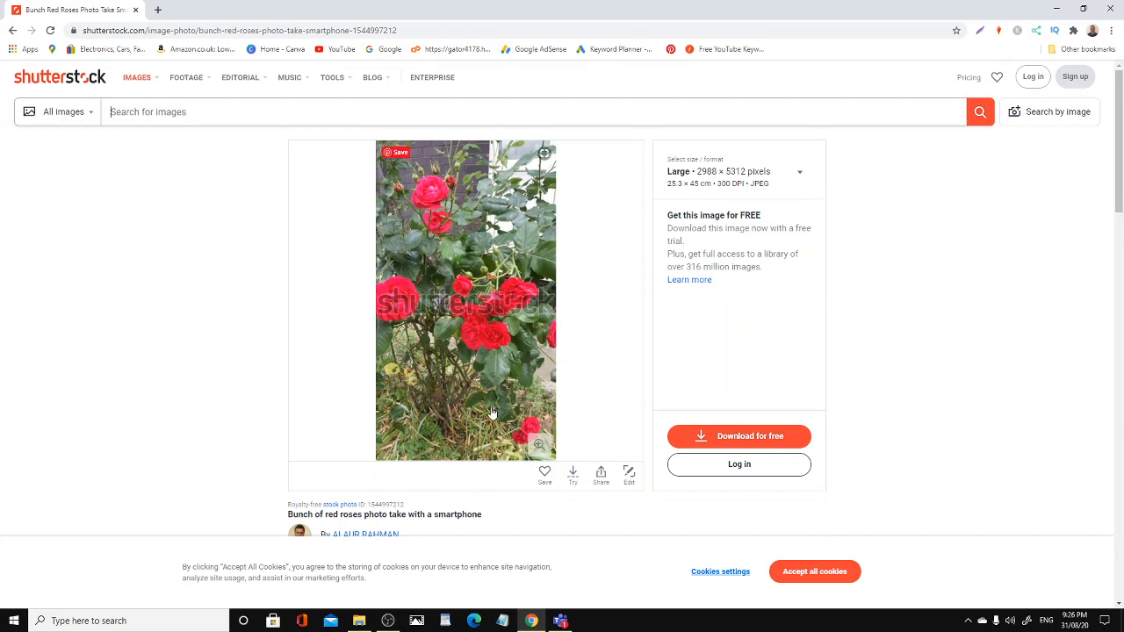
mouse_move(439, 225)
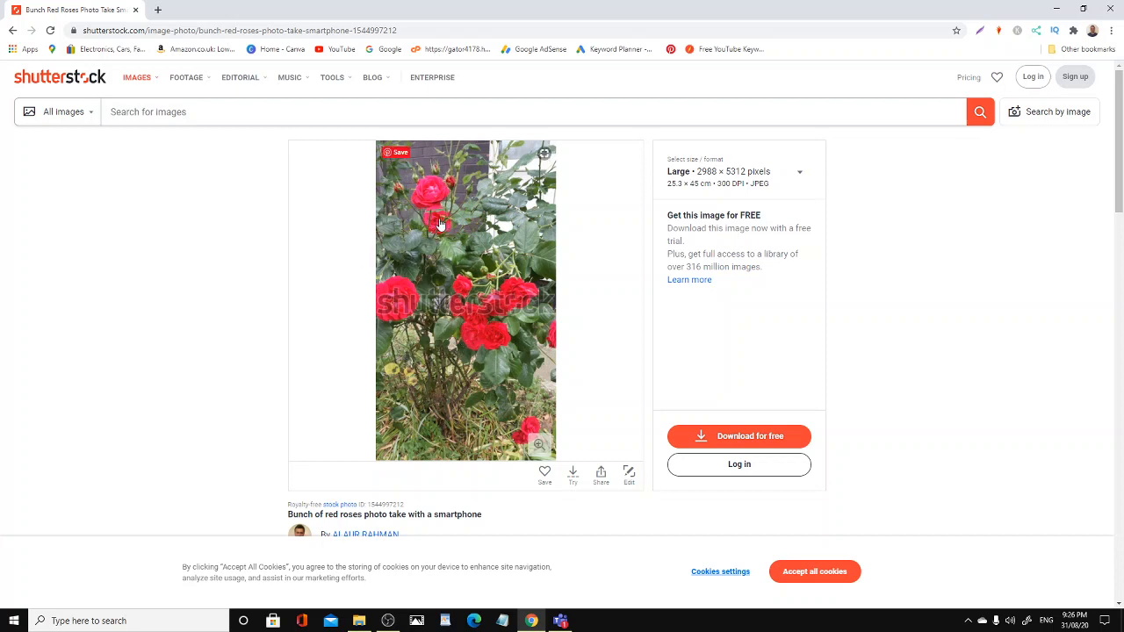
mouse_move(442, 307)
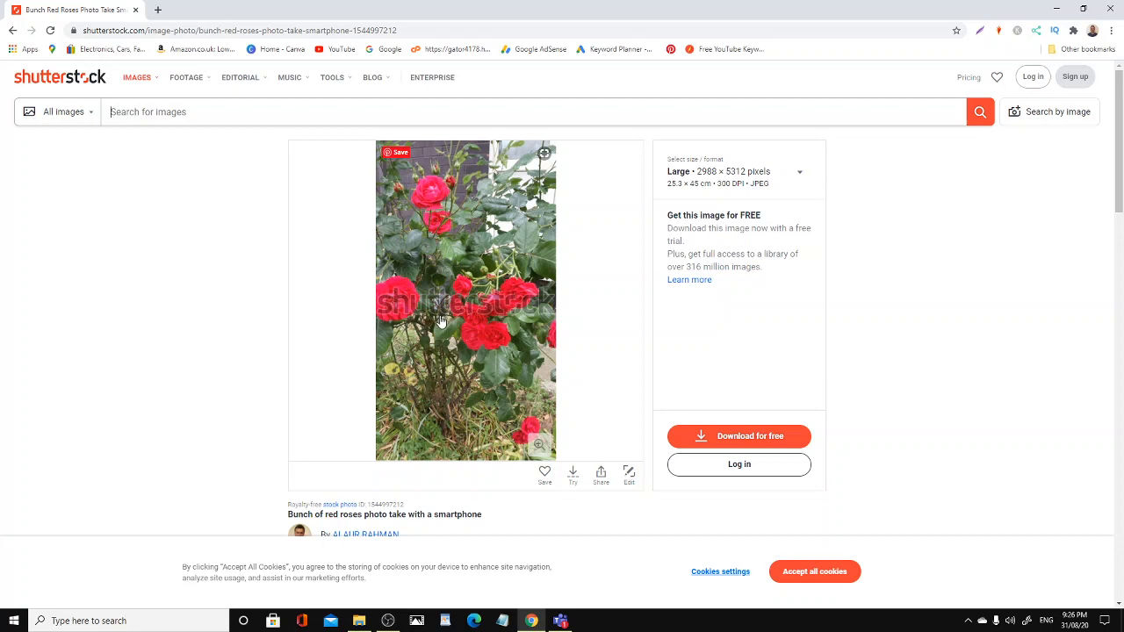
mouse_move(464, 260)
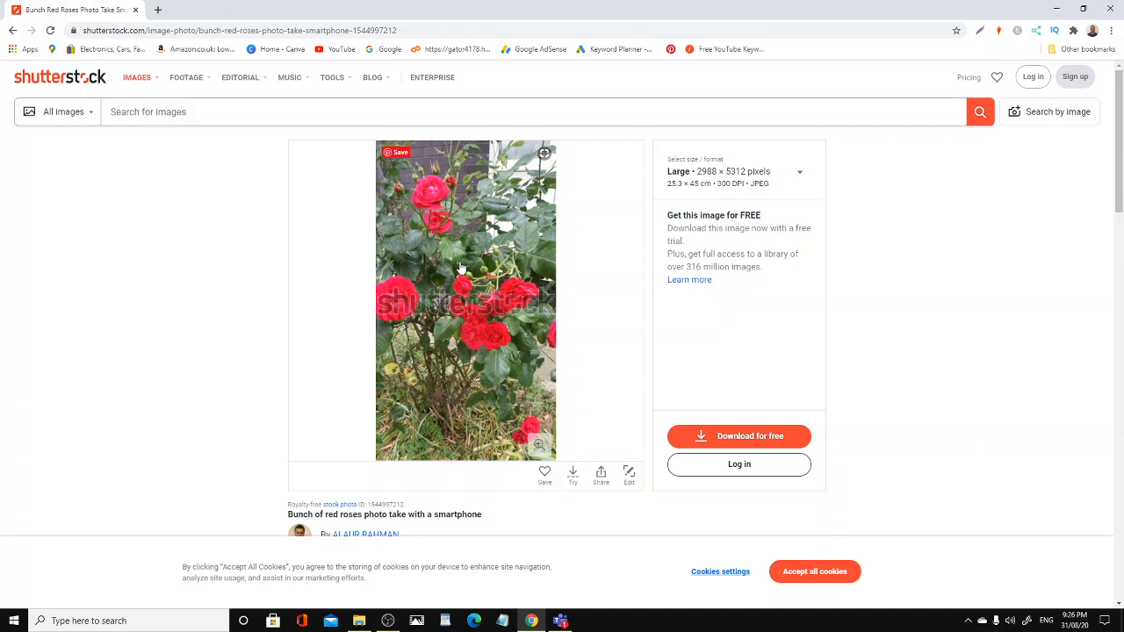
mouse_move(457, 272)
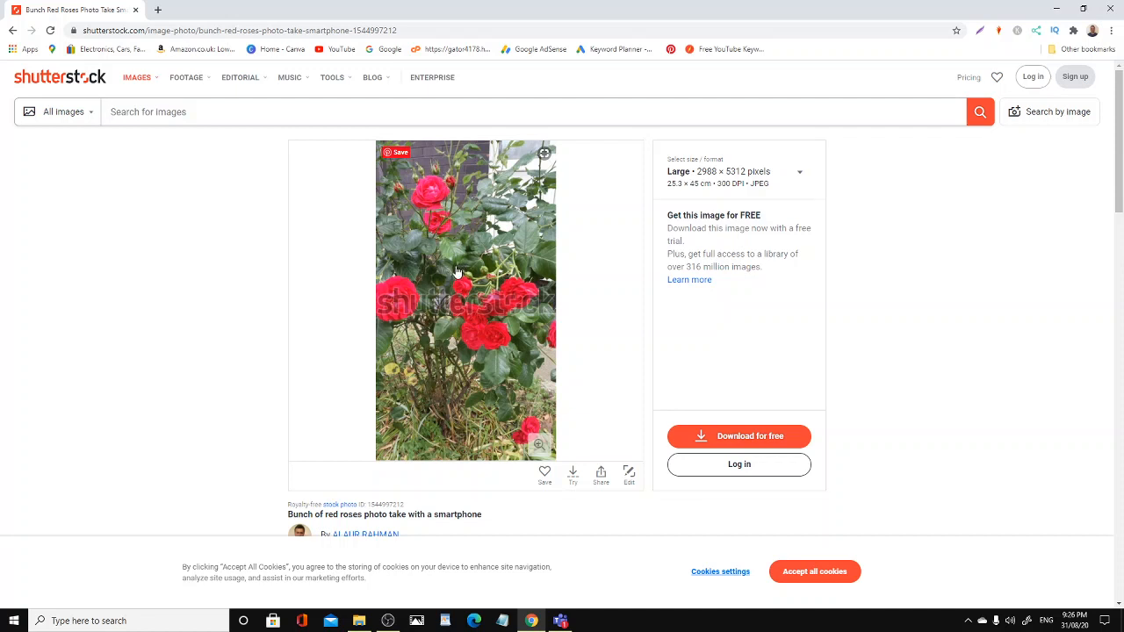
mouse_move(491, 256)
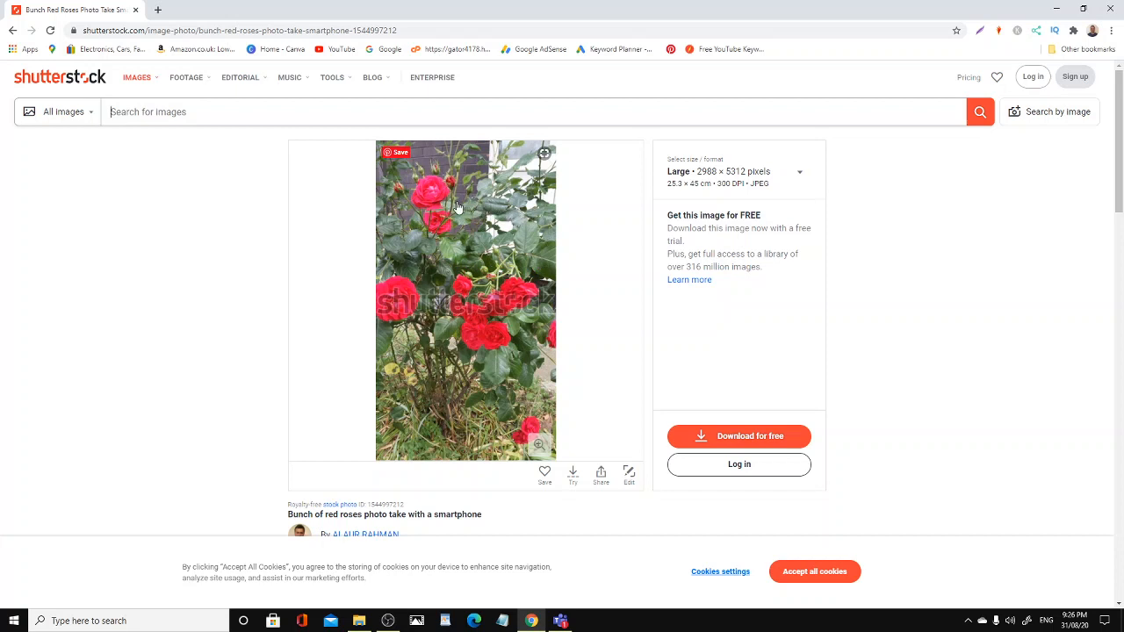
mouse_move(436, 222)
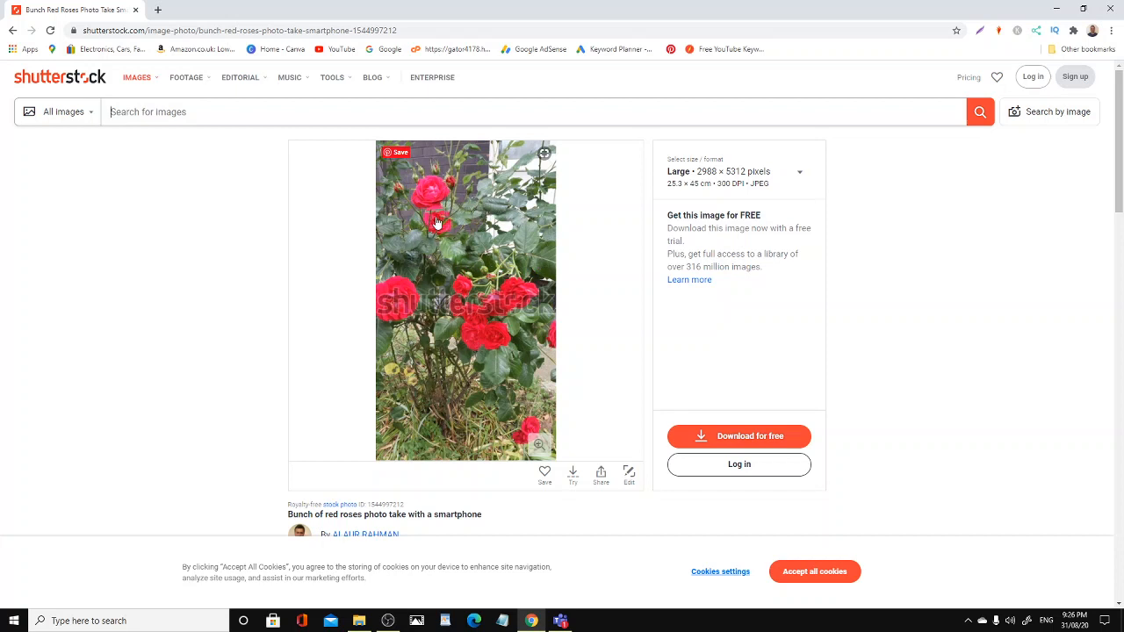
mouse_move(393, 353)
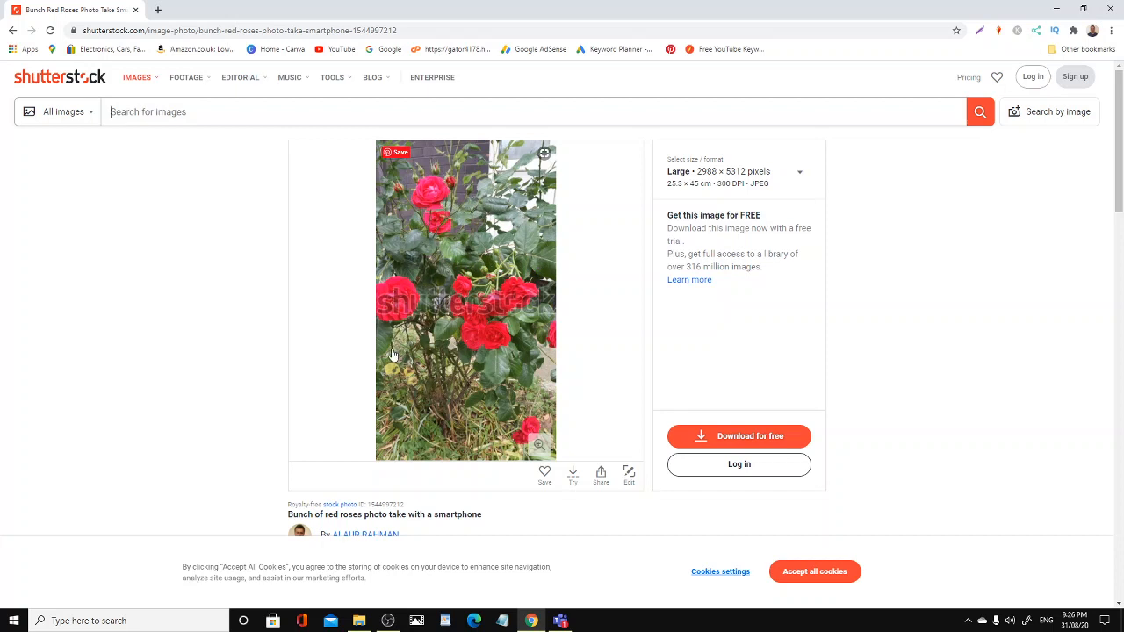
mouse_move(643, 587)
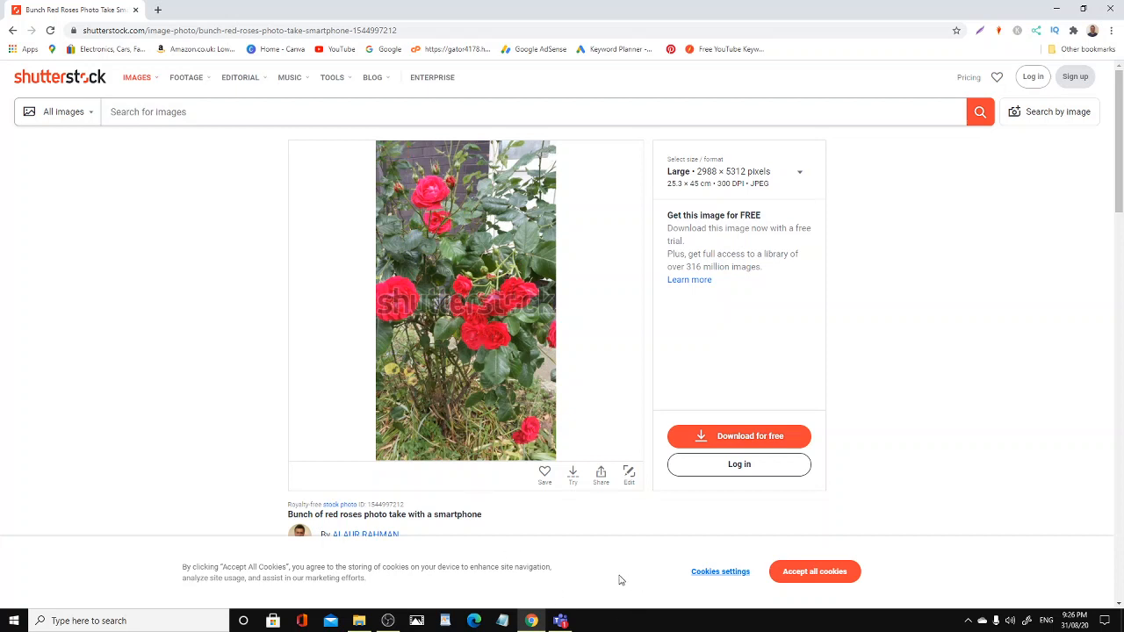
scroll(down, 3)
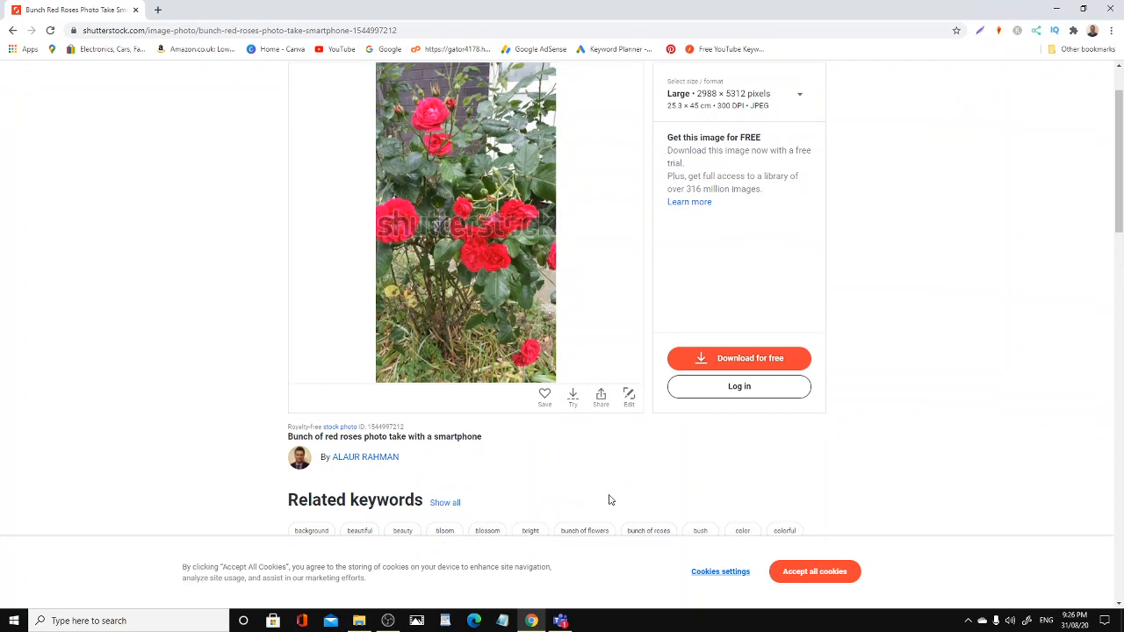